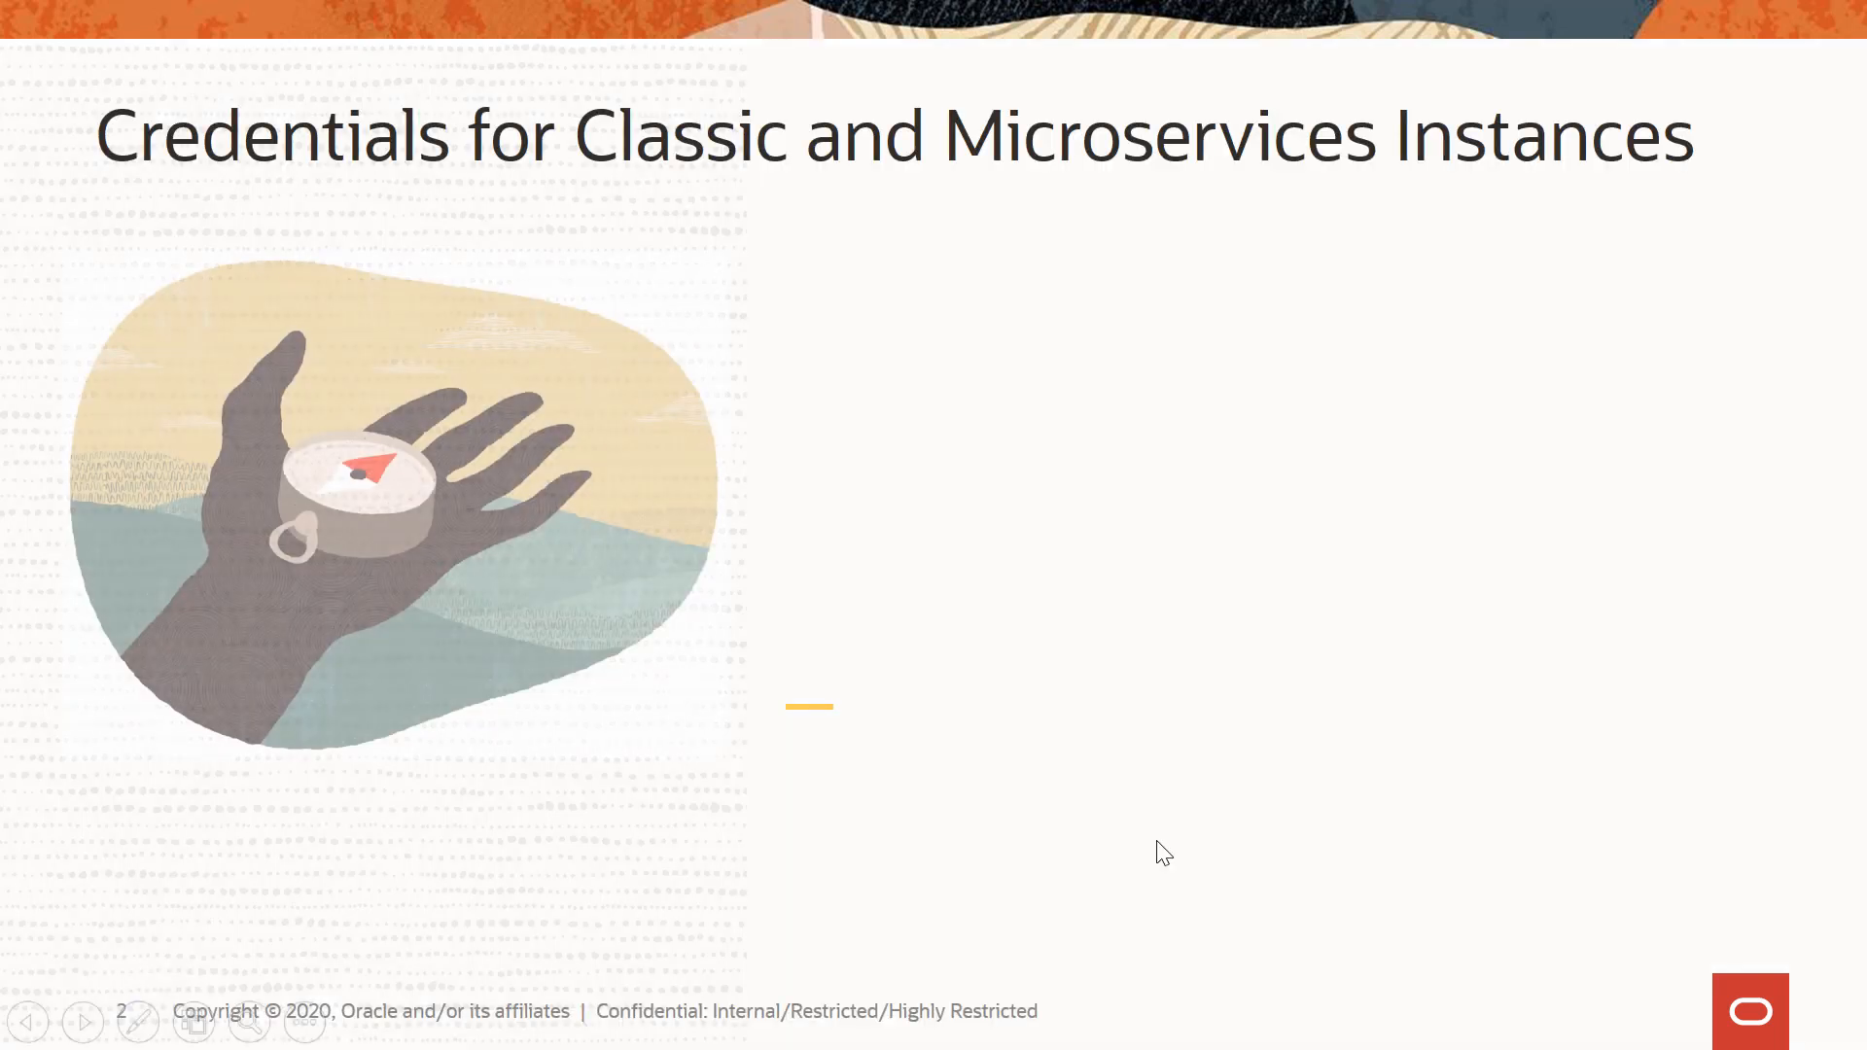
# Advance from the Classic and Microservices credentials slide to the Cloud Control 13c login page
pyautogui.click(82, 1022)
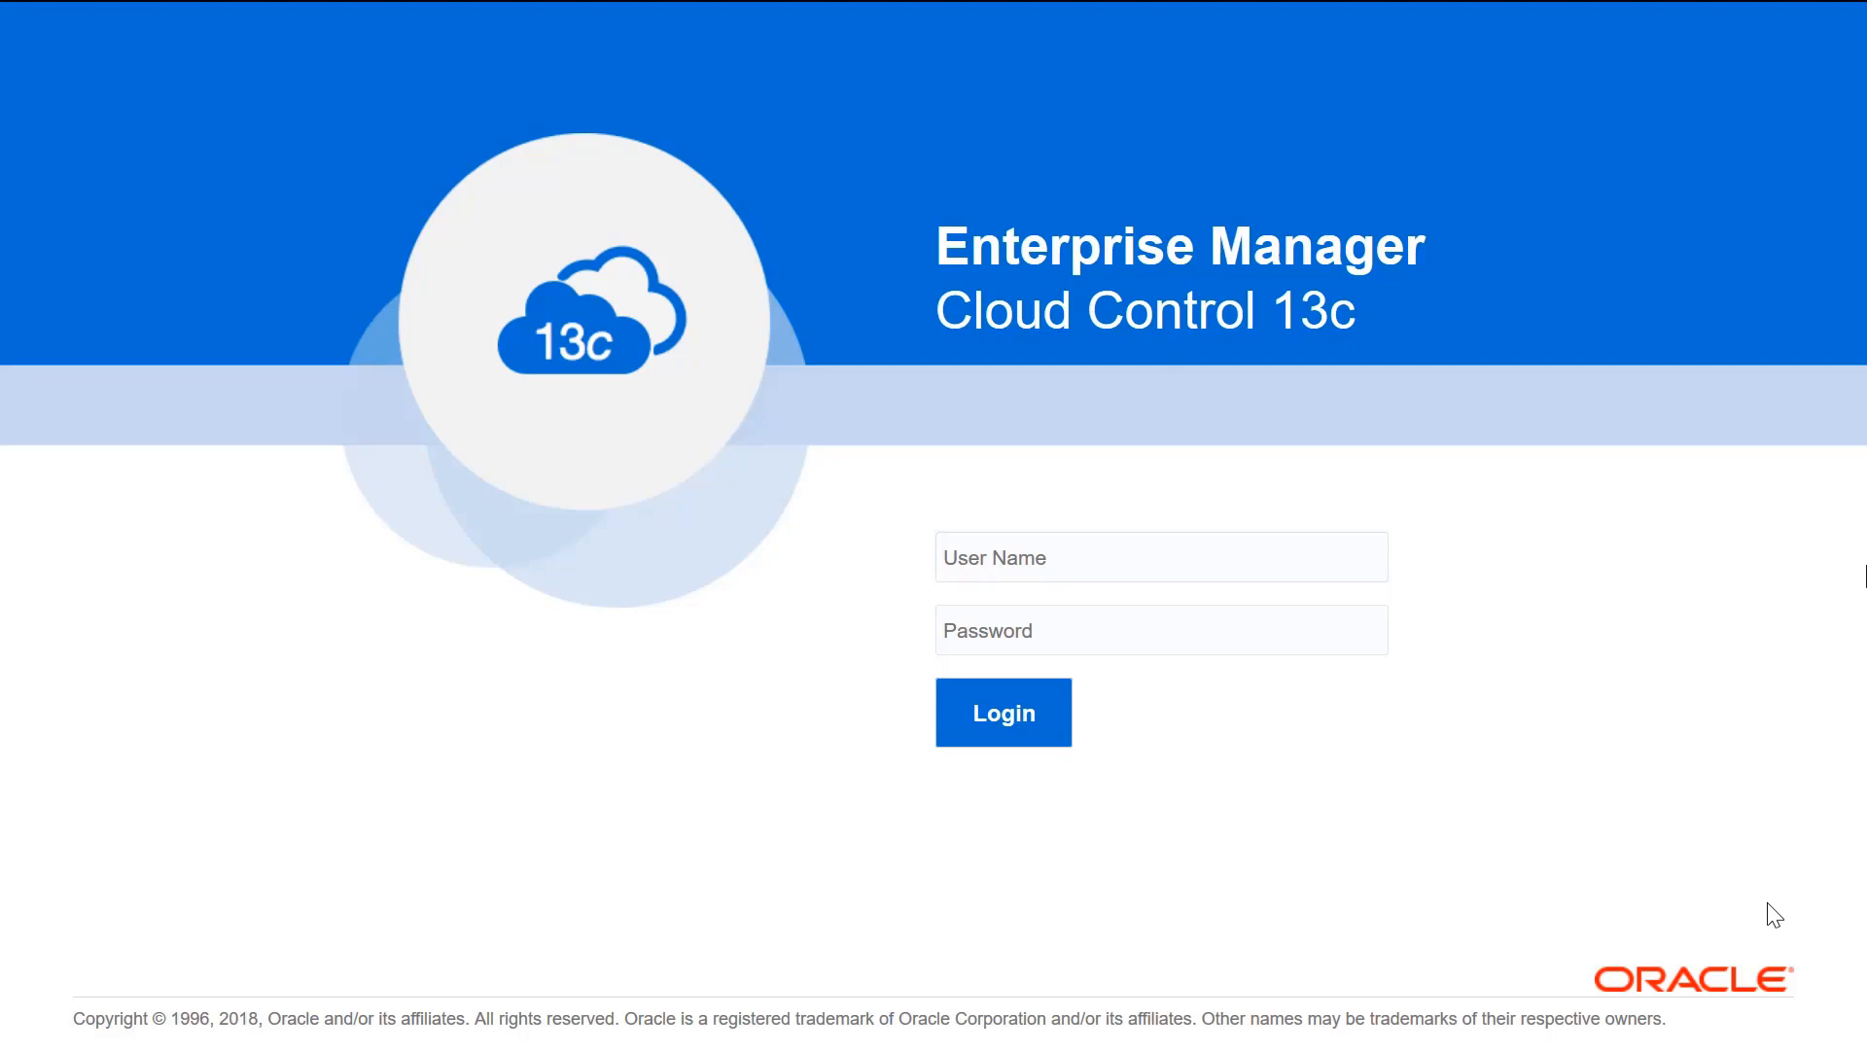
# Sign in and open Targets > GoldenGate, listing the mgr1 and mgr2 targets with statuses
pyautogui.click(1003, 711)
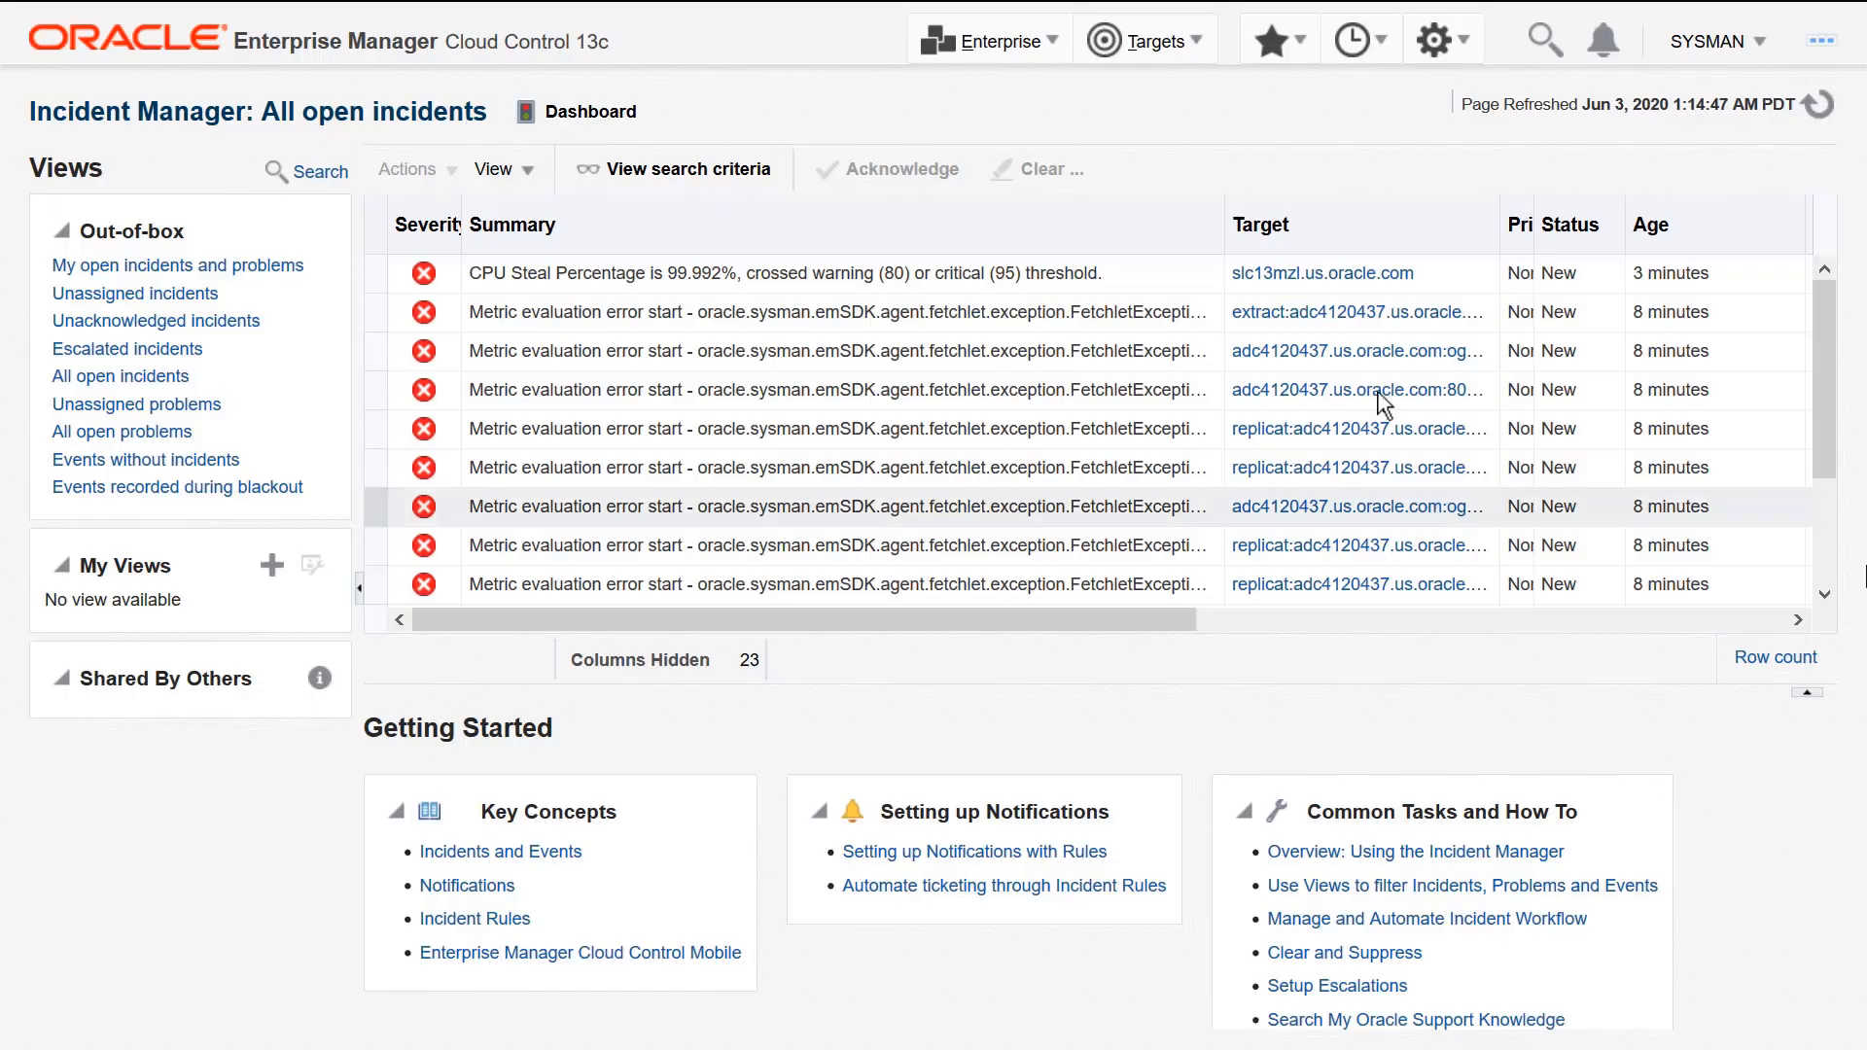
pyautogui.click(1143, 39)
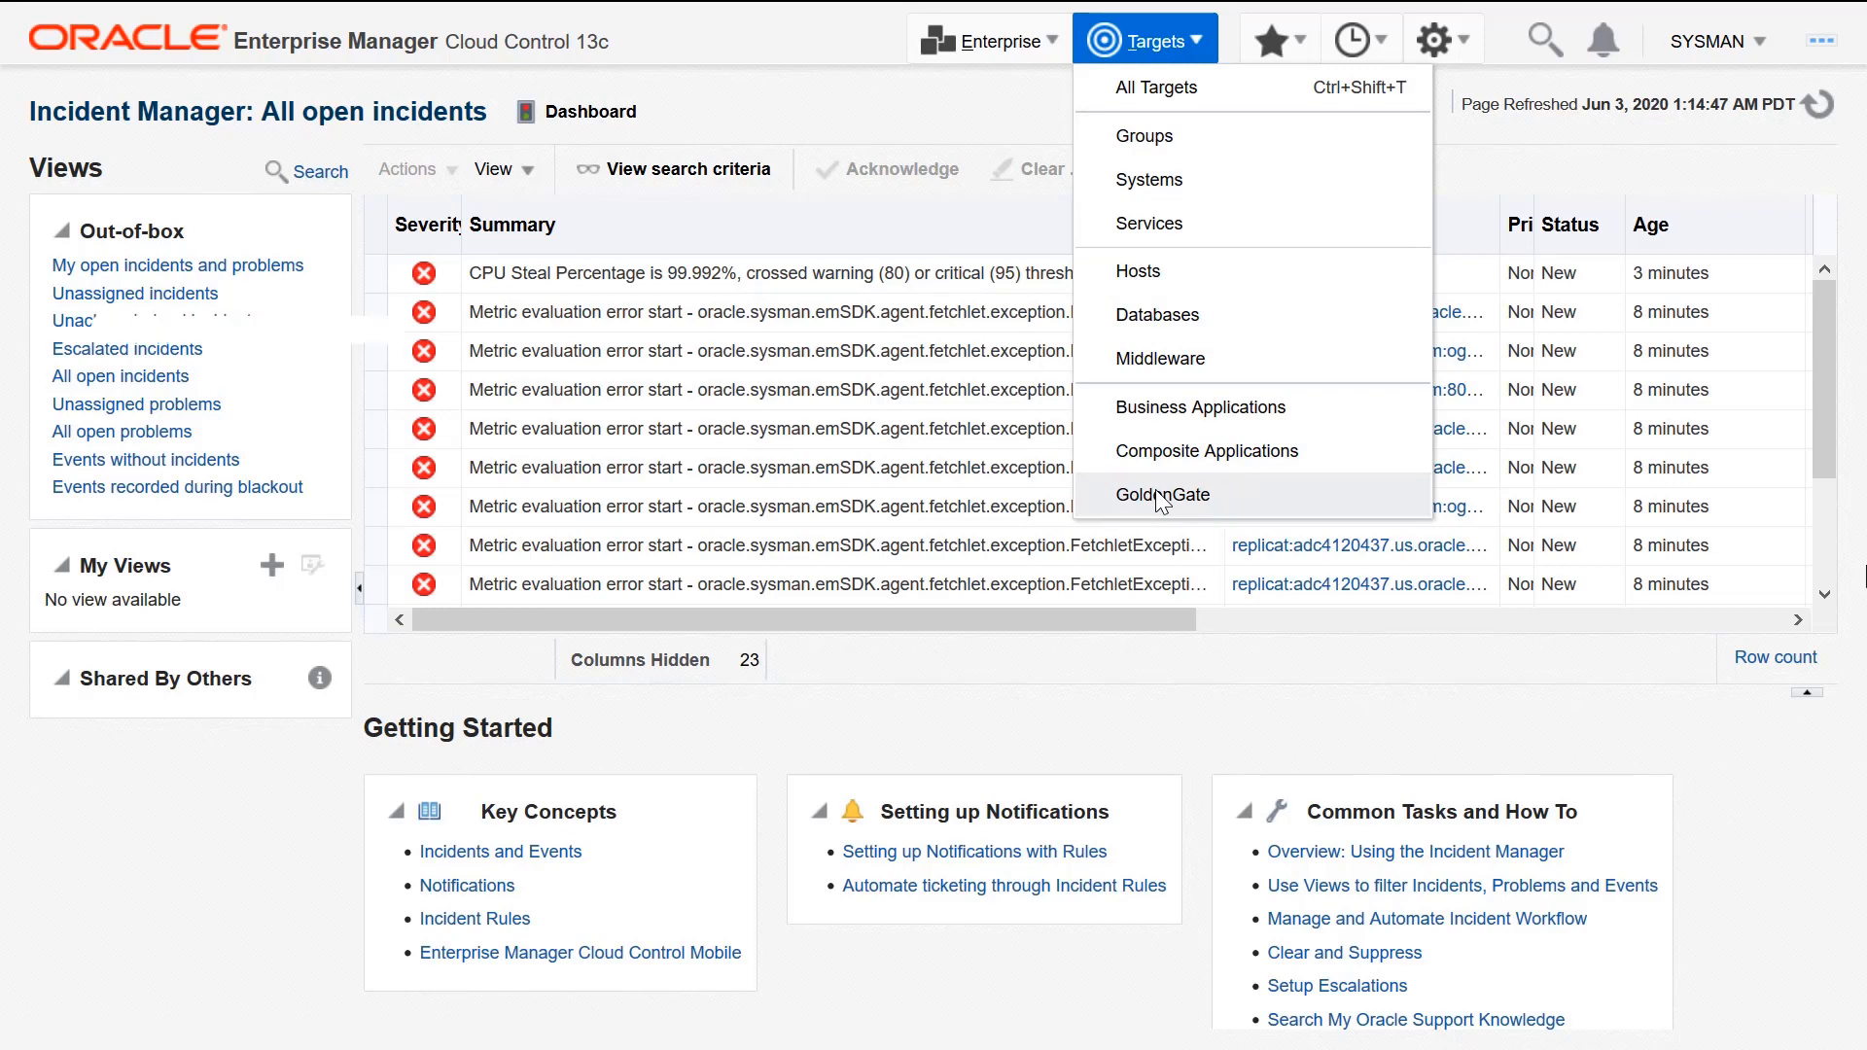
pyautogui.click(1161, 494)
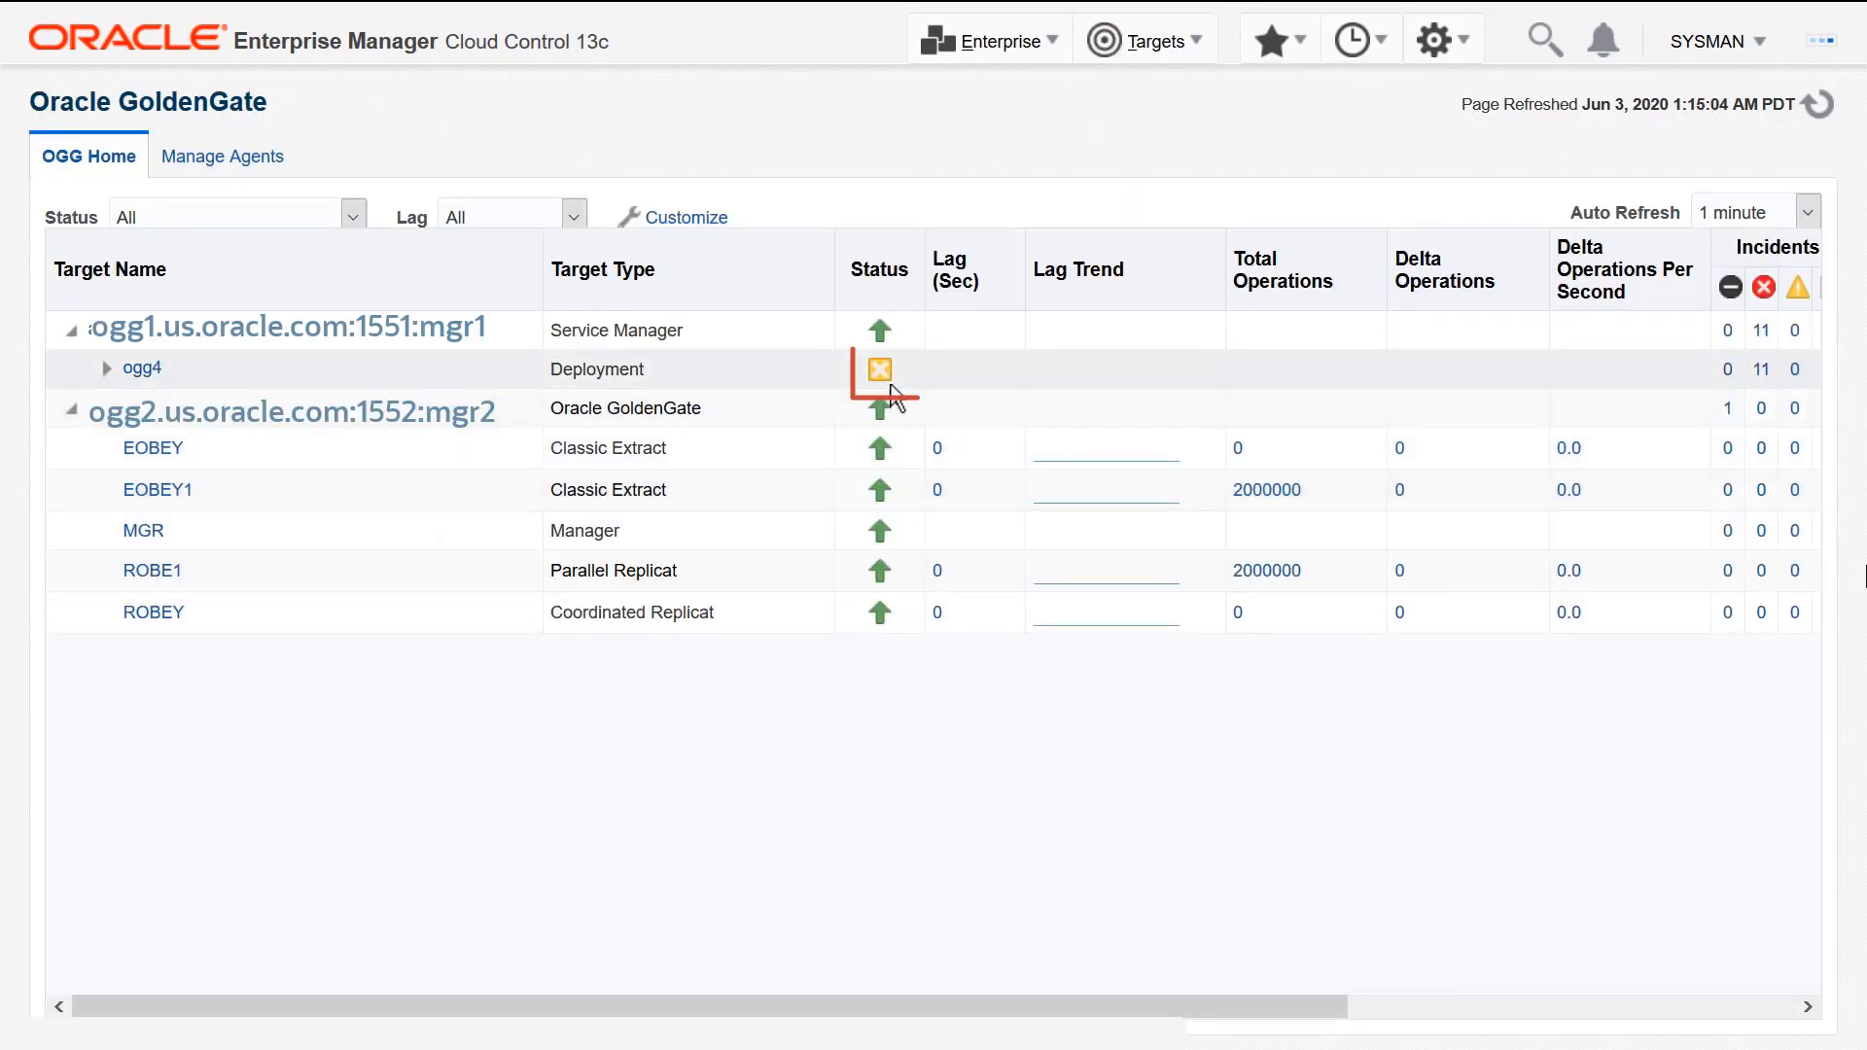
pyautogui.moveTo(879, 371)
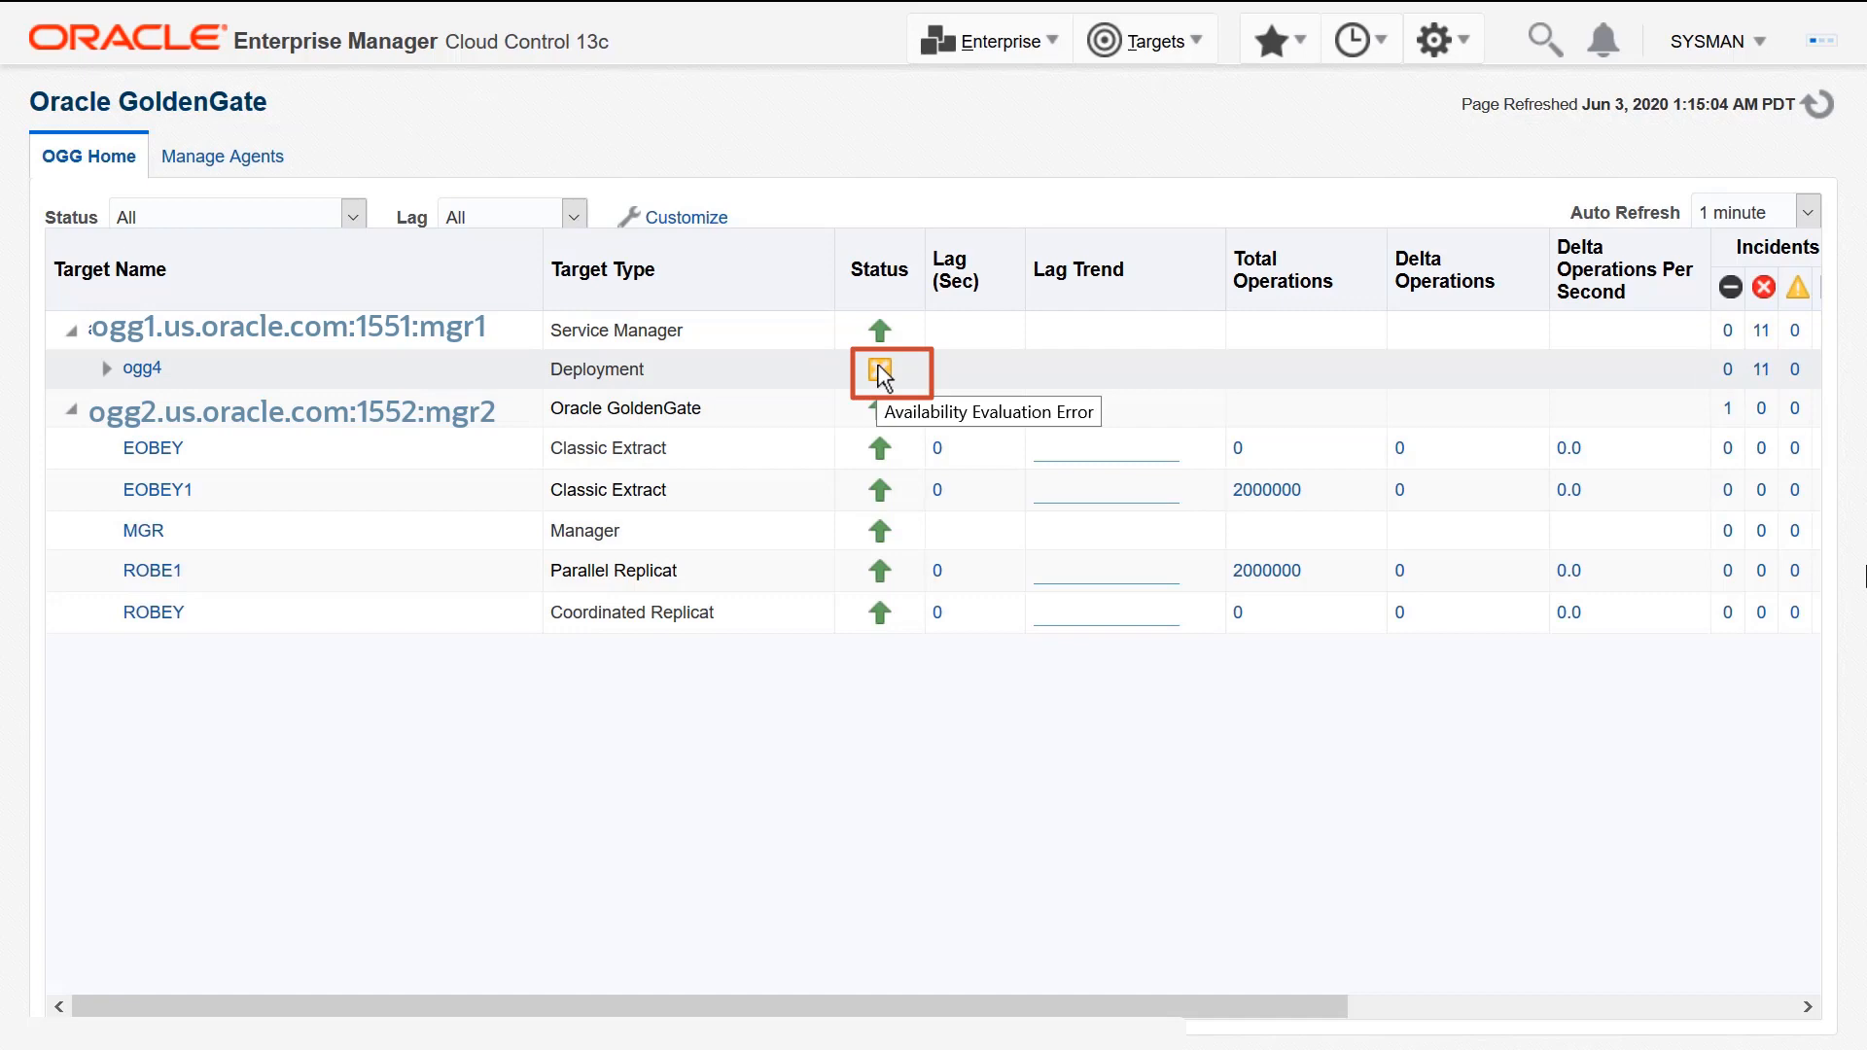
# Open Oracle GoldenGate preferred credentials, clearing the old mgr1 and mgr2 credential associations
pyautogui.click(1435, 39)
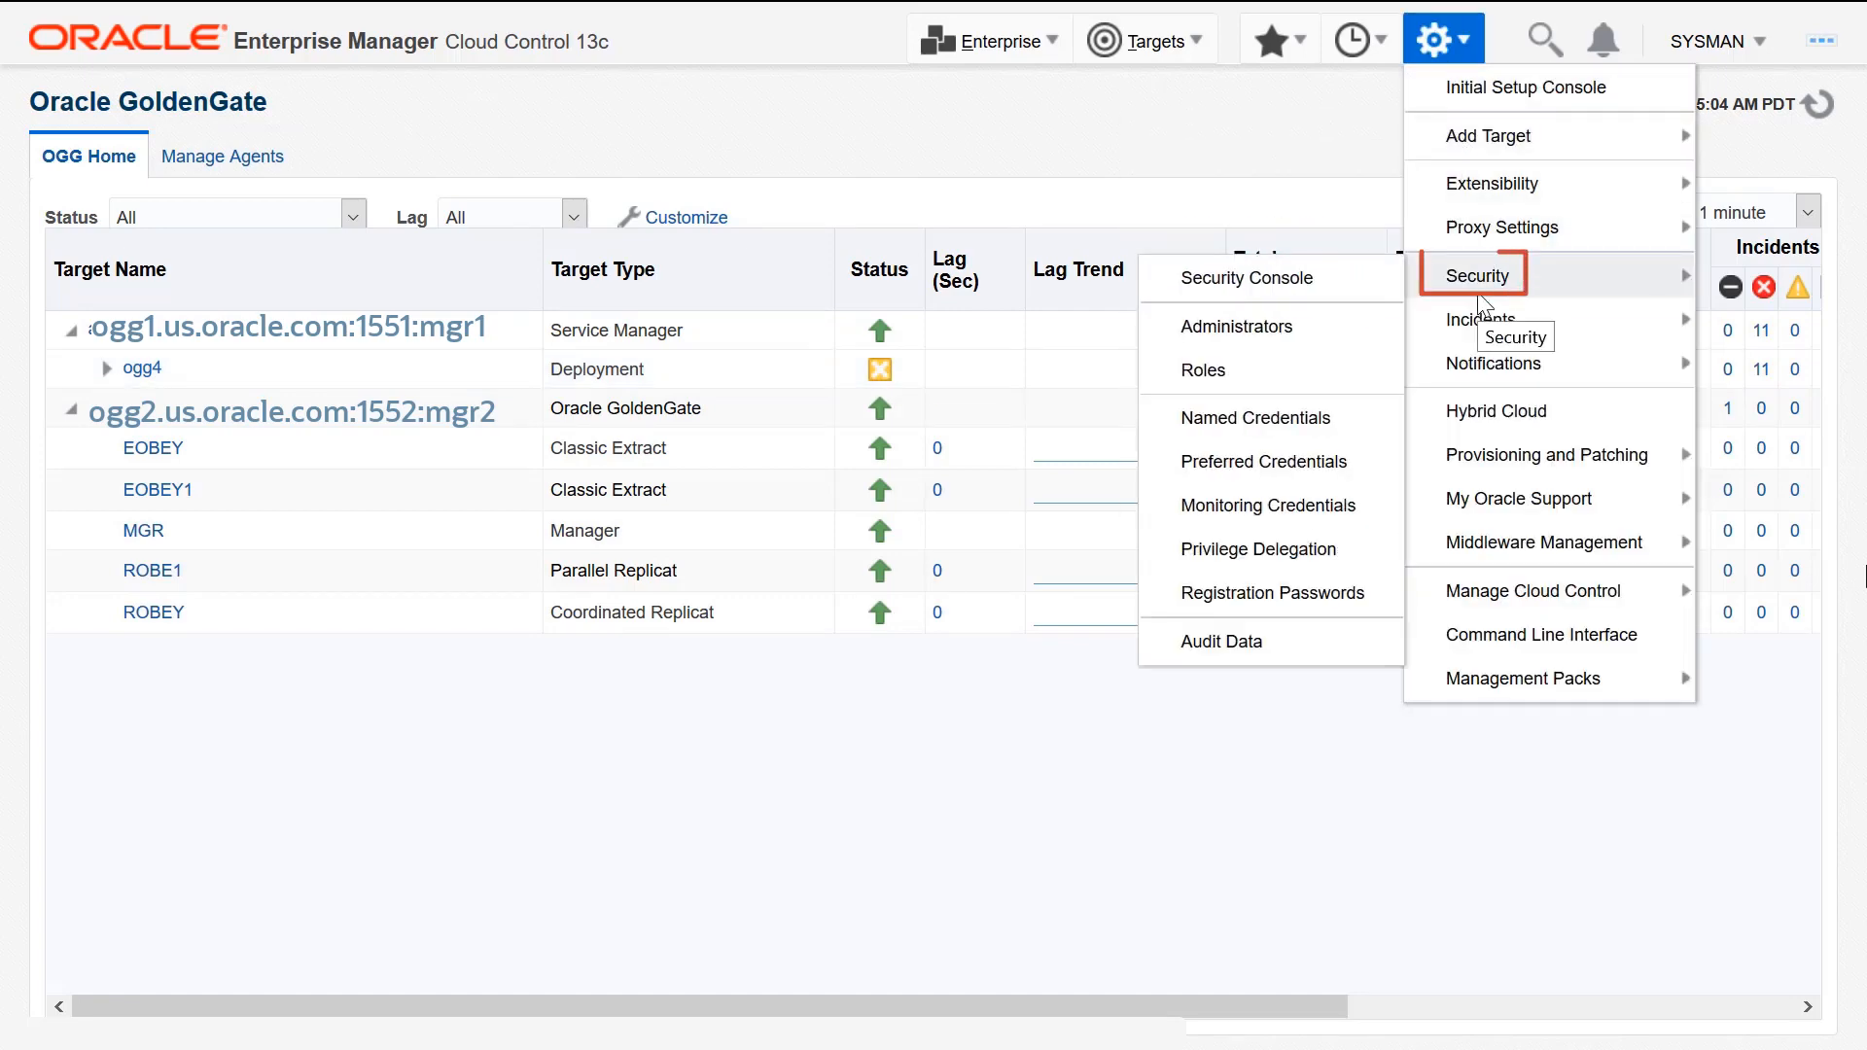
pyautogui.moveTo(1266, 461)
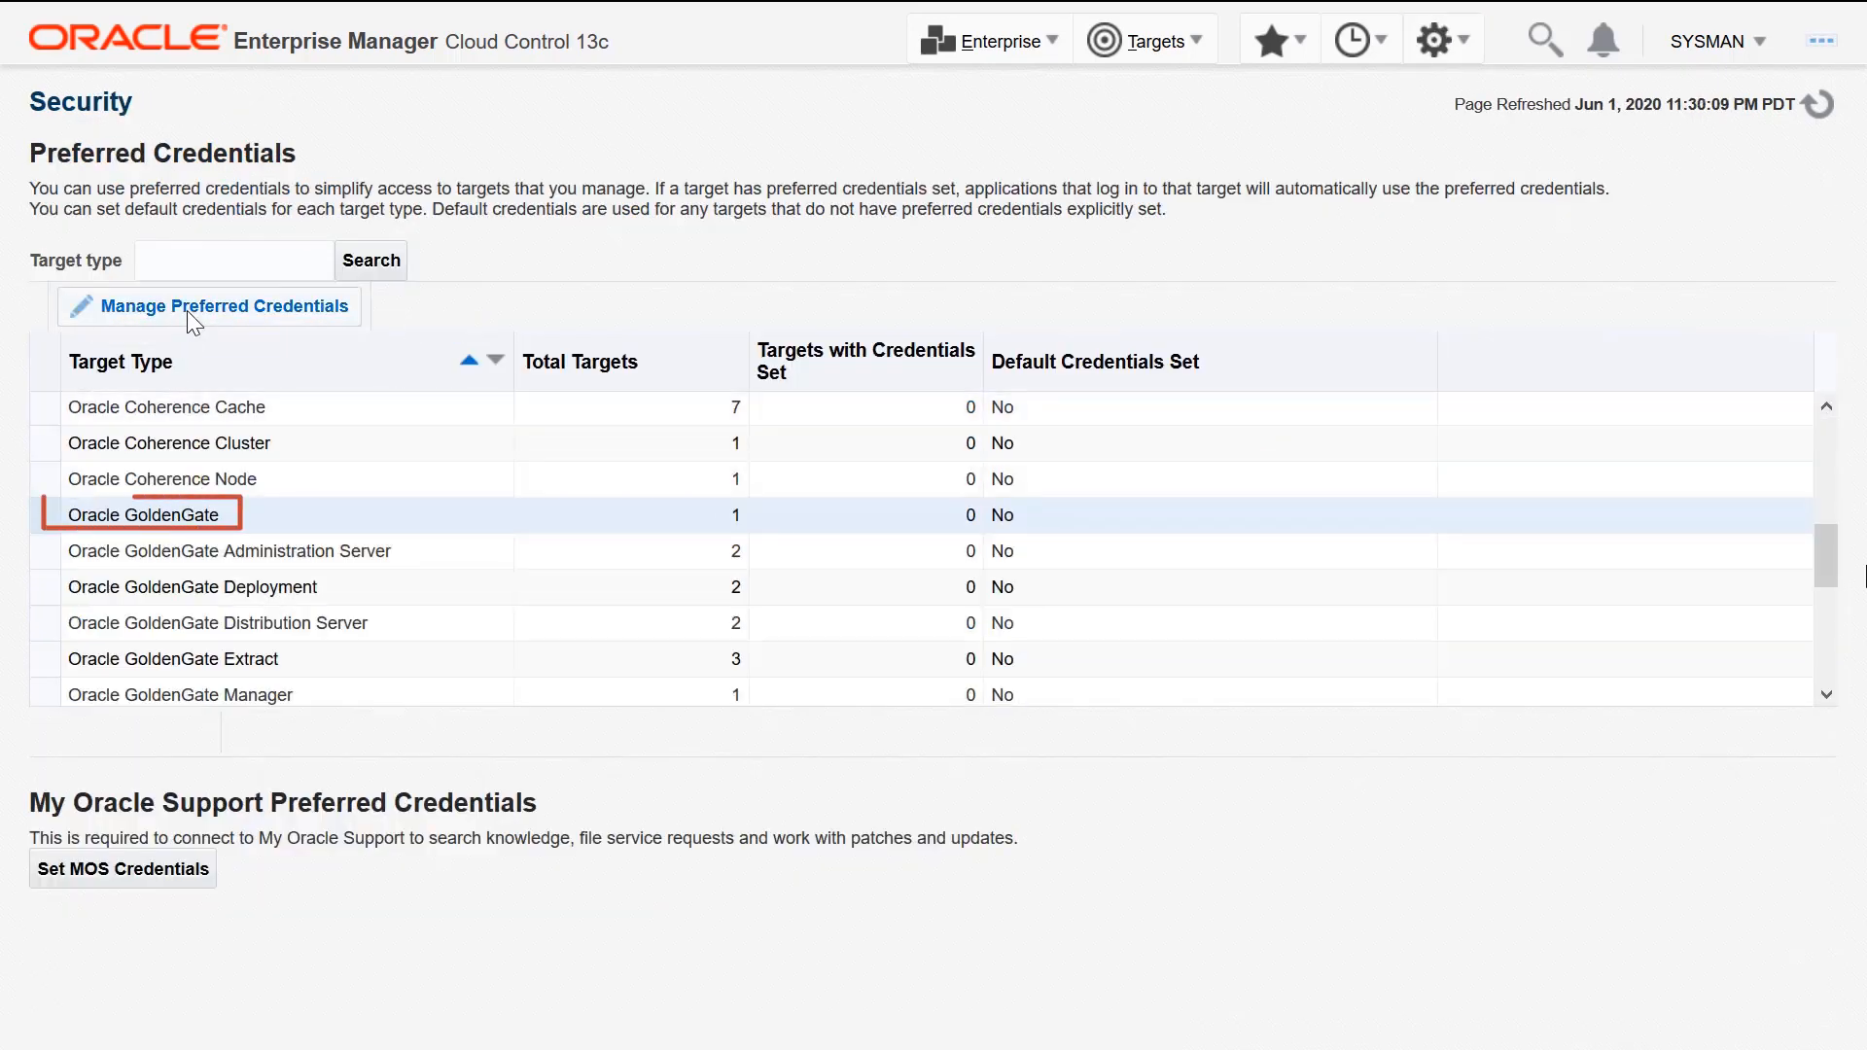
pyautogui.click(212, 306)
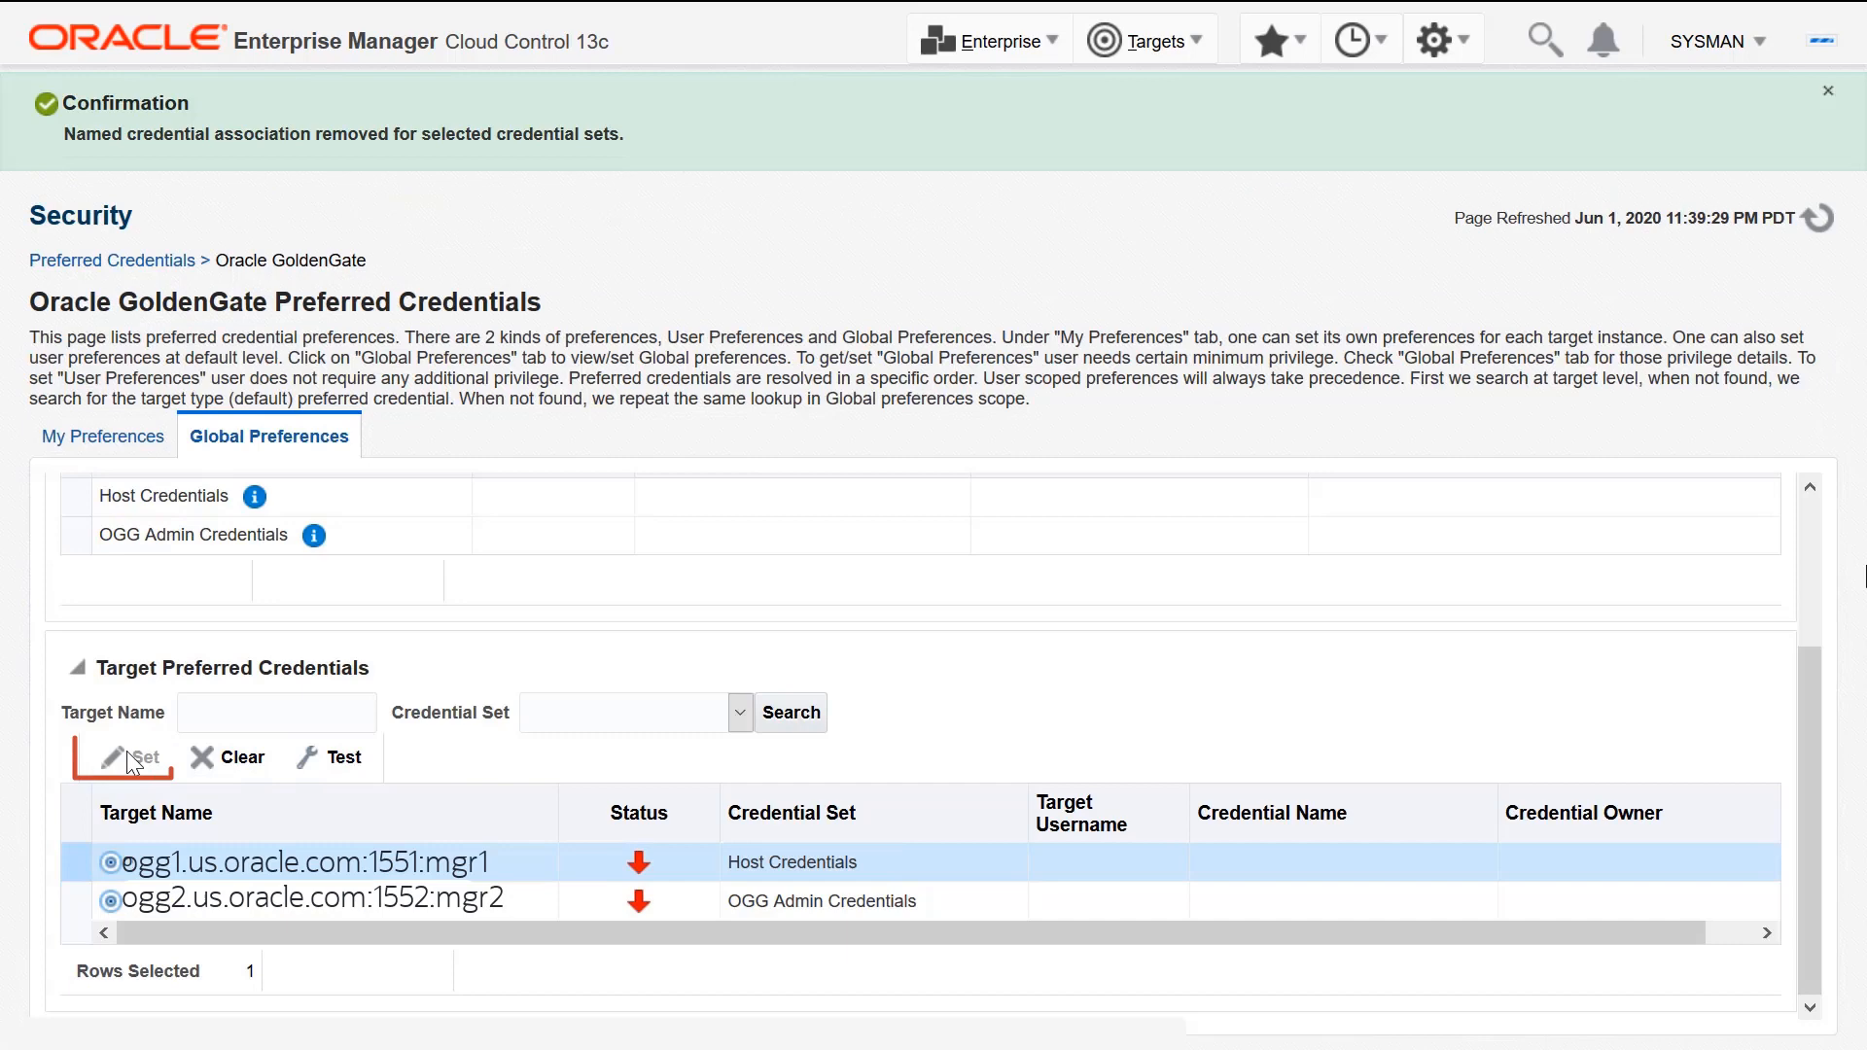
# Set mgr1's Host Credentials to a new named credential, tested and saved
pyautogui.click(131, 756)
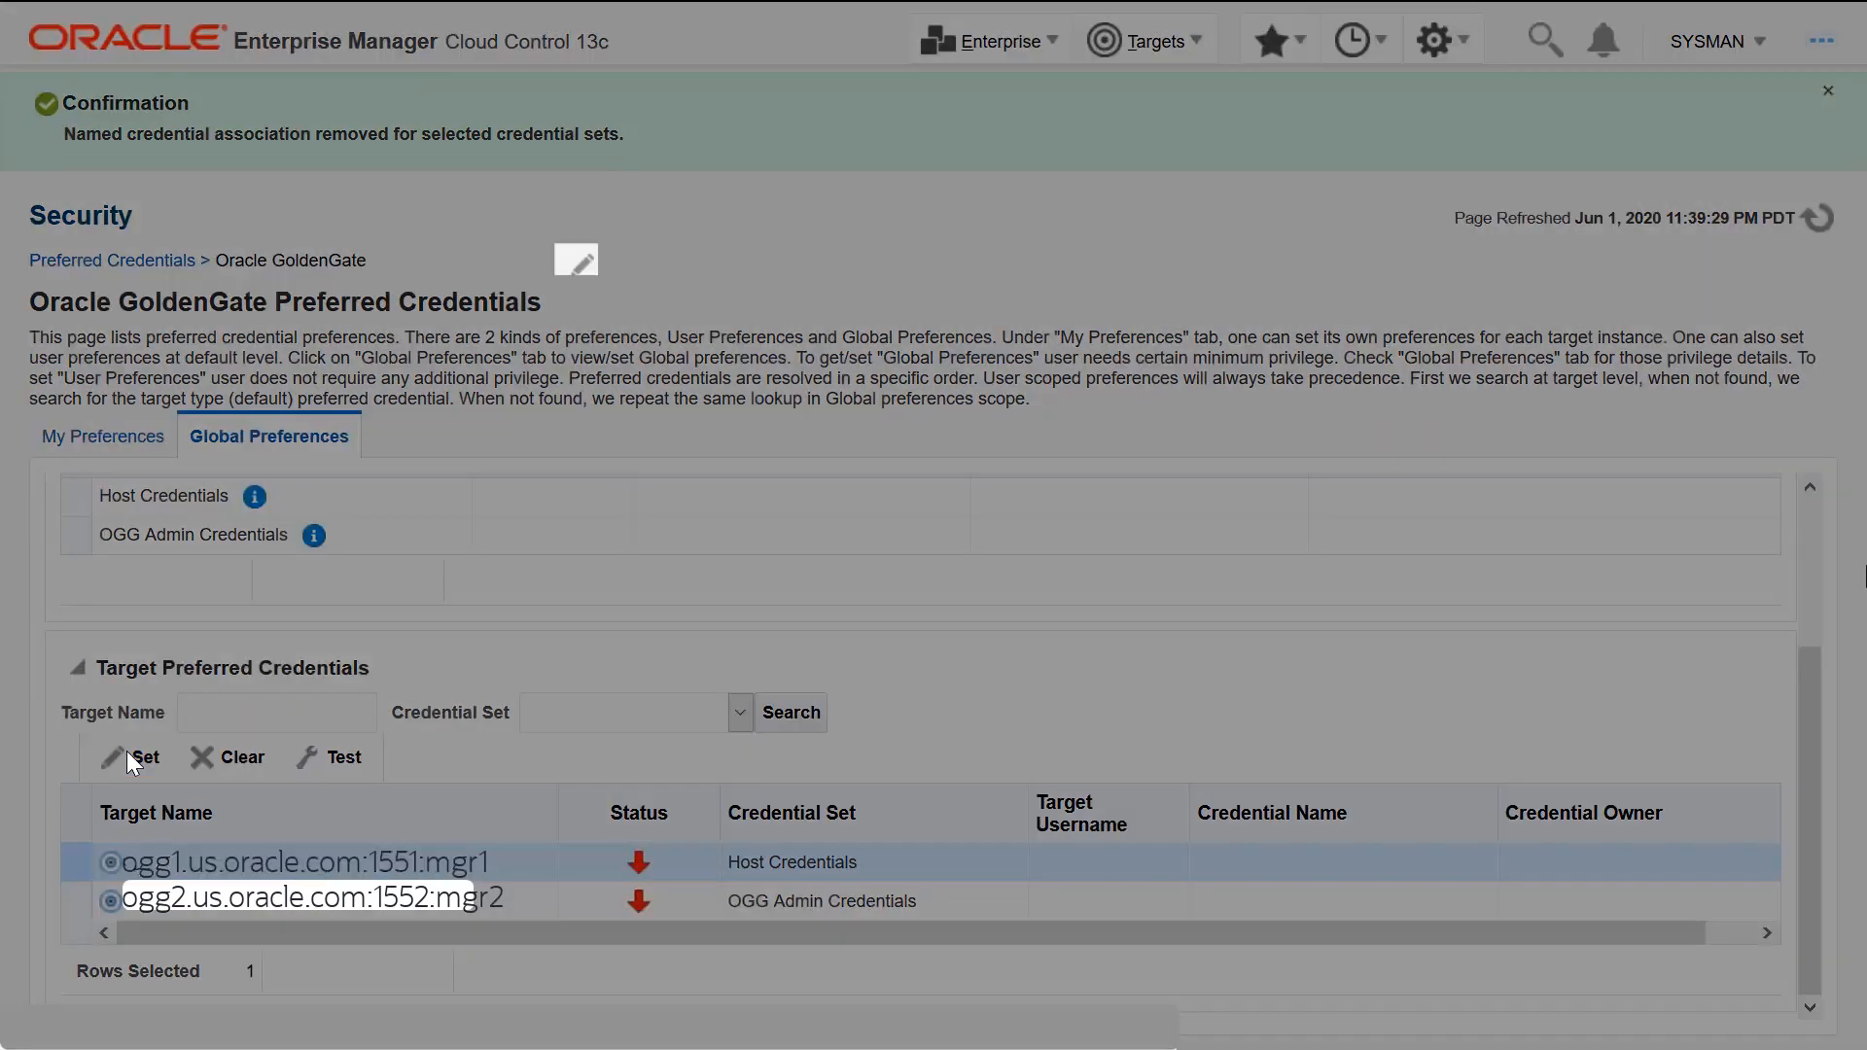
pyautogui.click(147, 757)
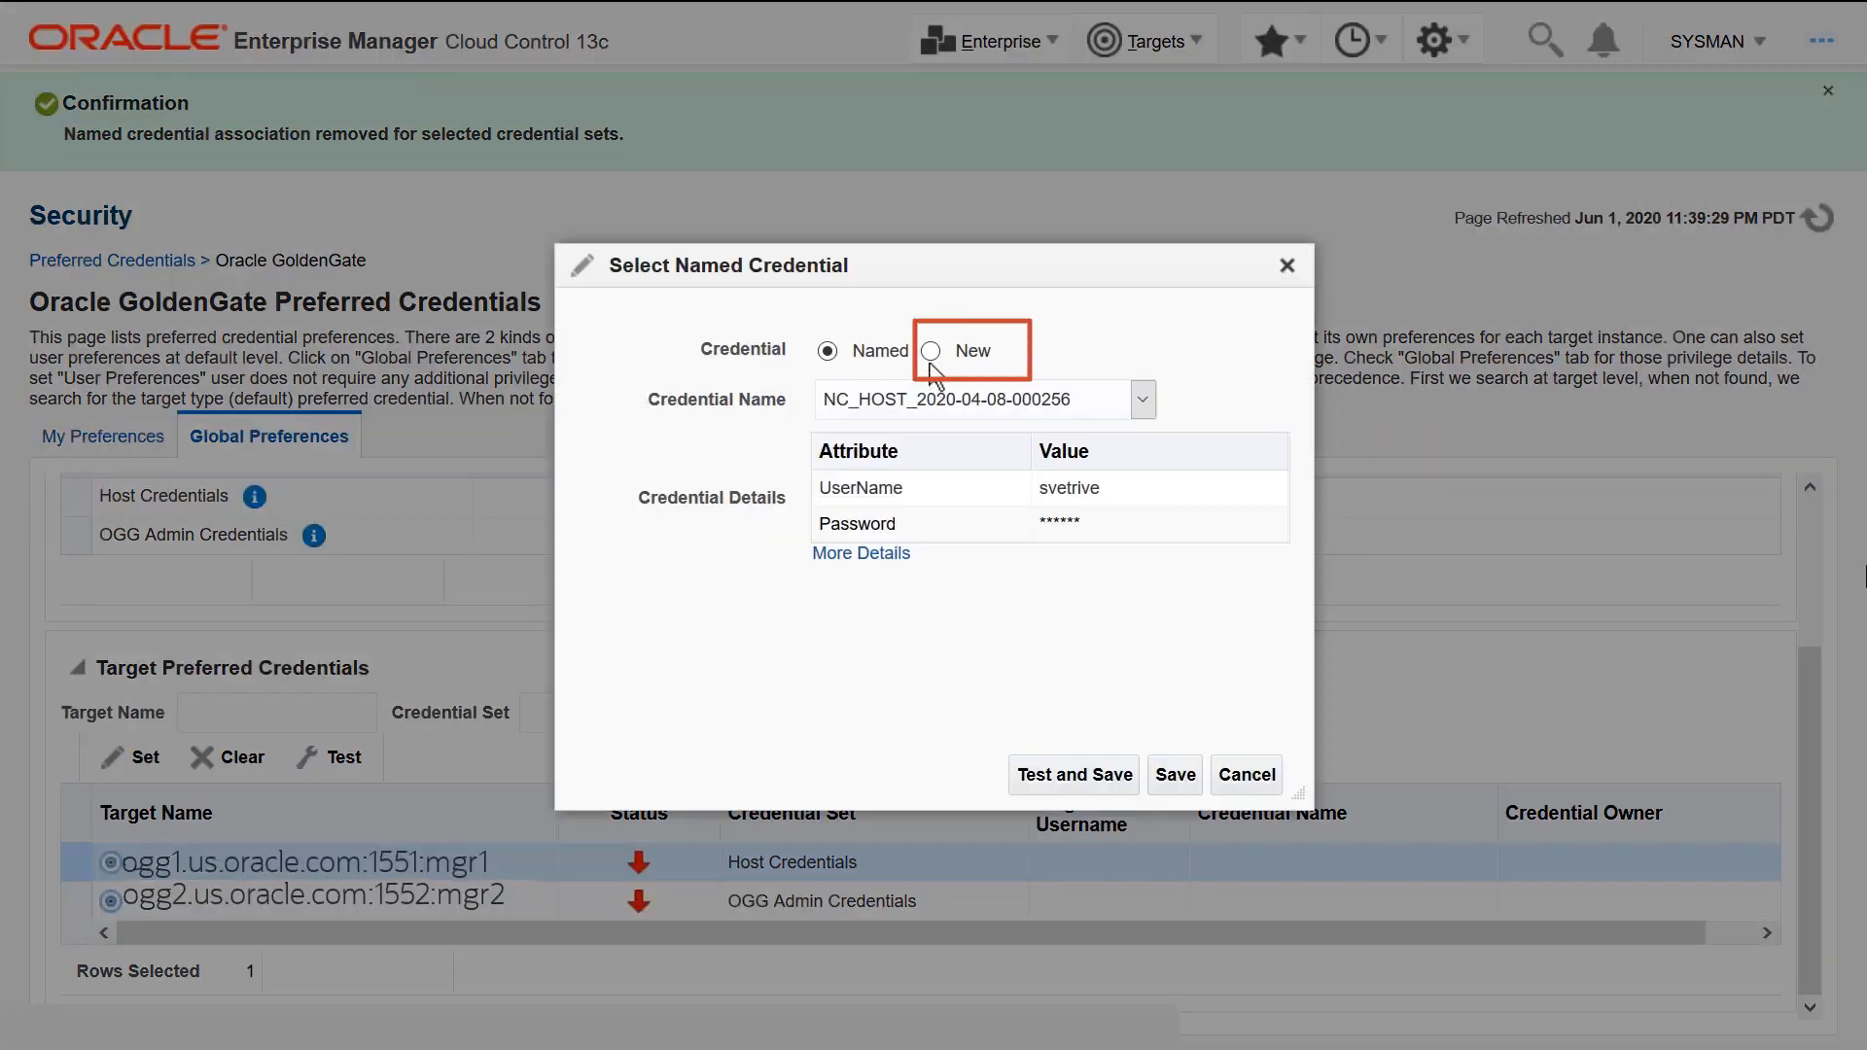
pyautogui.click(949, 350)
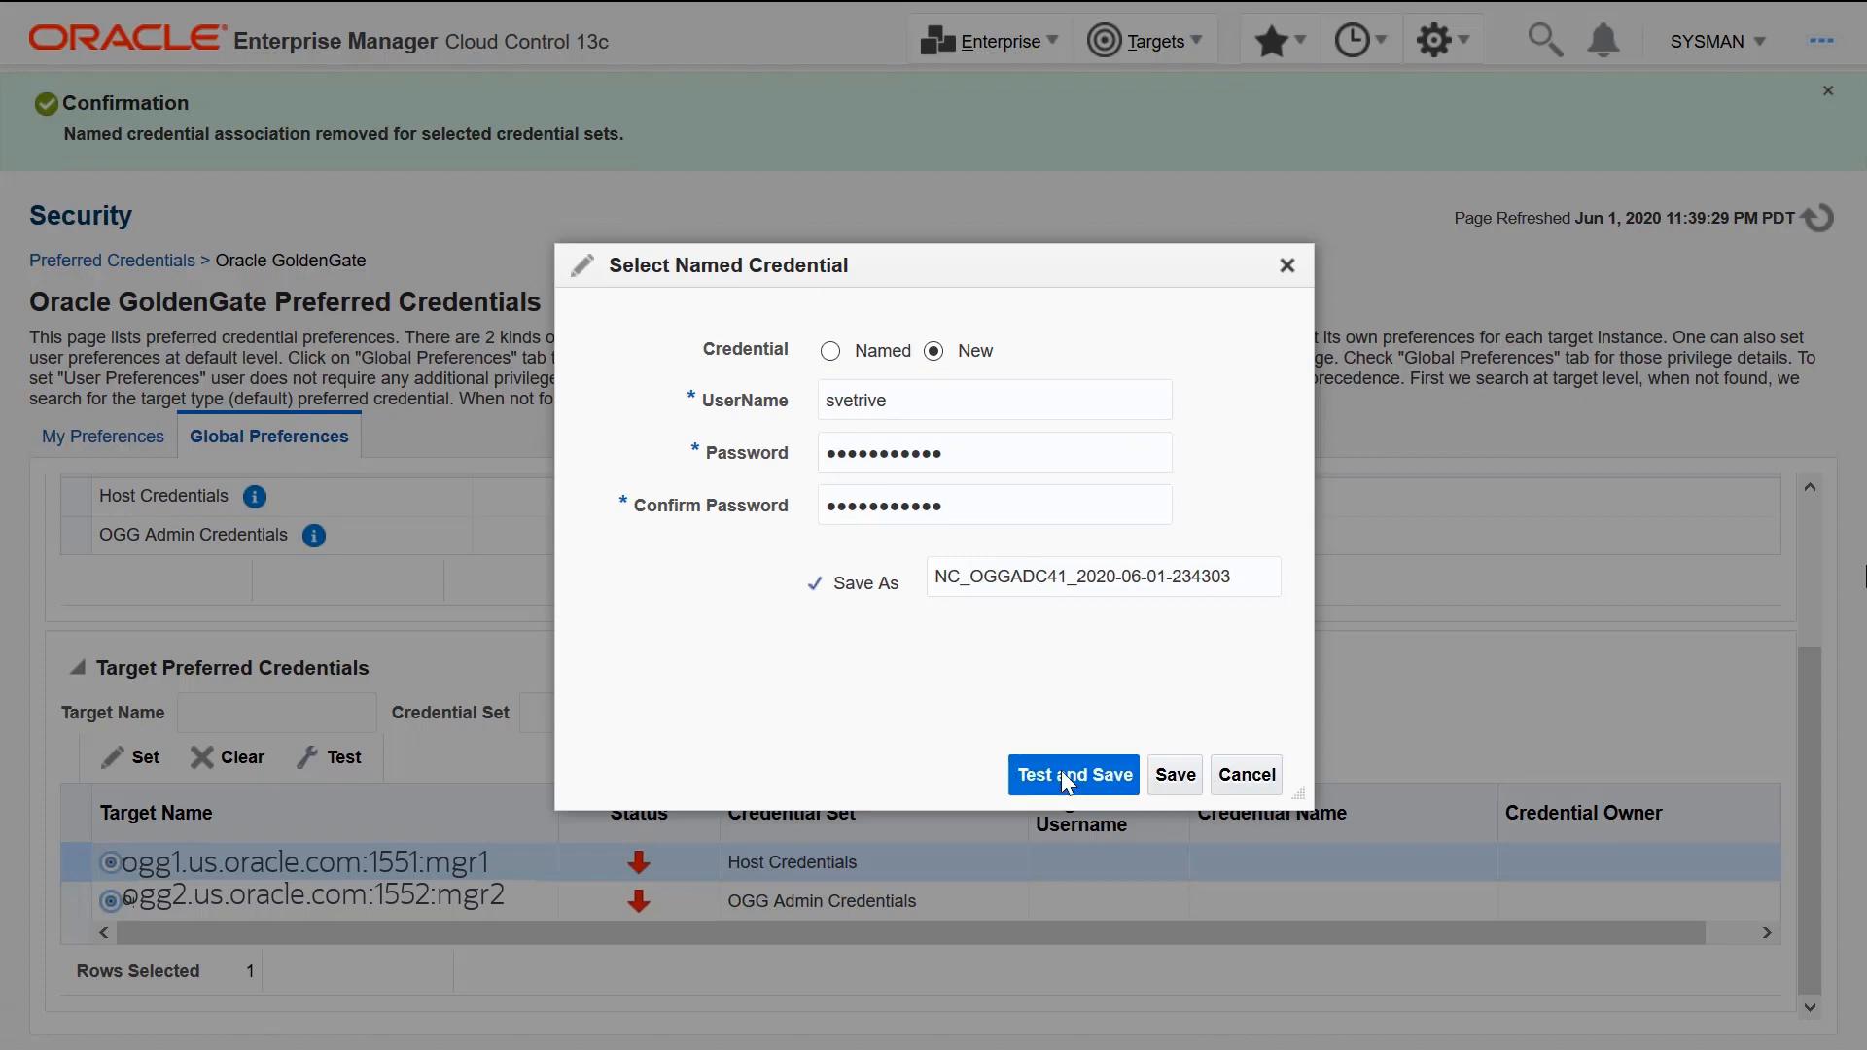
pyautogui.click(1072, 775)
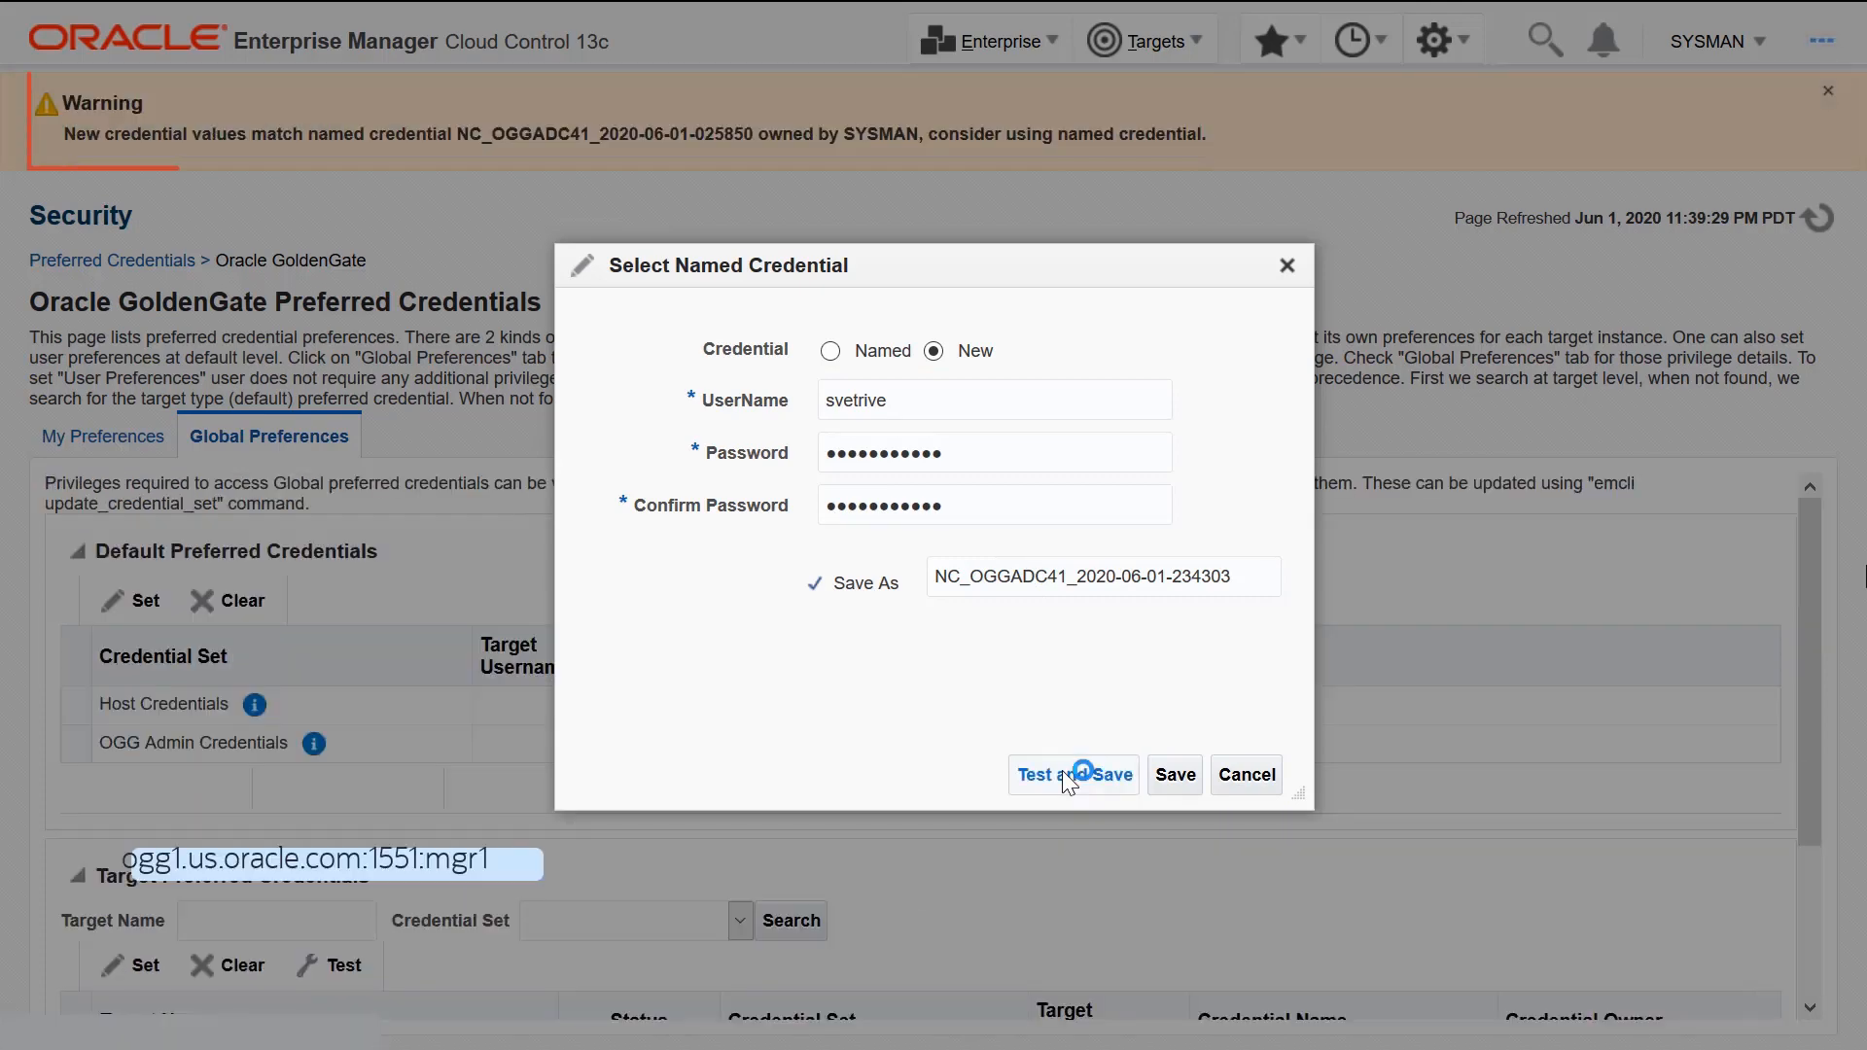
pyautogui.click(1073, 774)
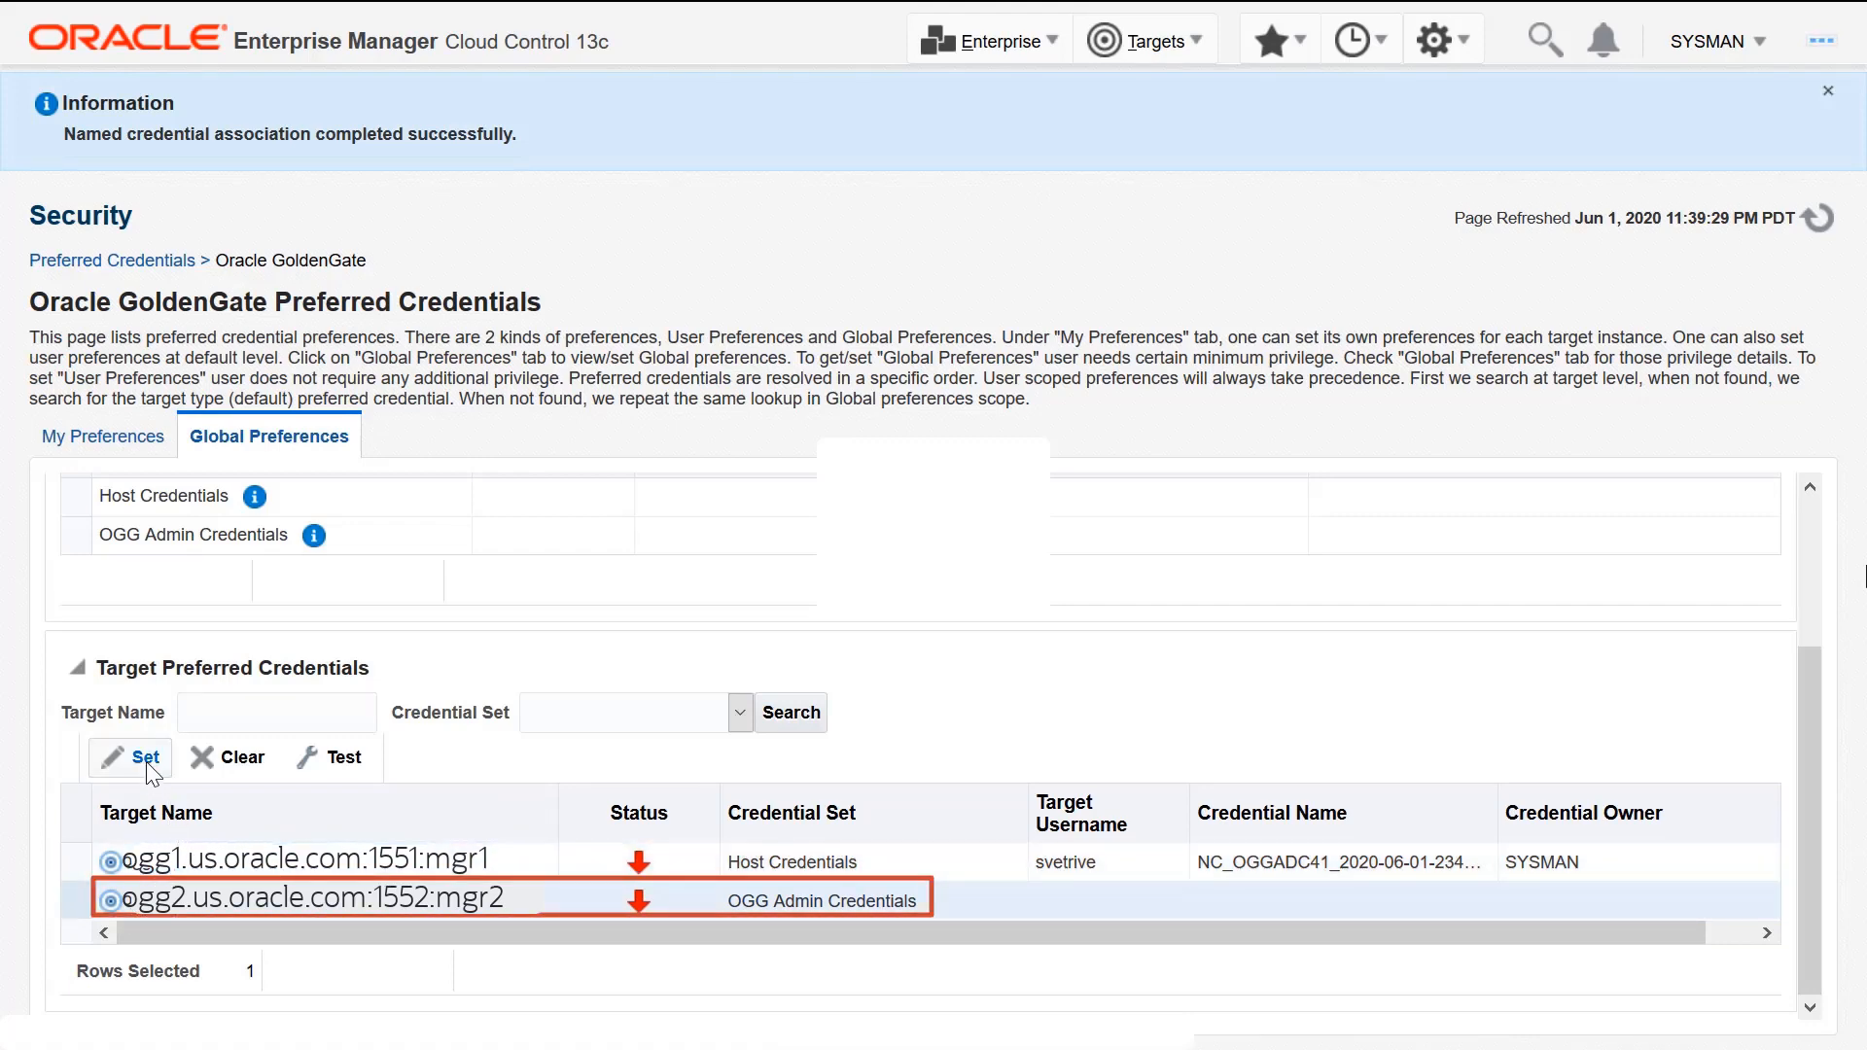
# Assign mgr2's OGG Admin Credentials a new SYSMAN-owned named credential and save it
pyautogui.click(131, 758)
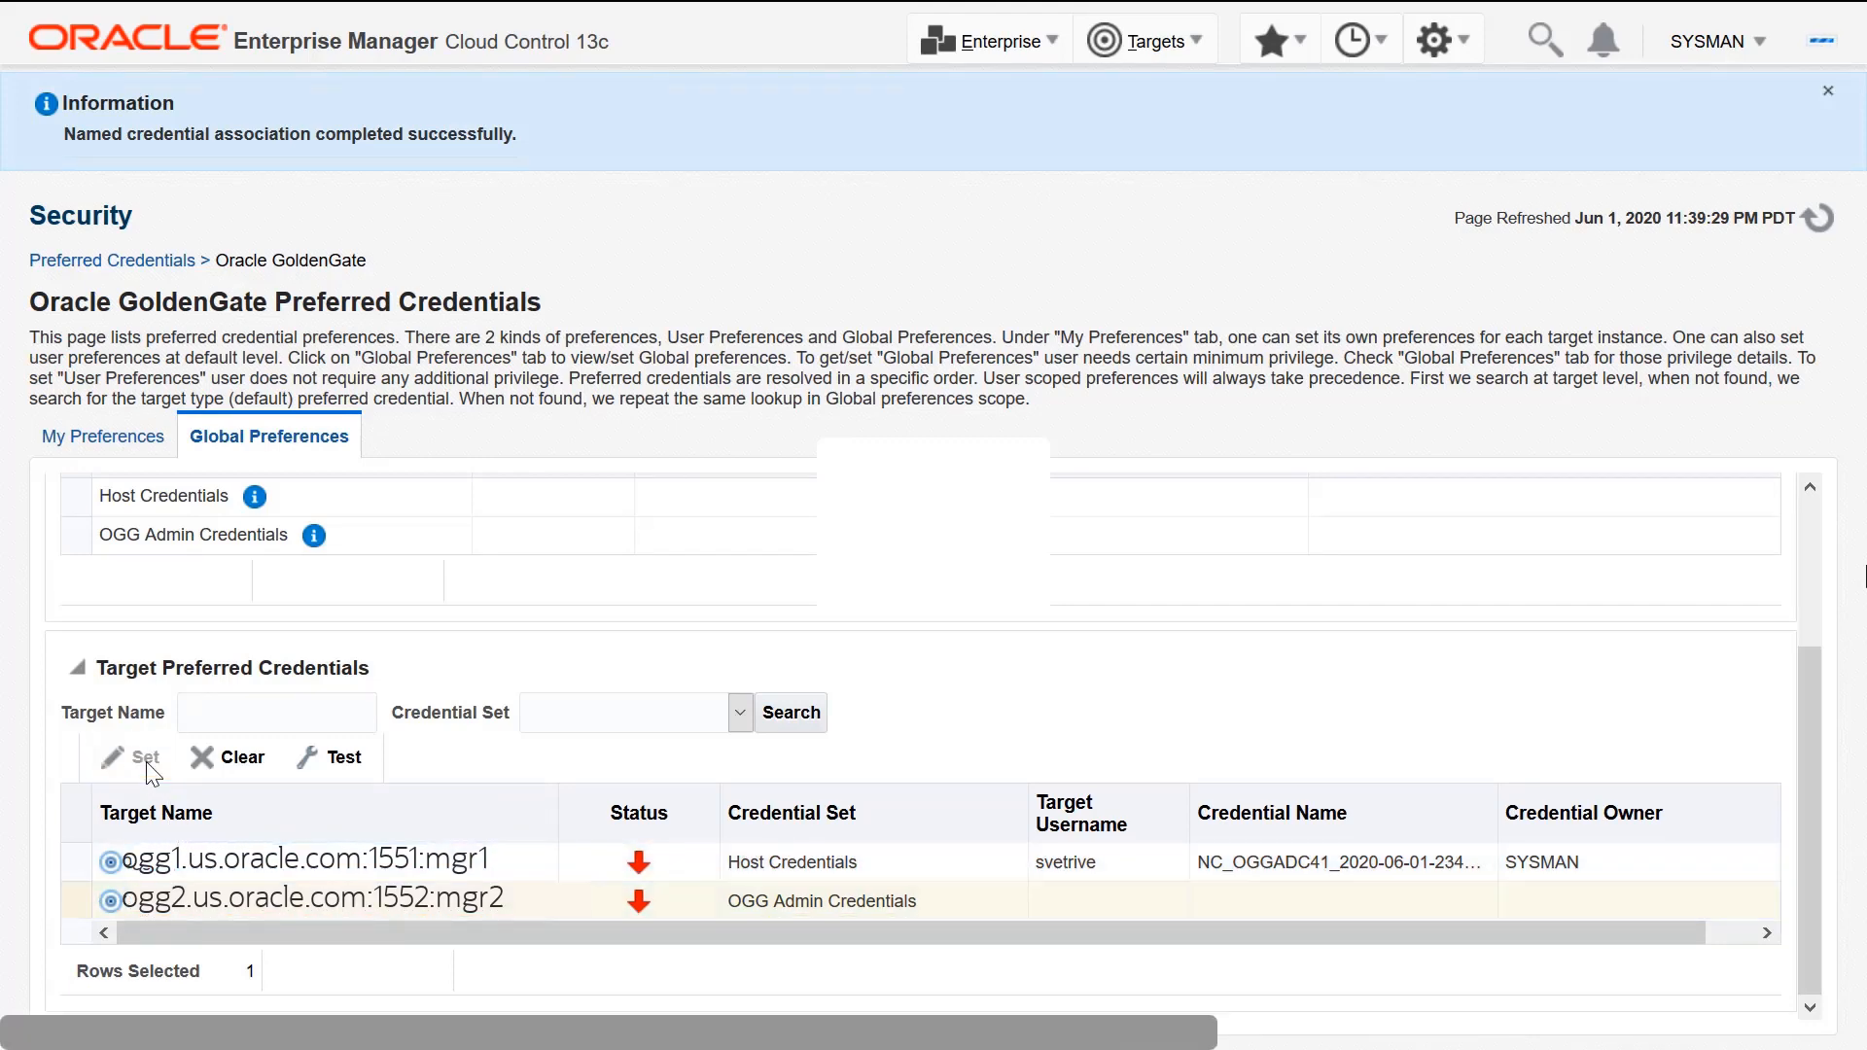
pyautogui.click(144, 757)
pyautogui.write('root')
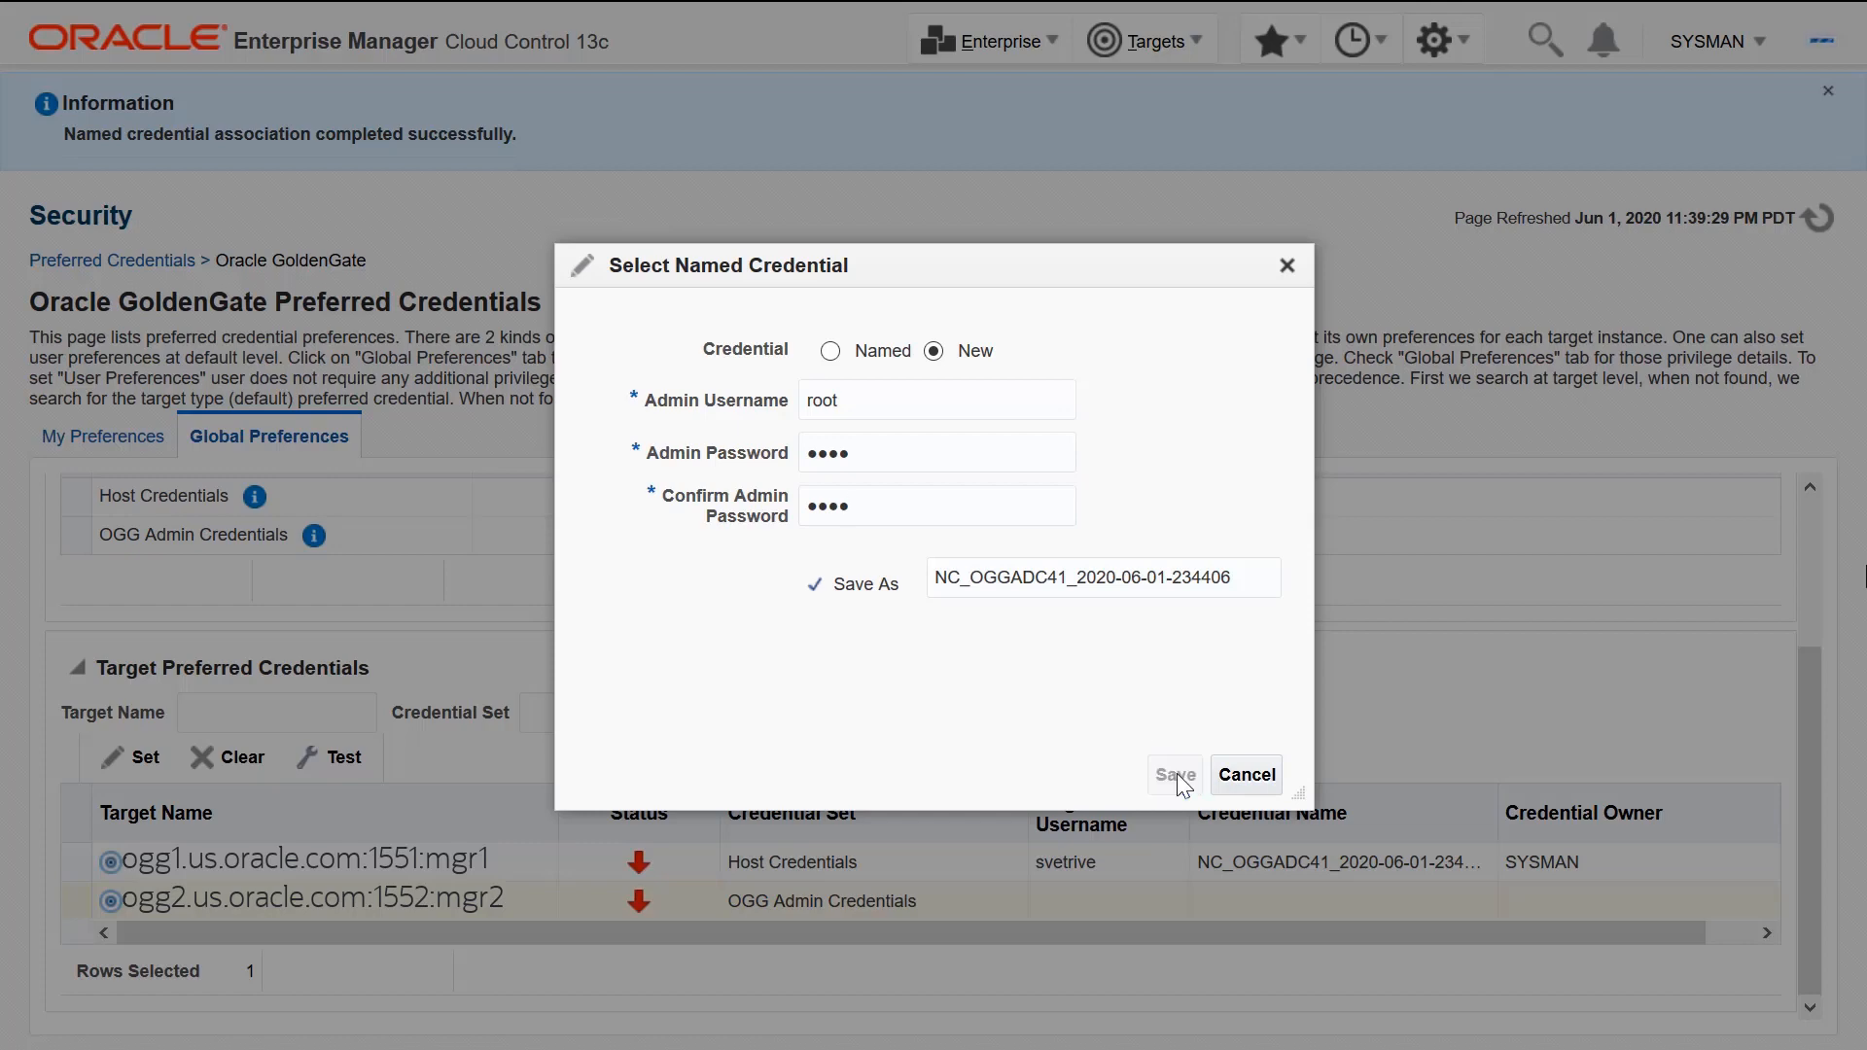
pyautogui.click(1172, 774)
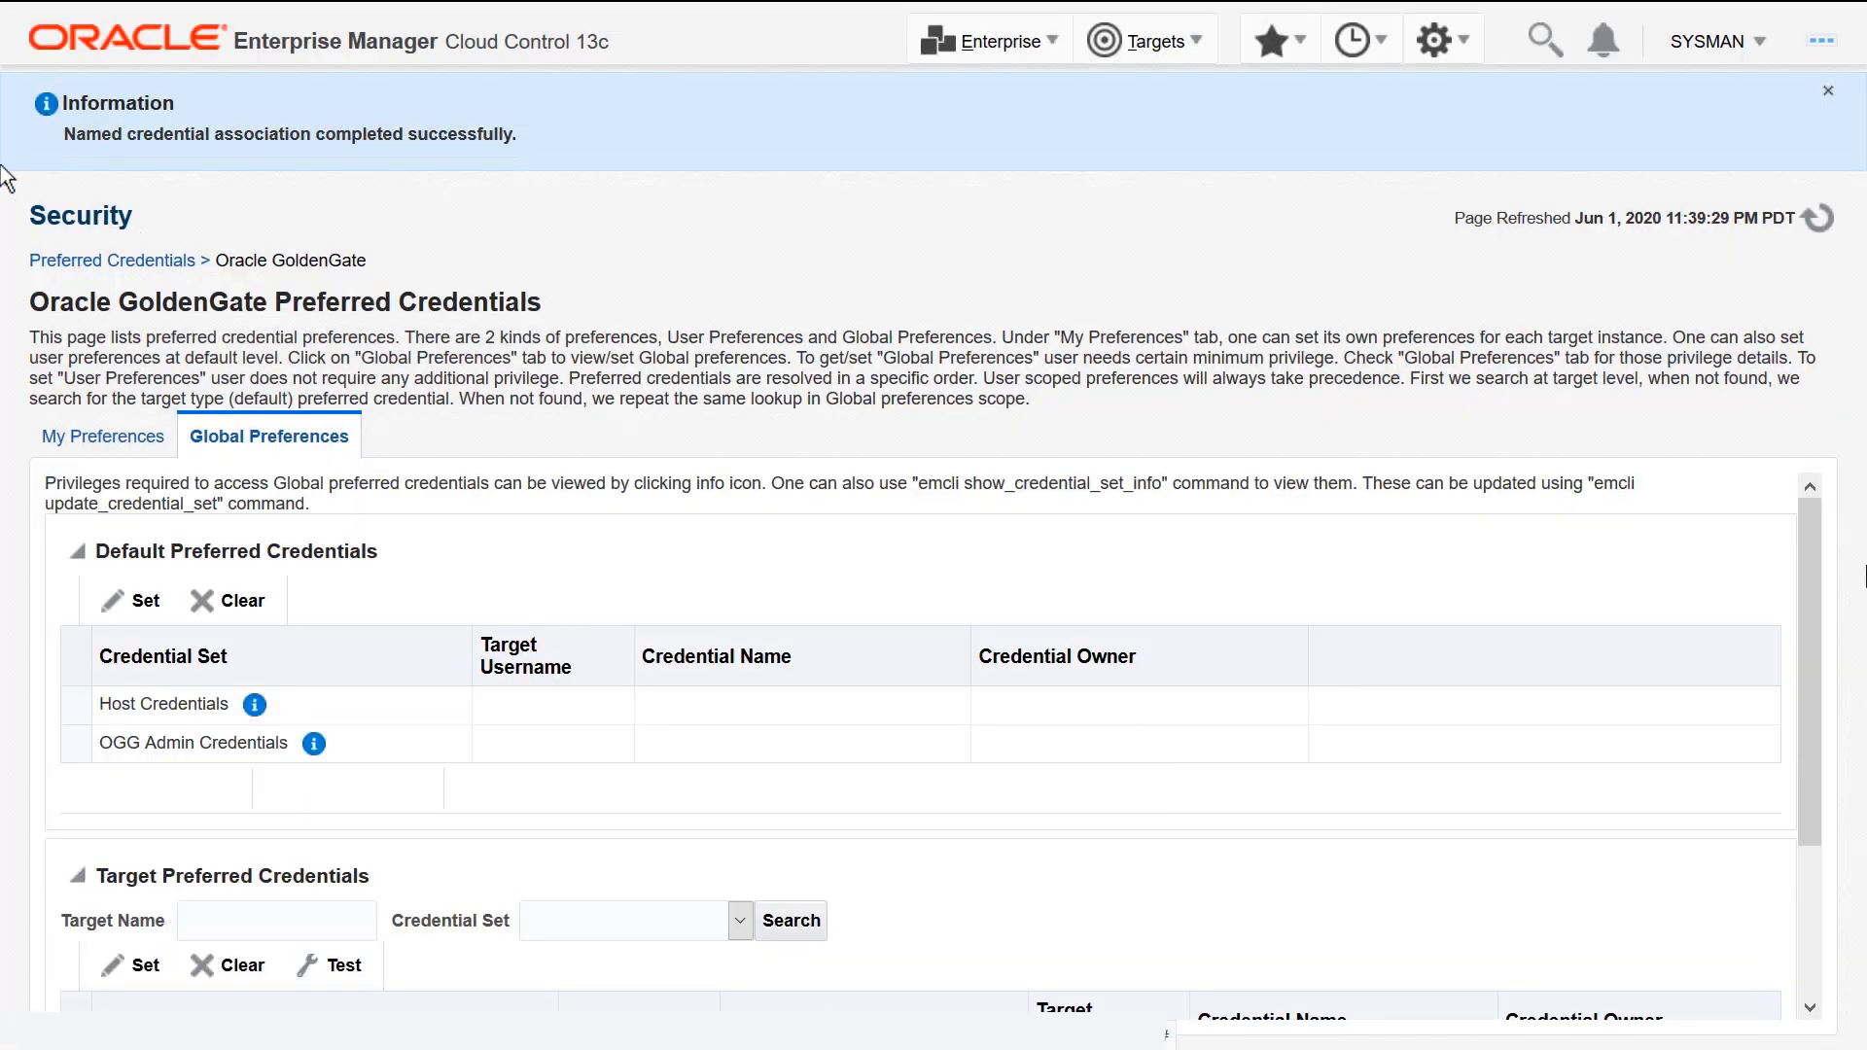
pyautogui.scroll(-3)
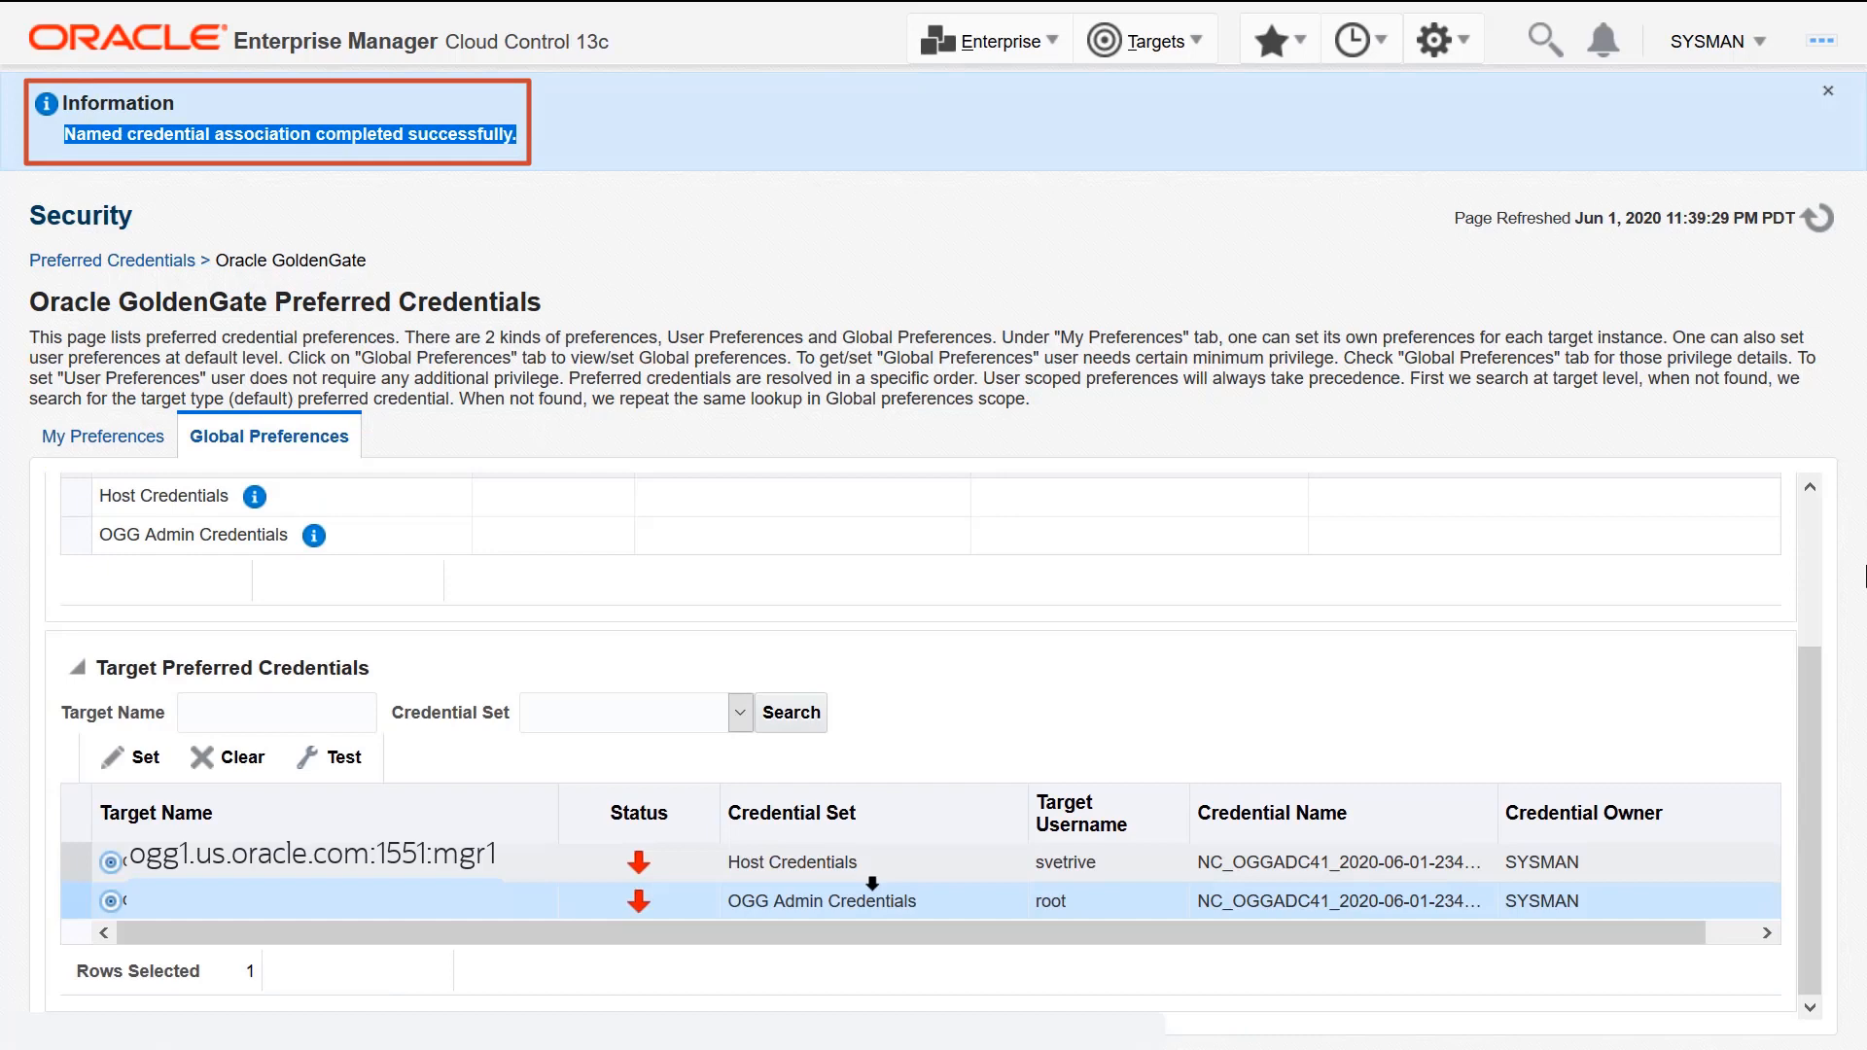
# From the GoldenGate overview, open the EOBEY extract's Configuration tab showing eobey.prm
pyautogui.click(1145, 38)
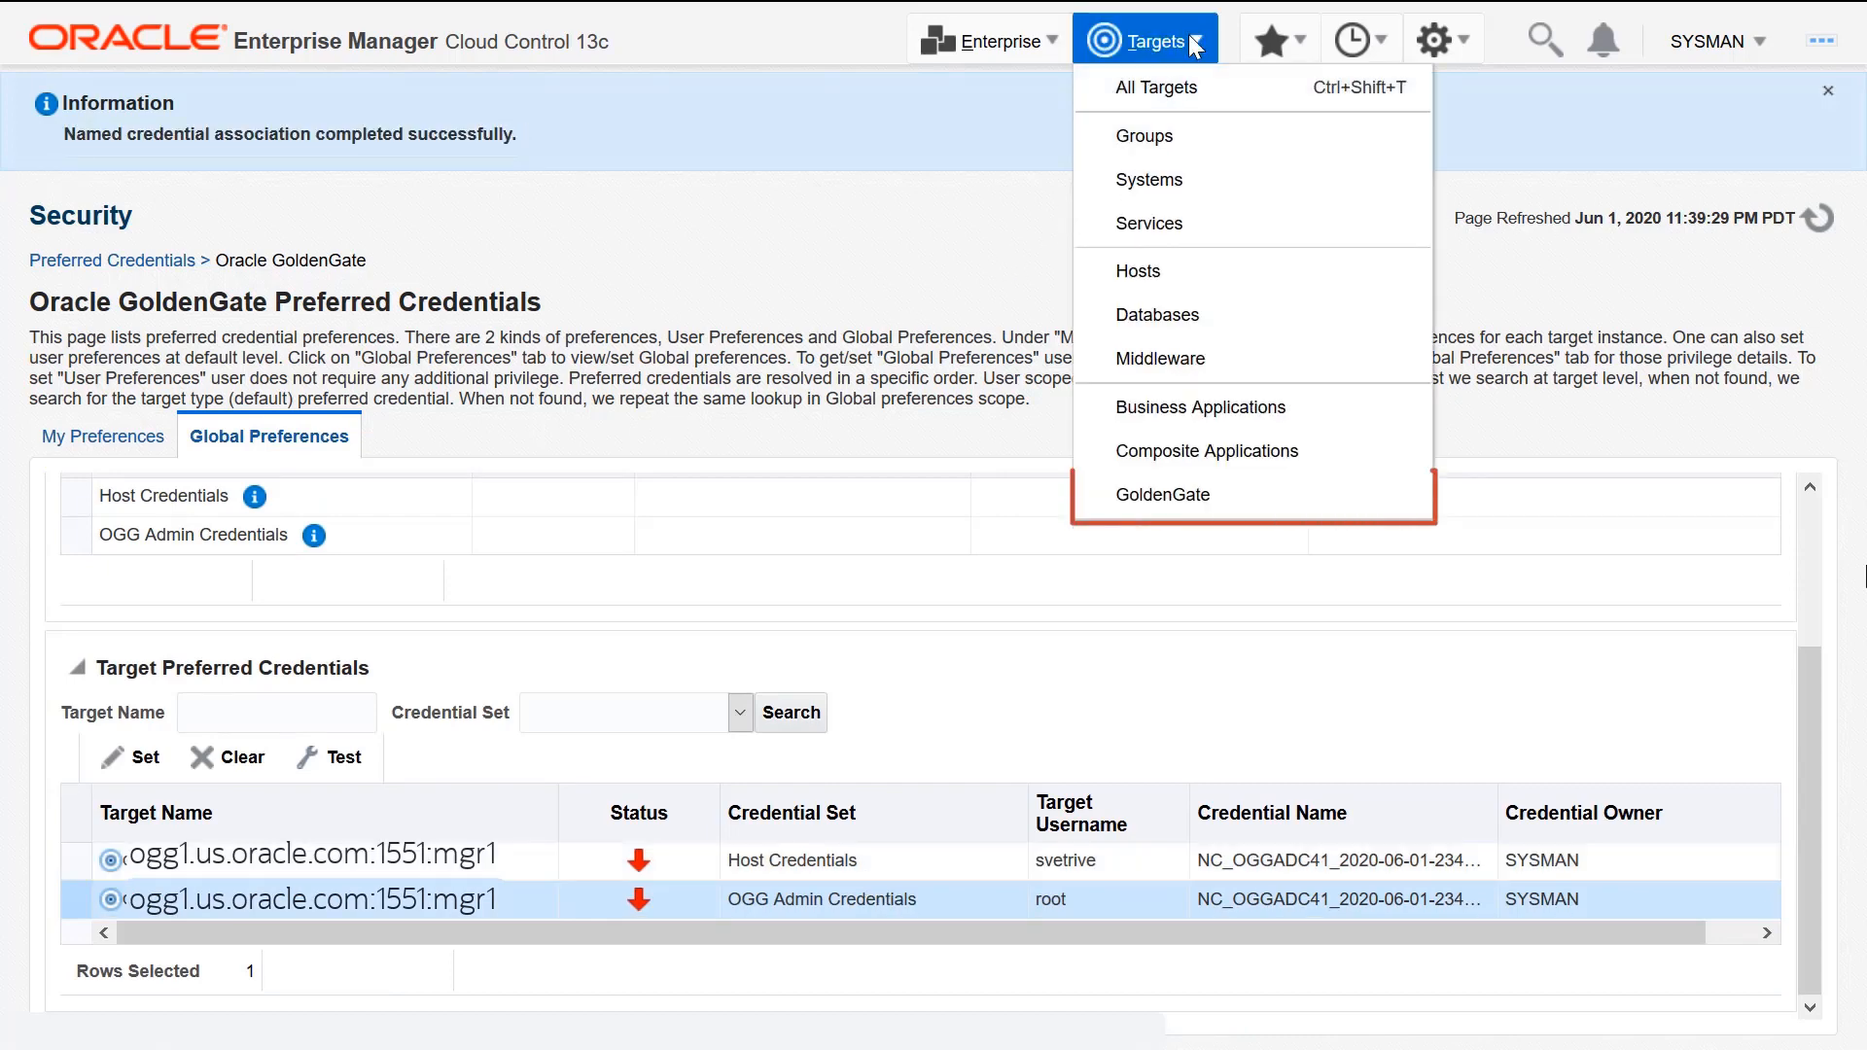
pyautogui.moveTo(1229, 502)
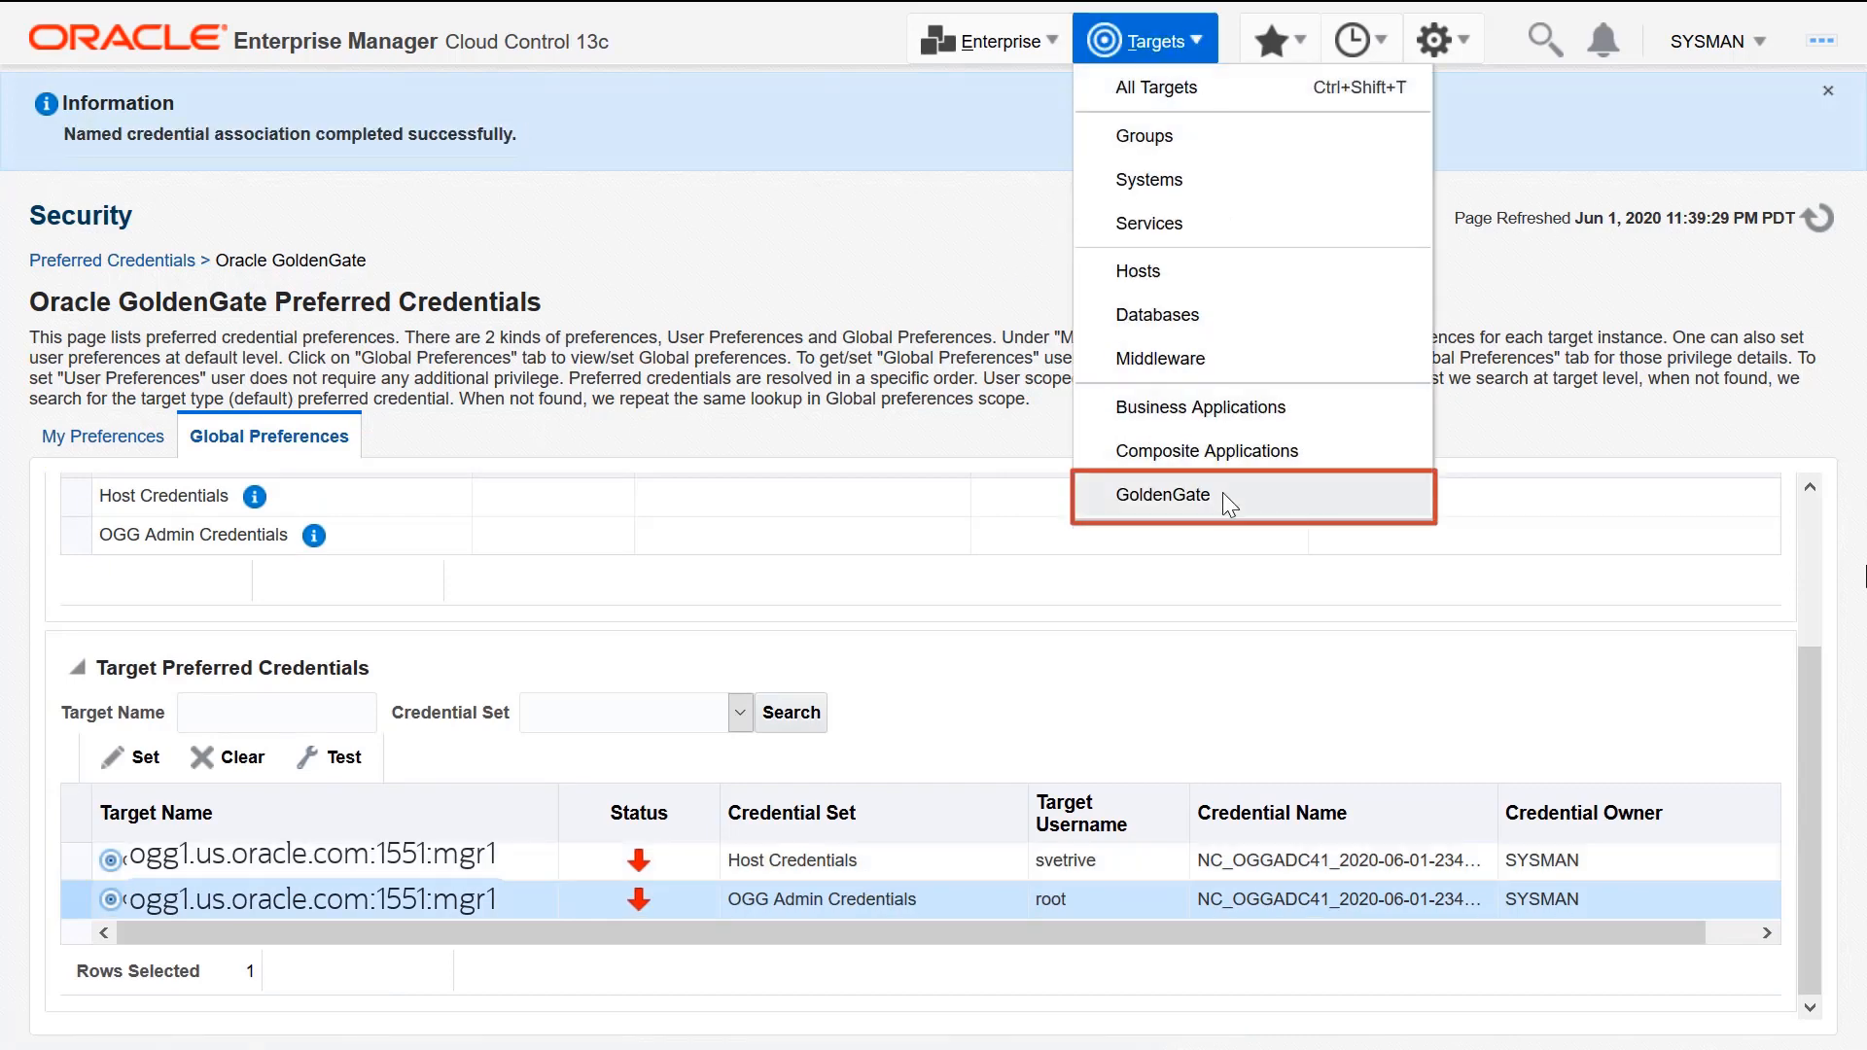
pyautogui.click(1160, 494)
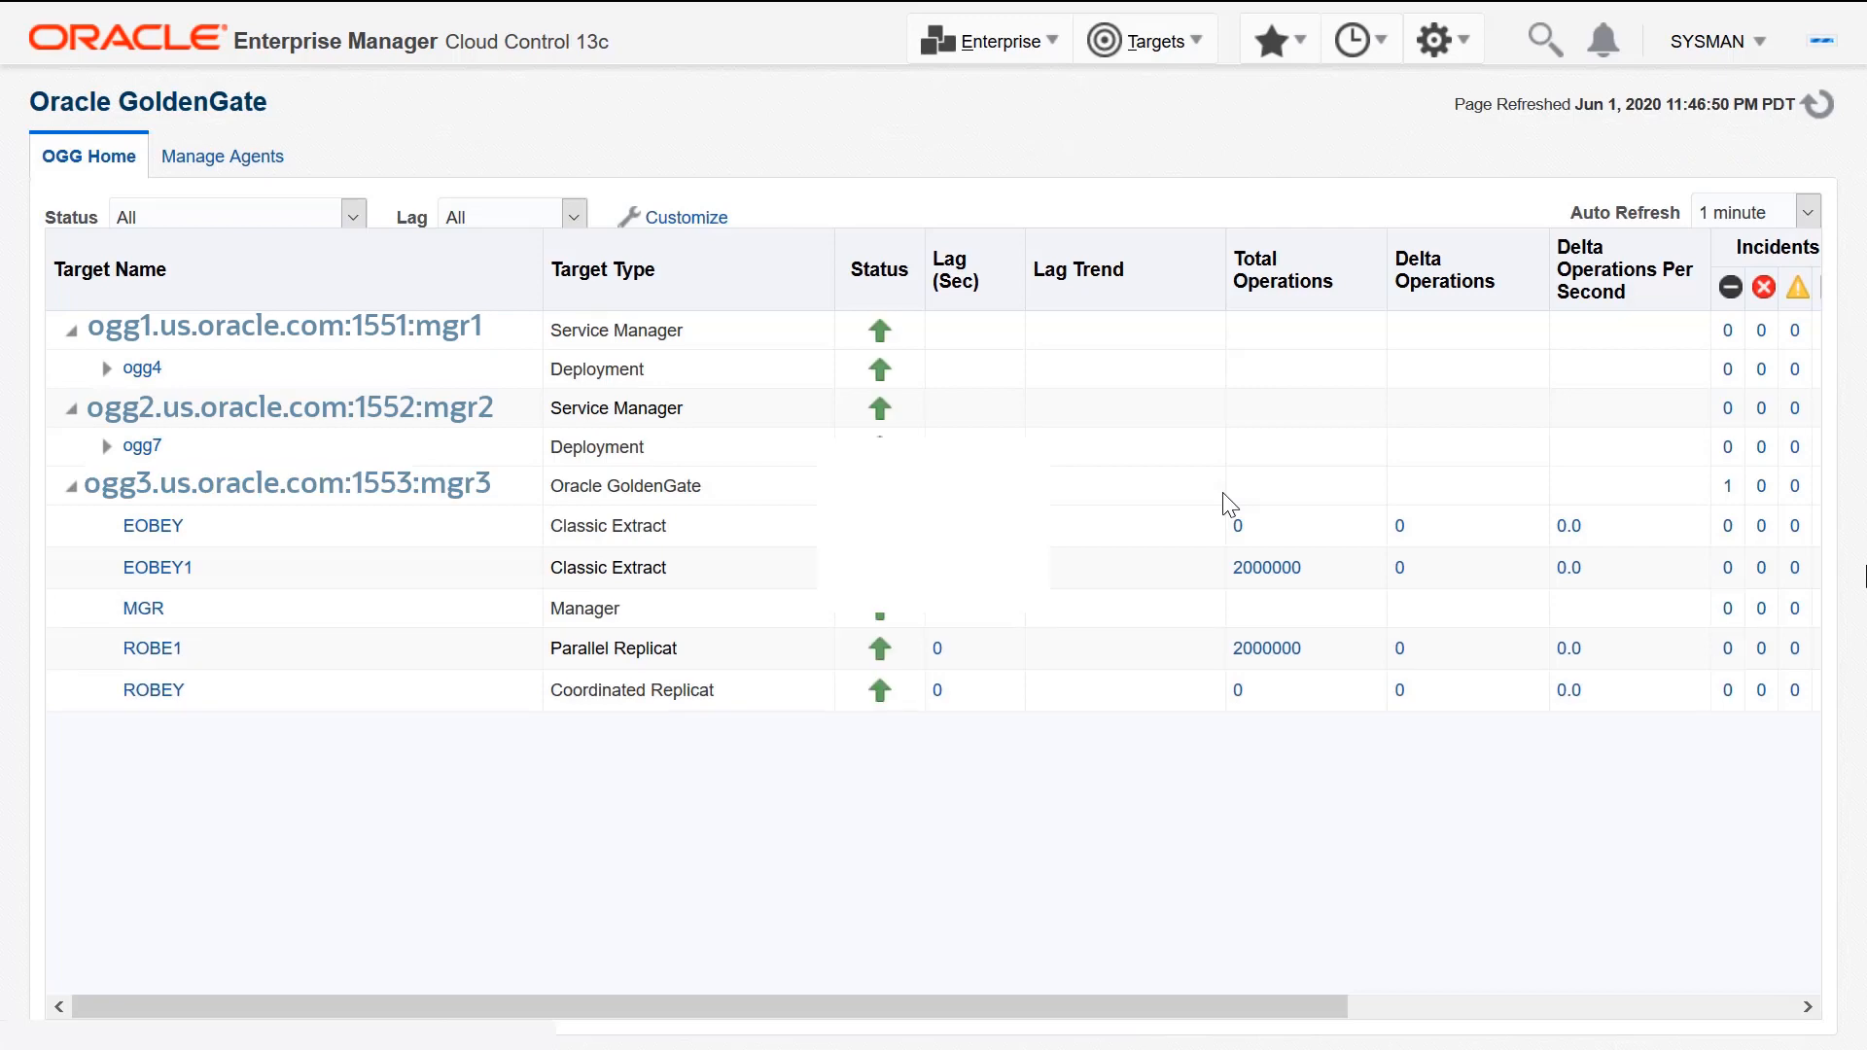
pyautogui.click(153, 525)
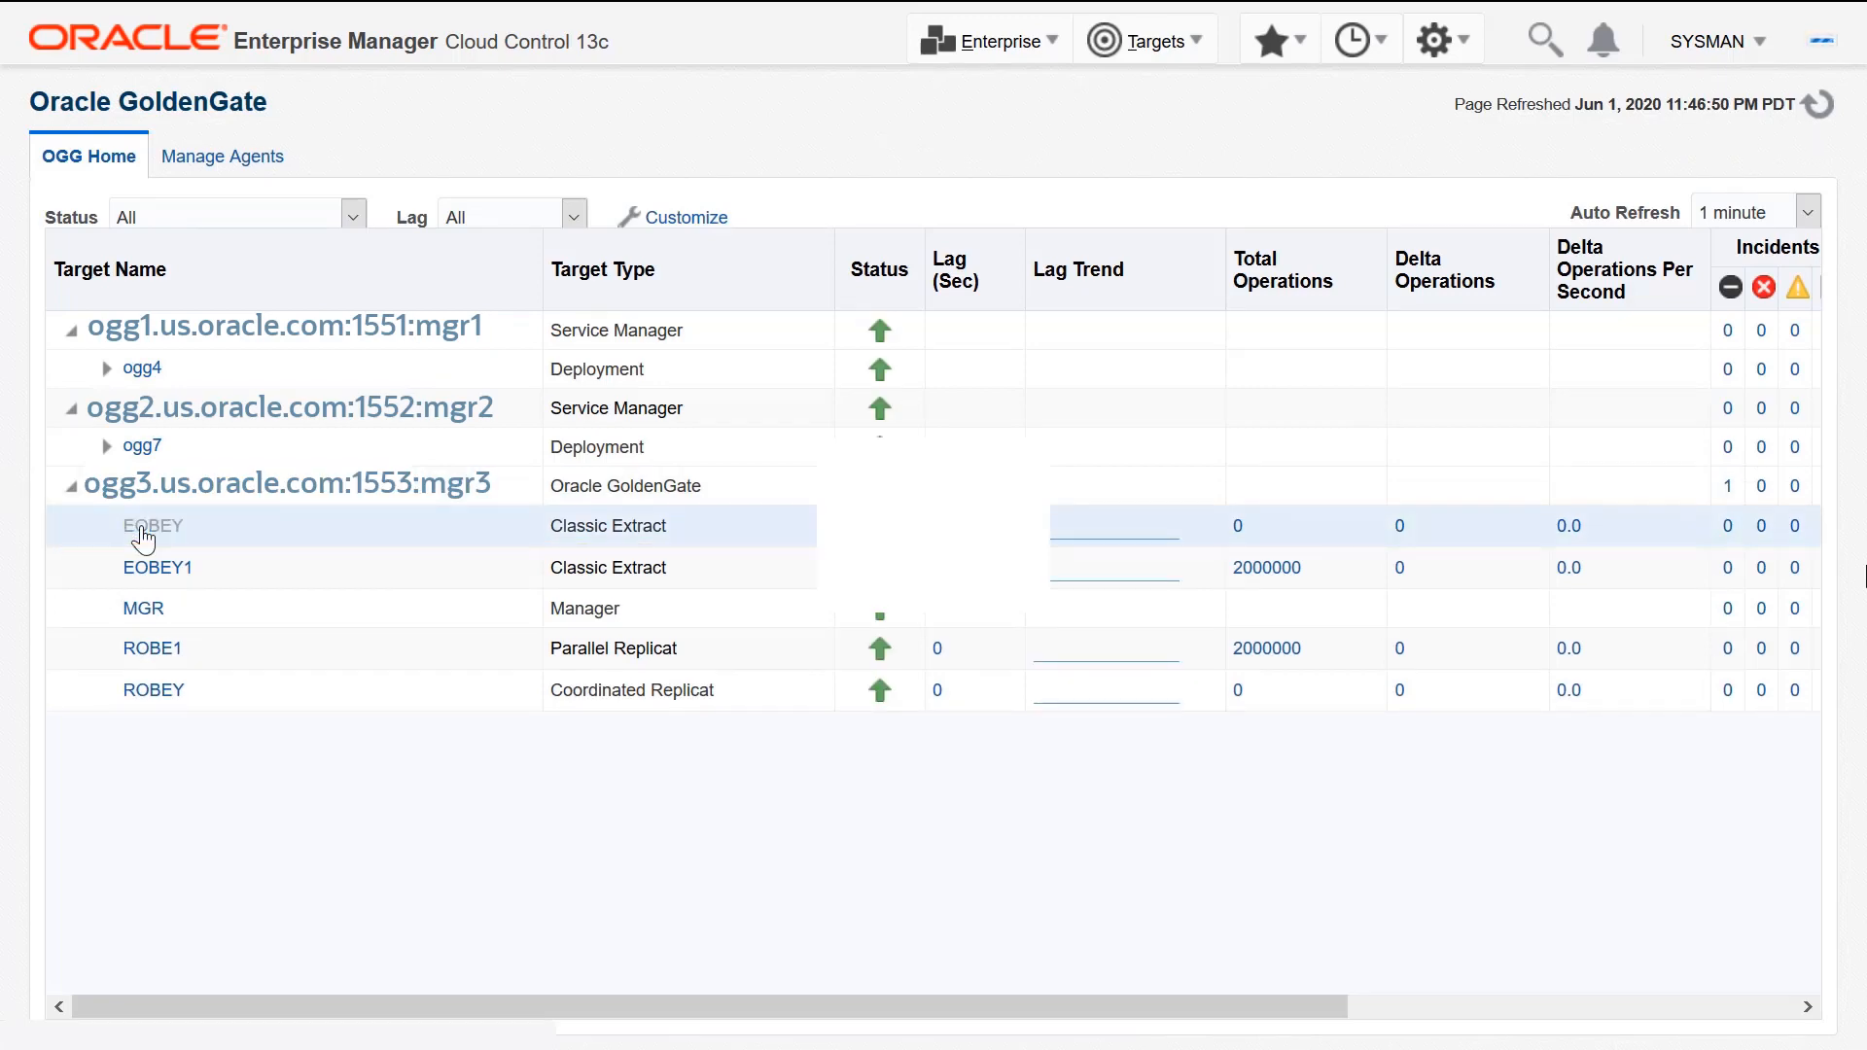
pyautogui.click(152, 525)
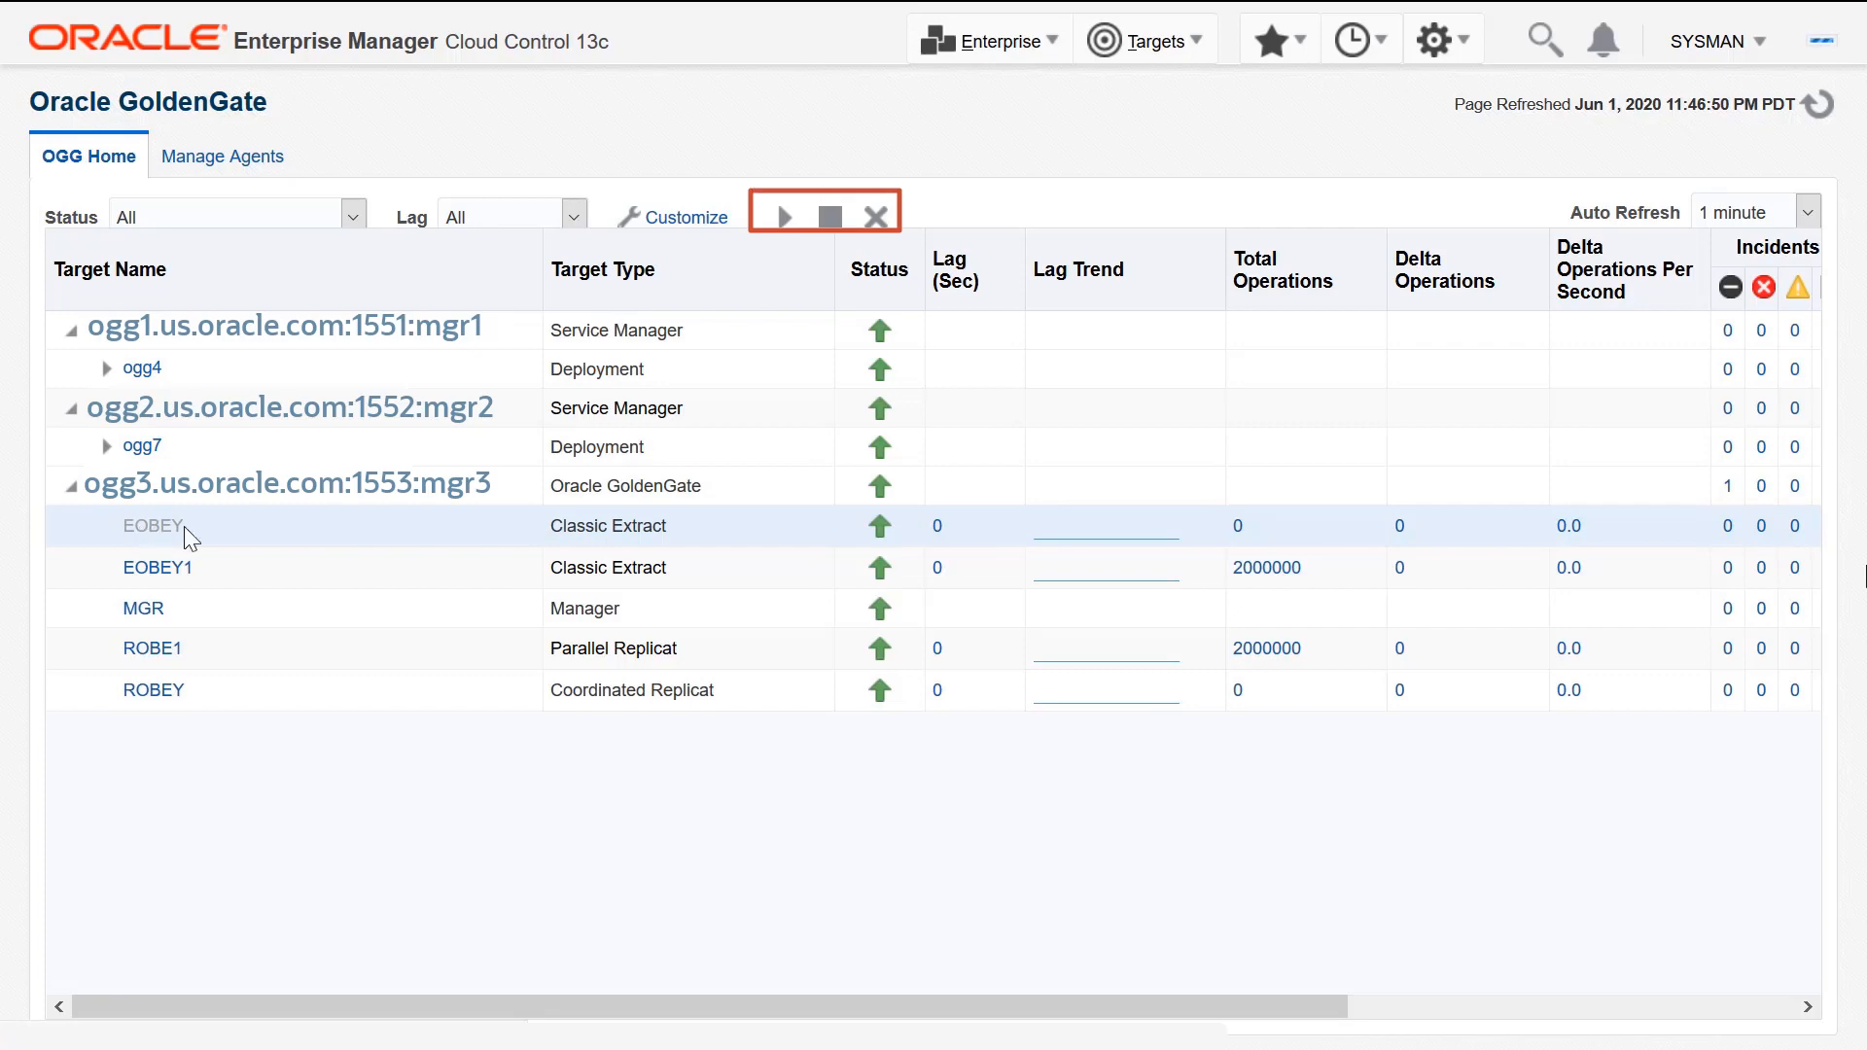
pyautogui.click(150, 525)
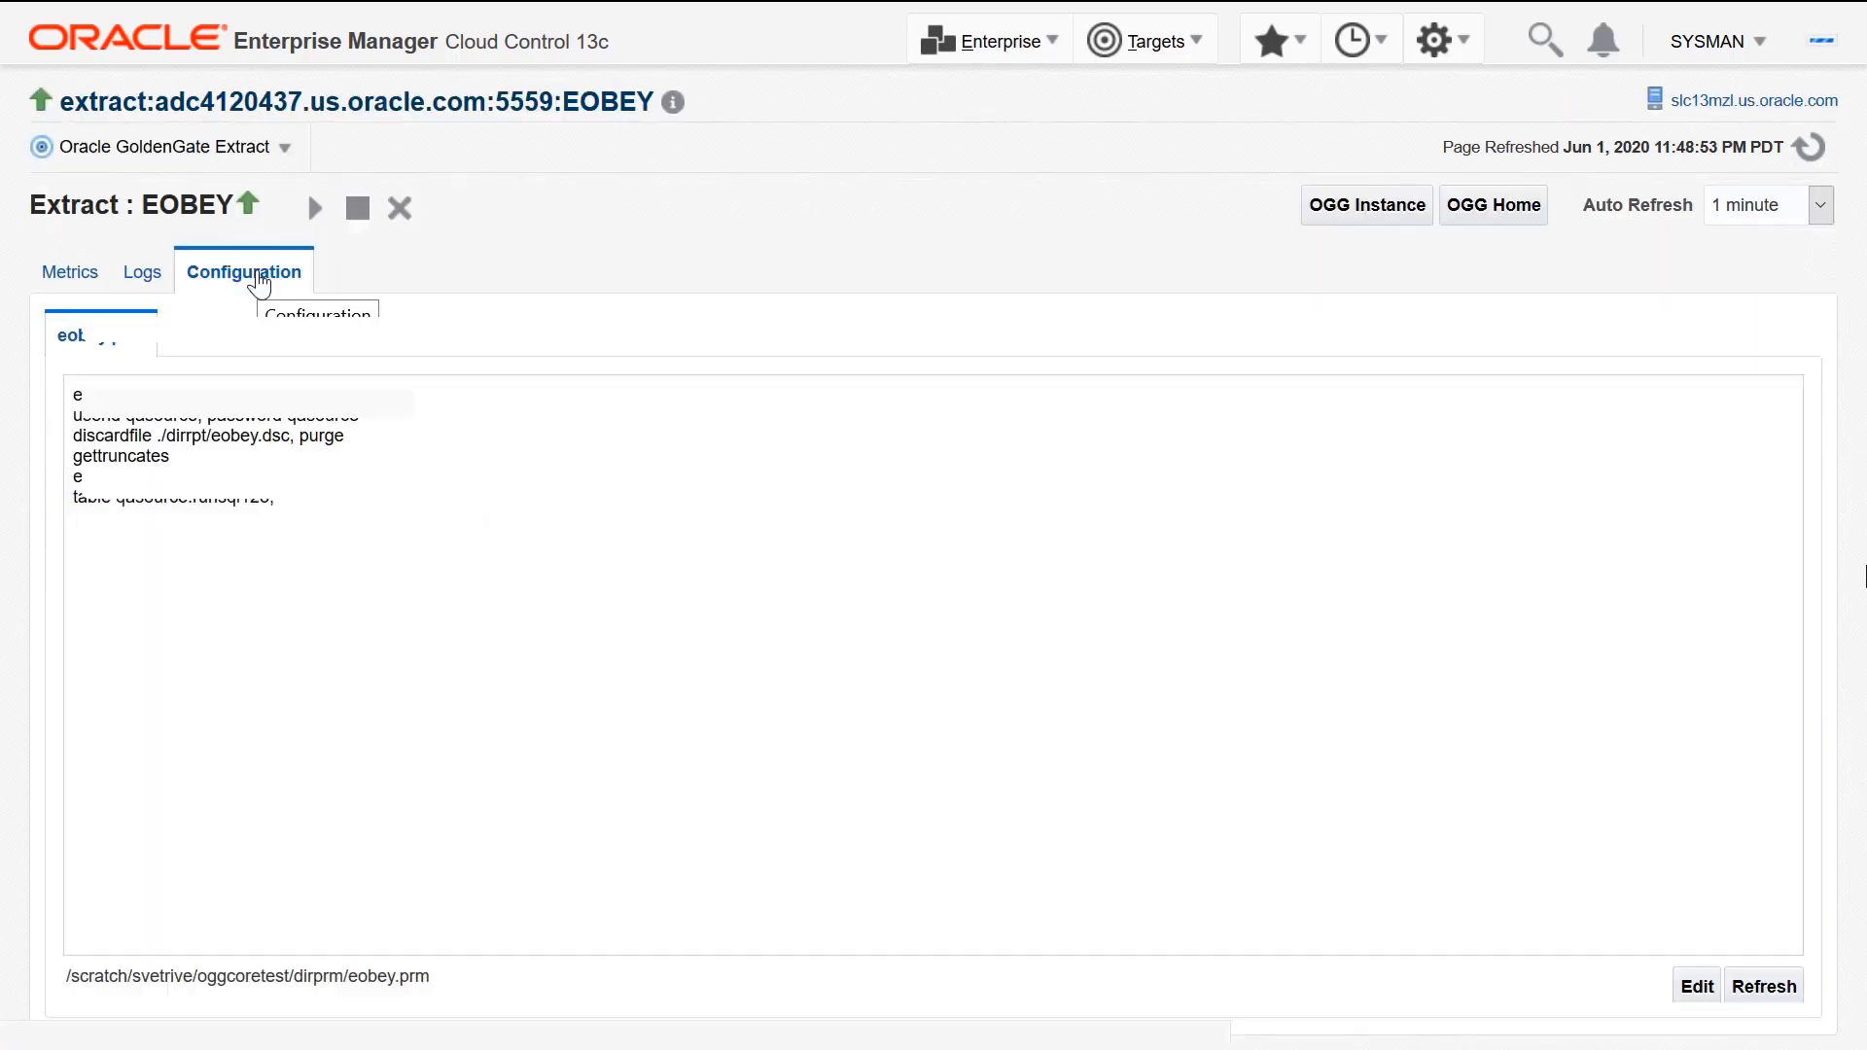
pyautogui.click(243, 271)
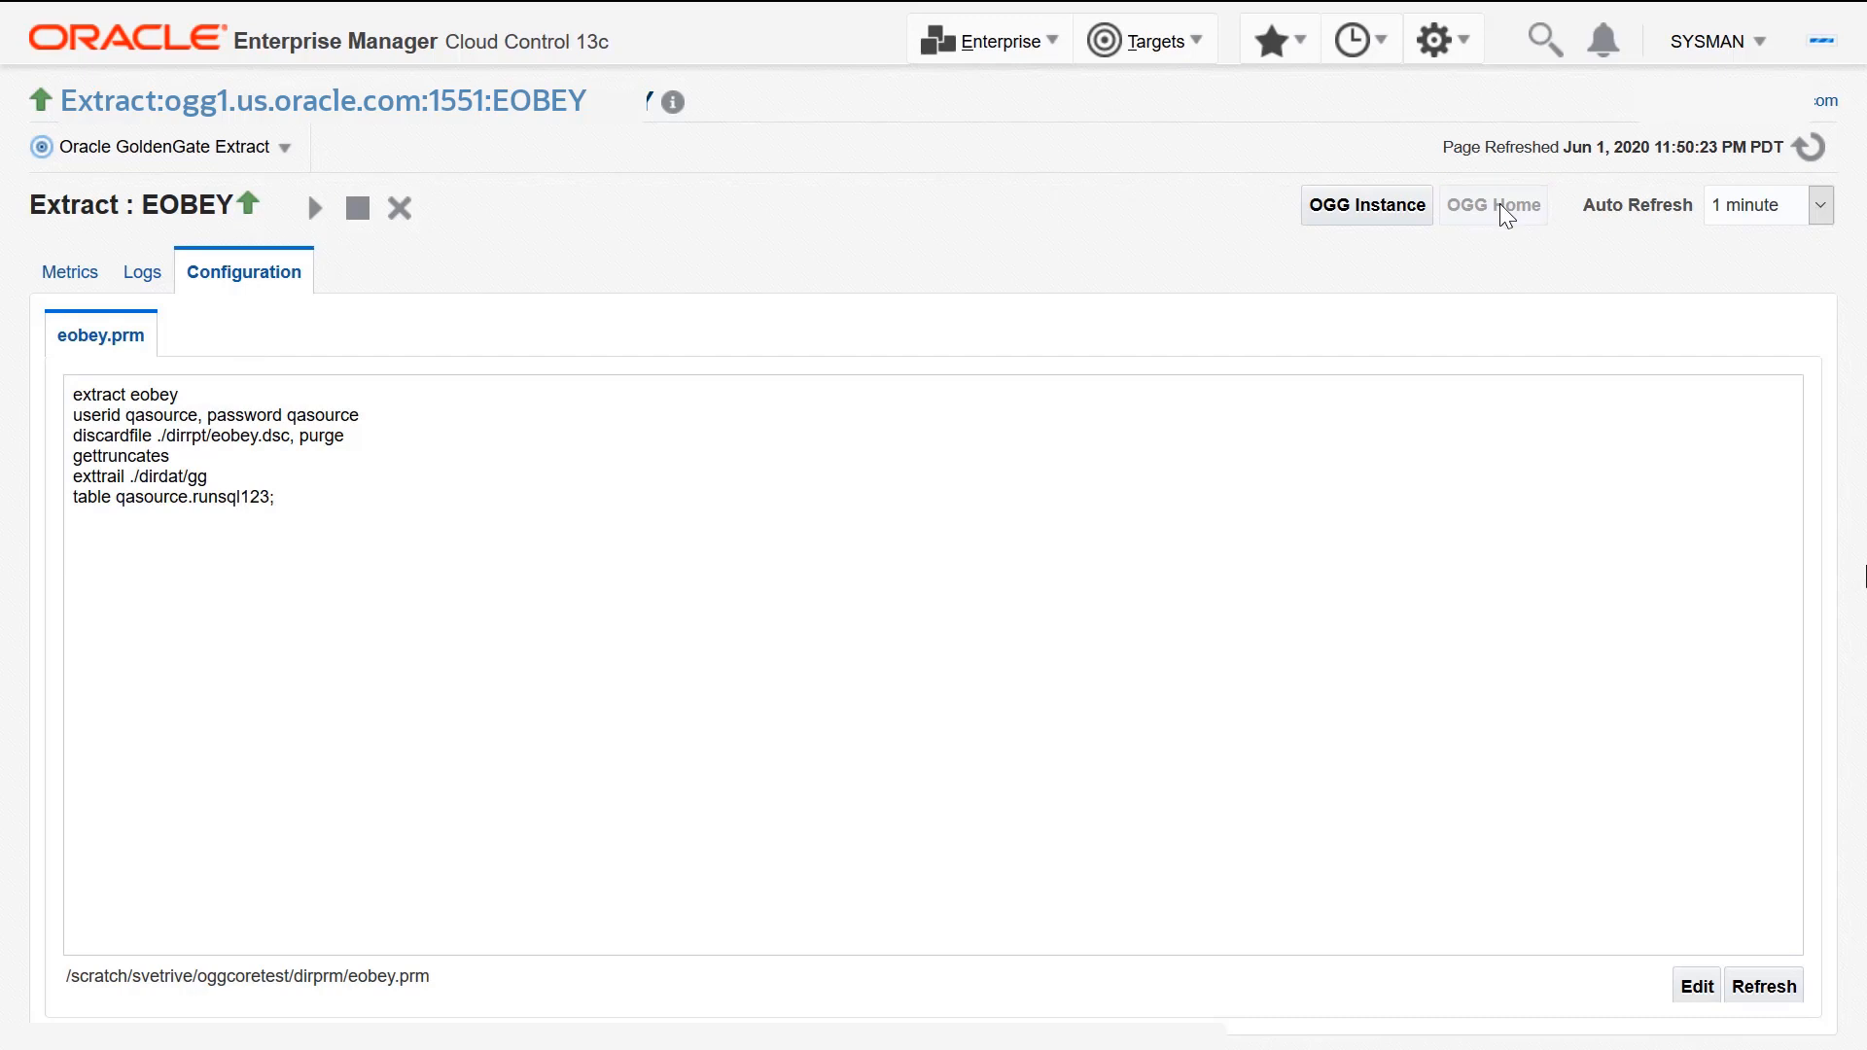
# Return to OGG Home and open the adminsrvr:8061 Administration Server page with its credential warnings
pyautogui.click(1492, 205)
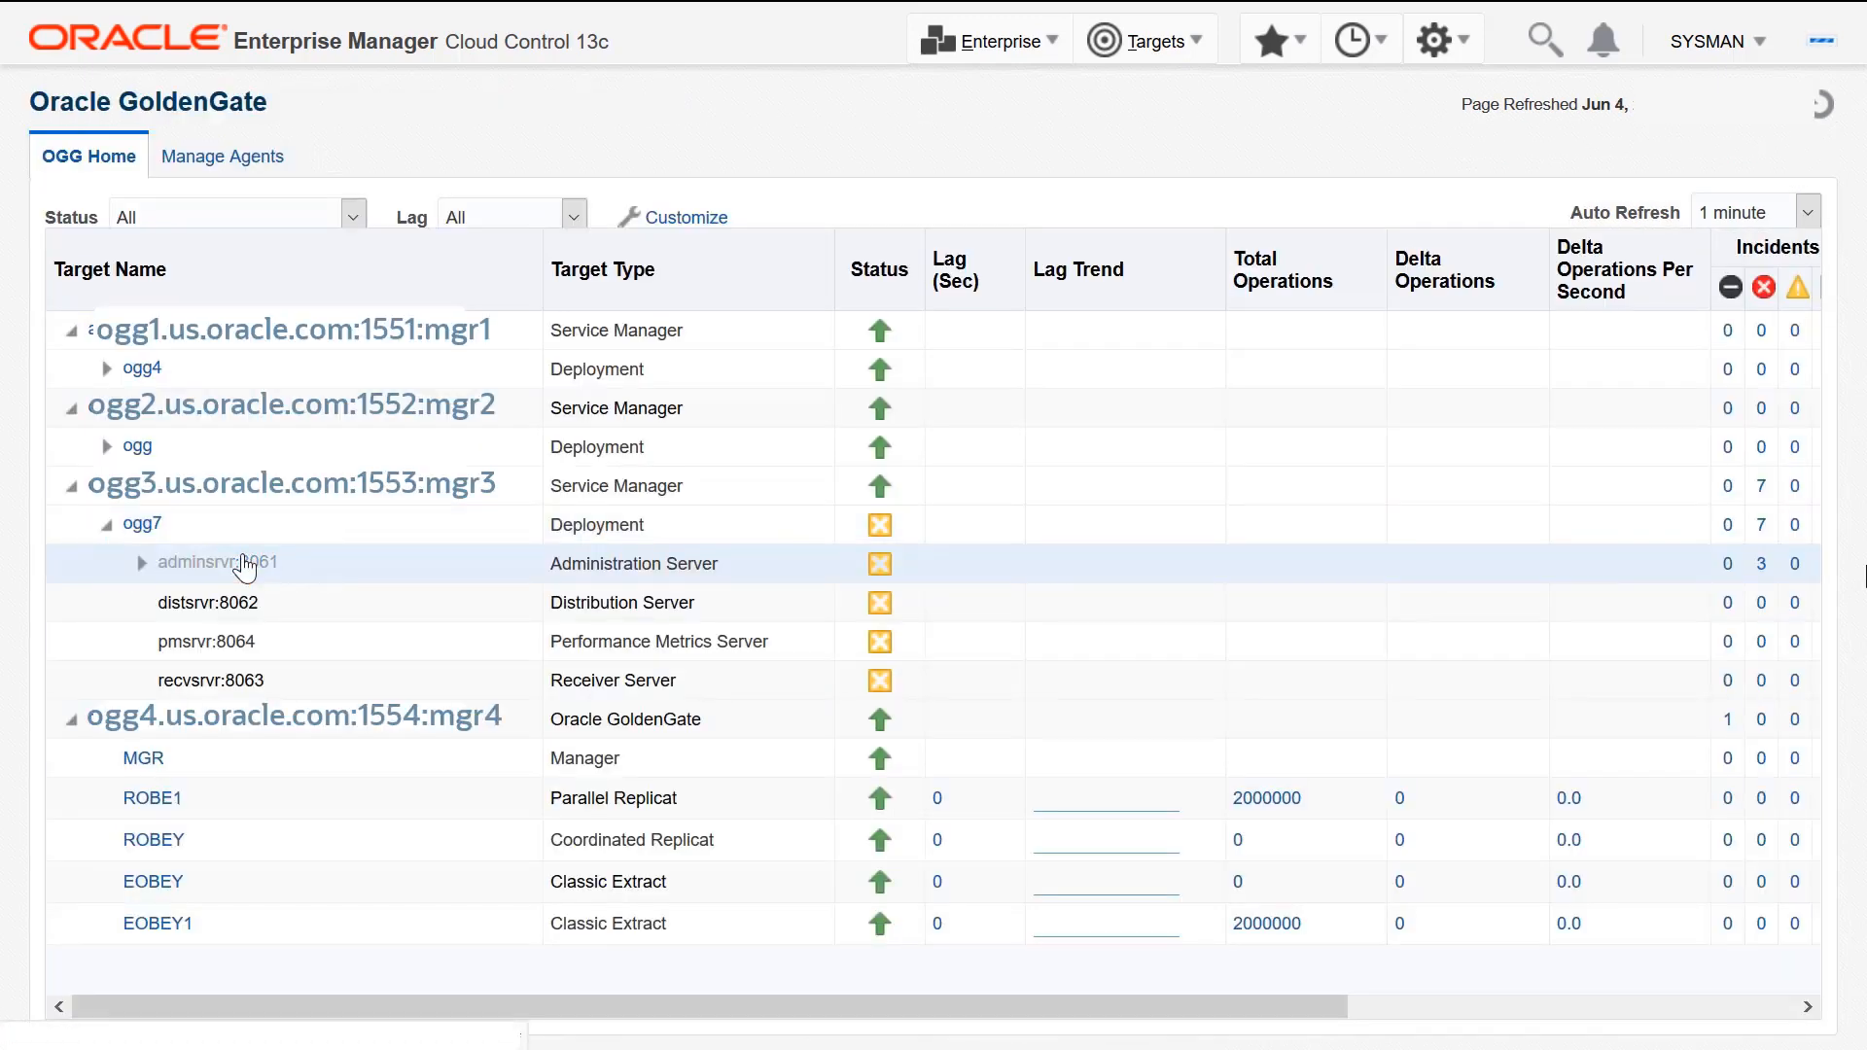
pyautogui.click(216, 563)
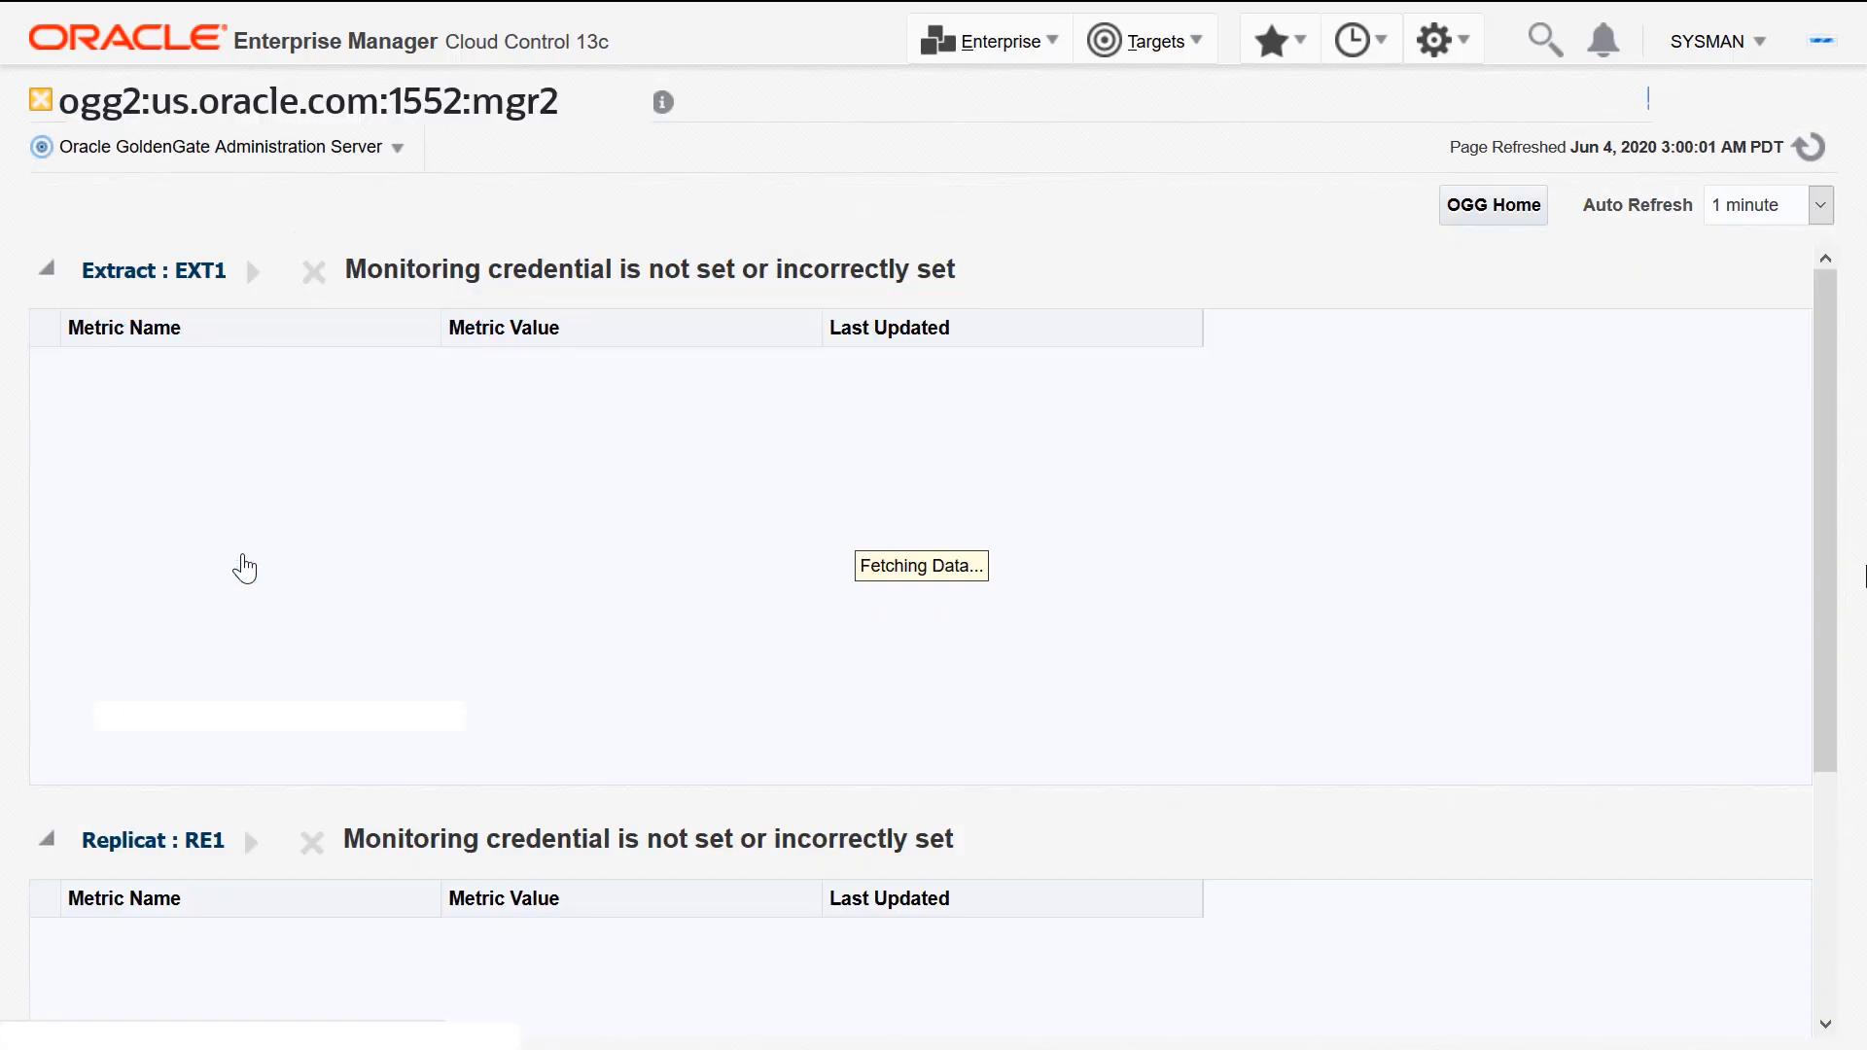
pyautogui.click(1439, 39)
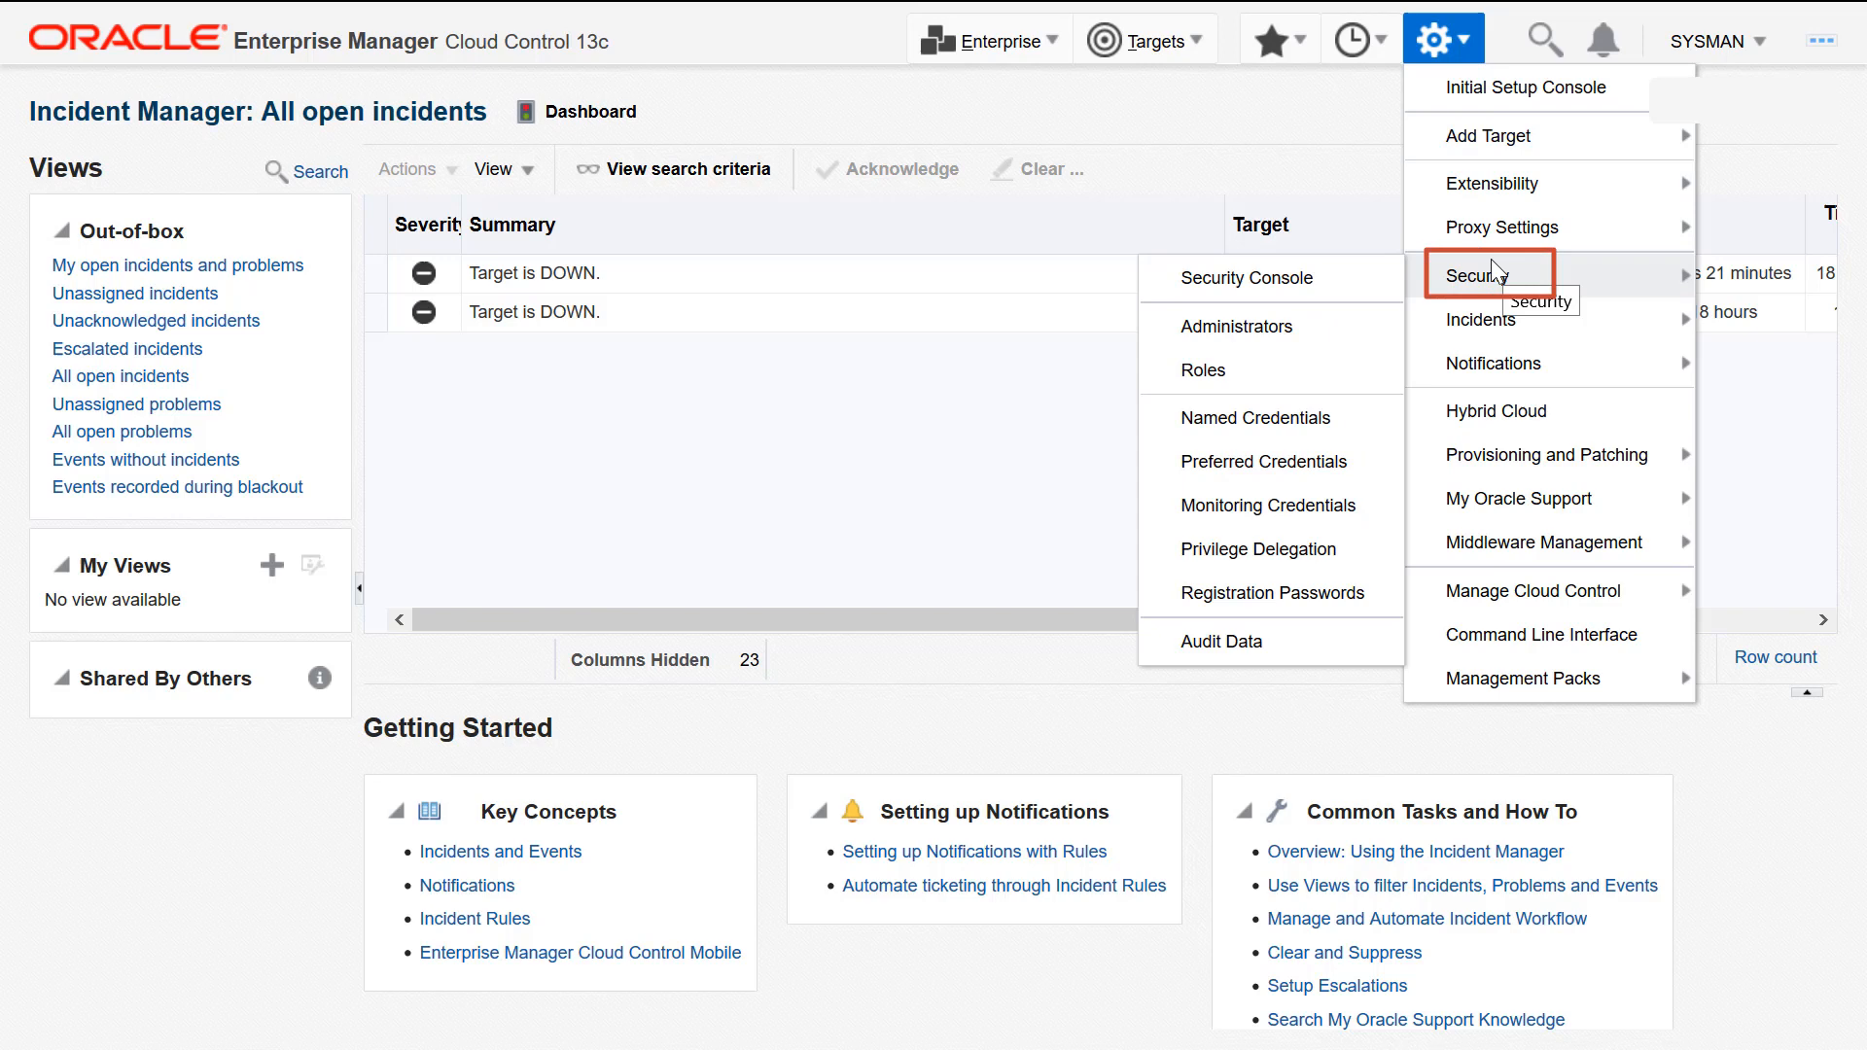
pyautogui.moveTo(1270, 505)
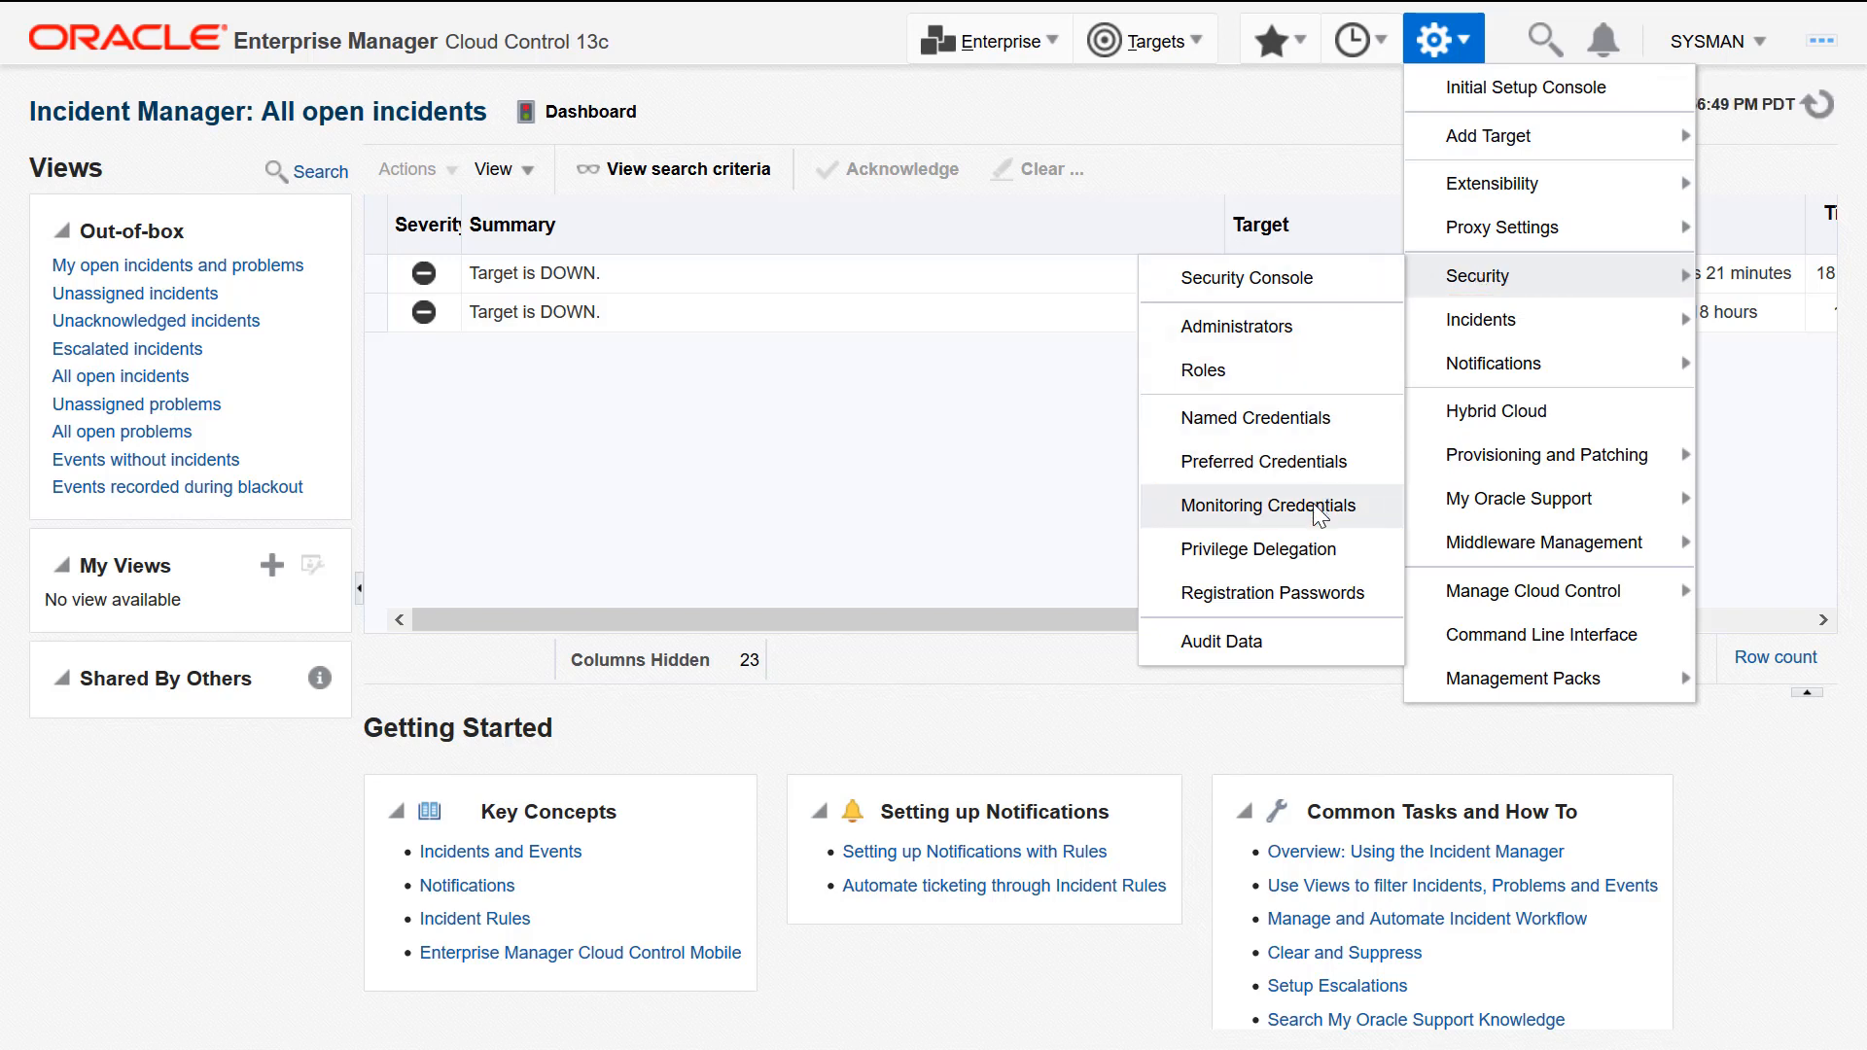
# Manage Monitoring Credentials for Oracle GoldenGate Service Manager, listing mgr1, mgr2 and mgr3
pyautogui.click(1257, 504)
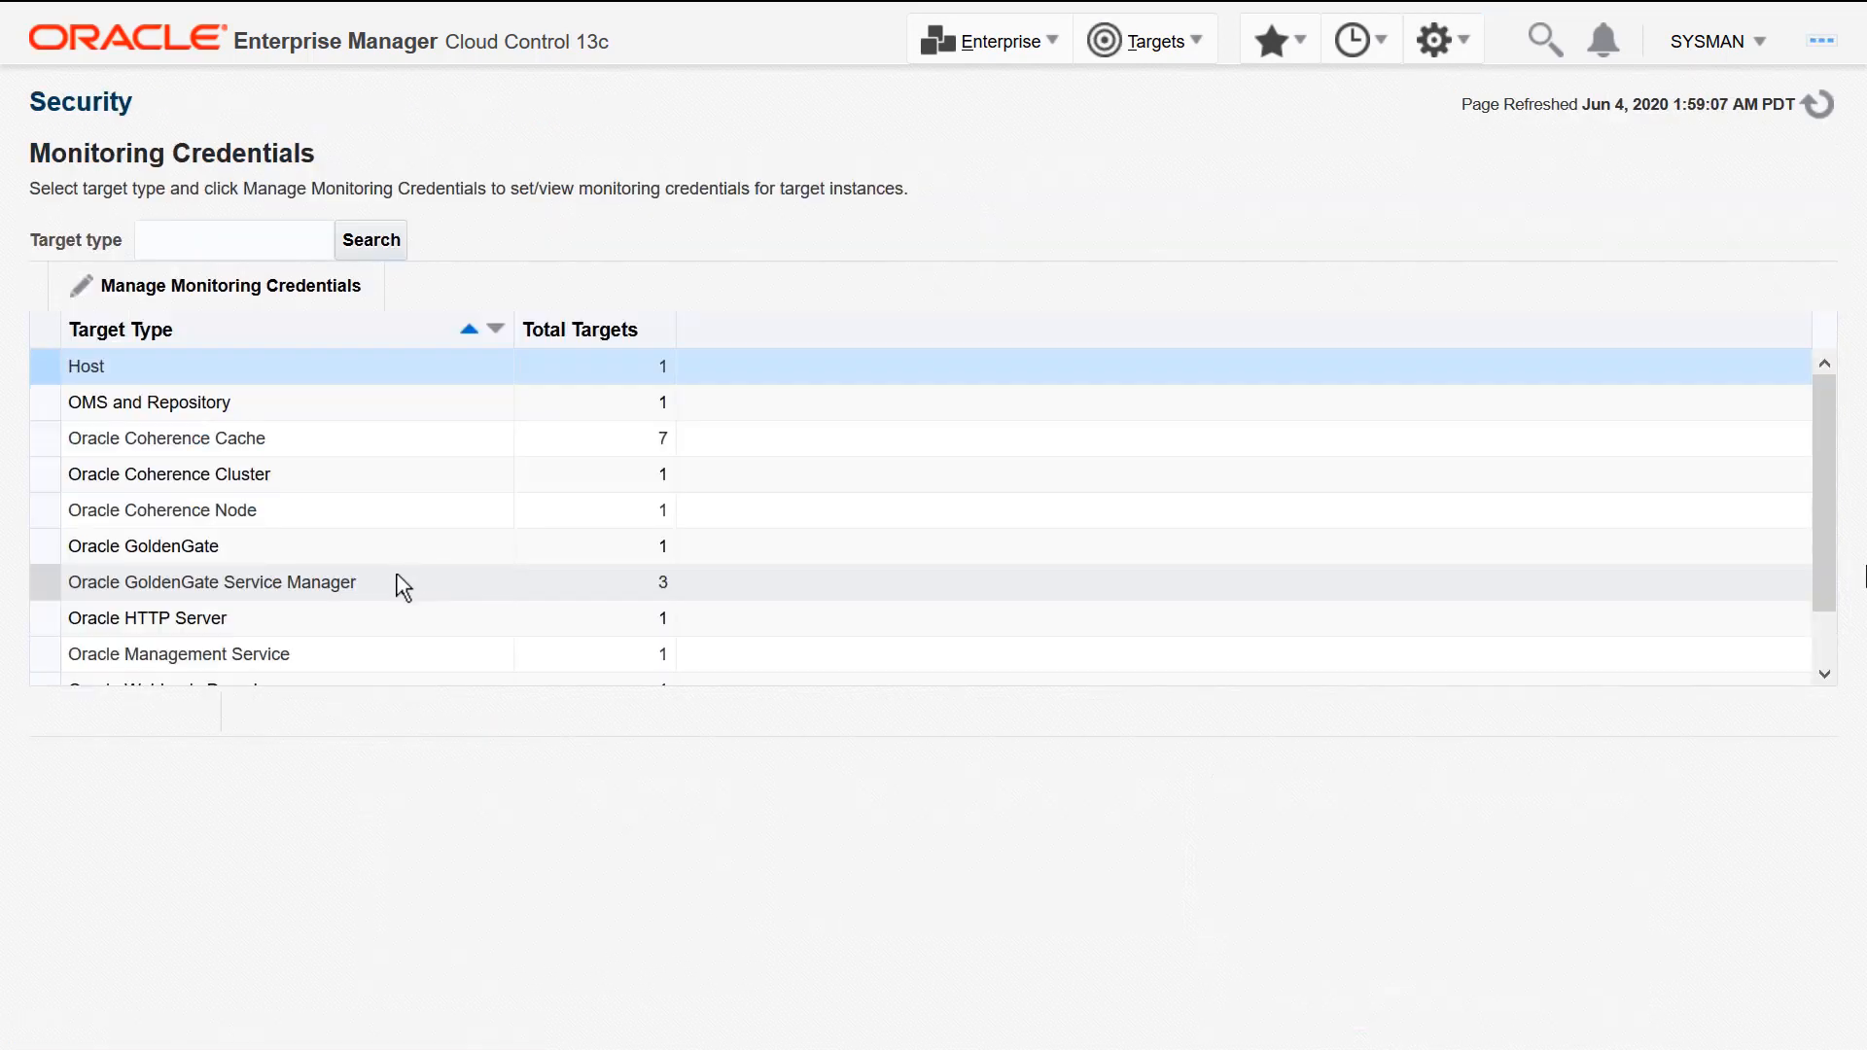
pyautogui.click(211, 582)
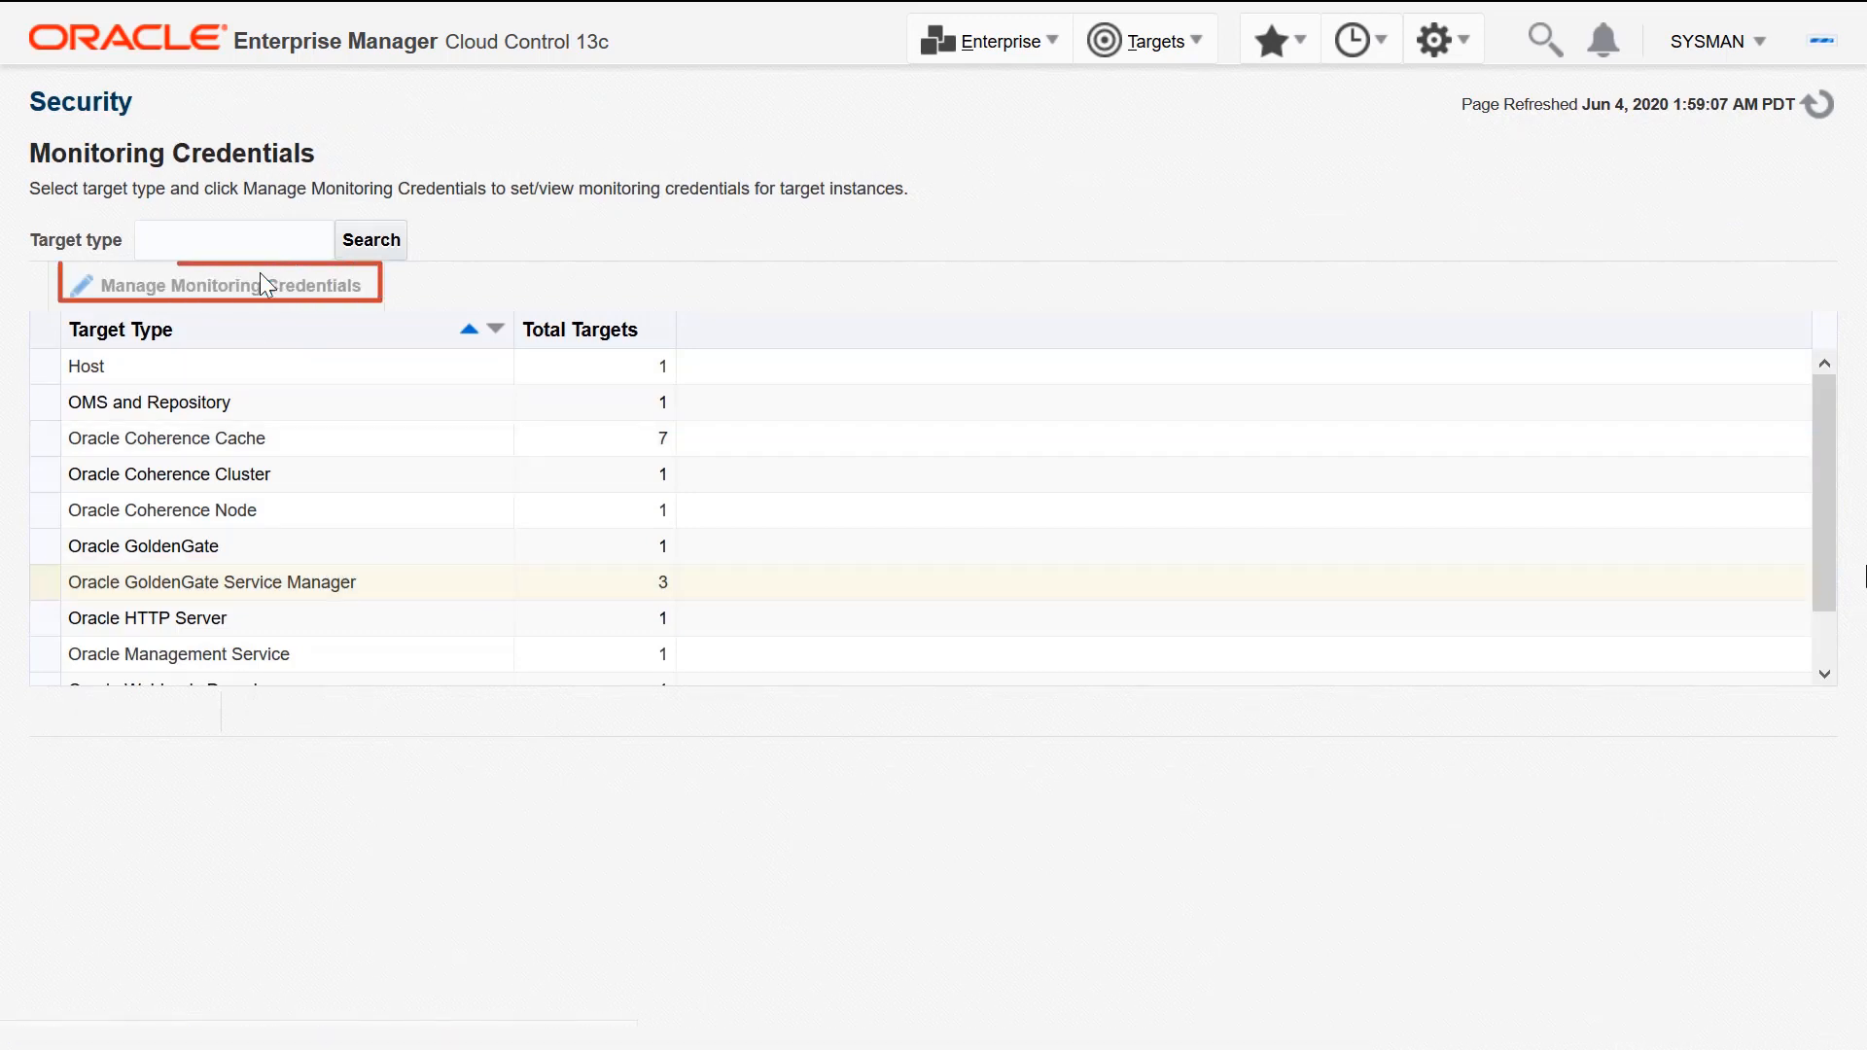
pyautogui.click(218, 285)
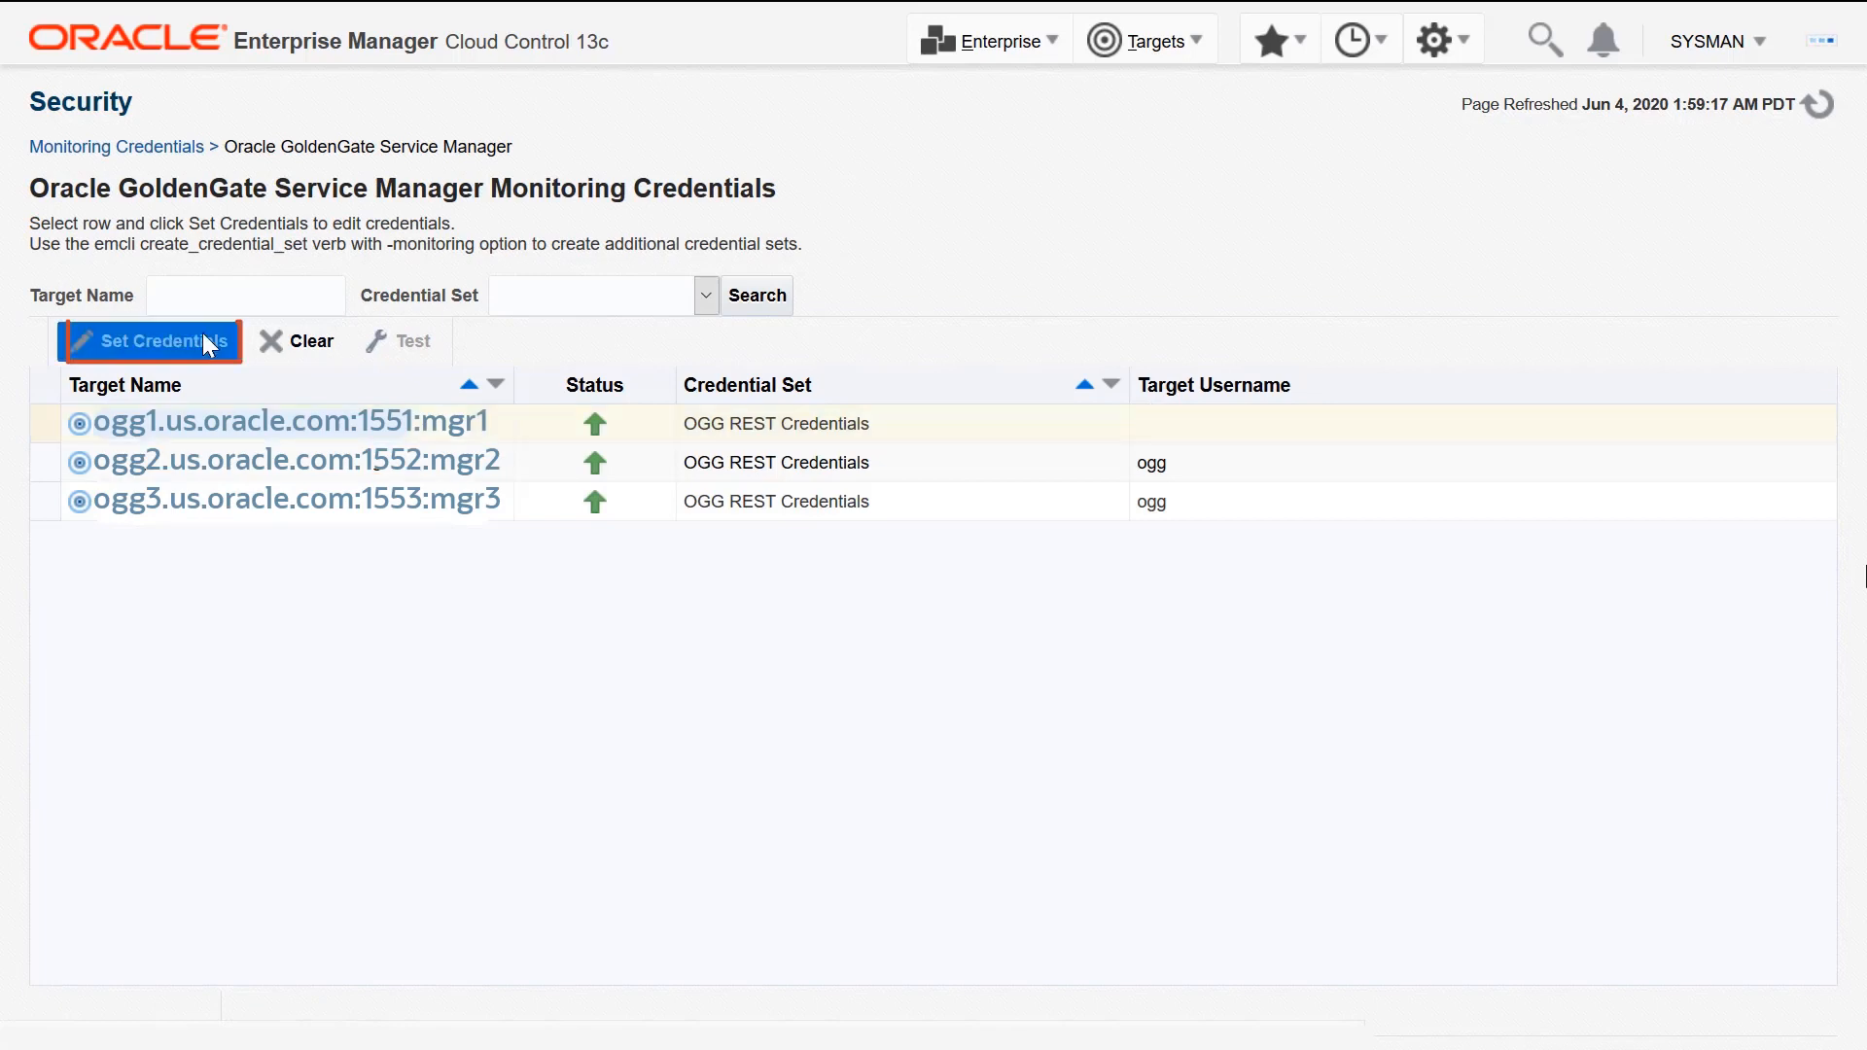
# Give the ogg1 Service Manager monitoring credentials with username ogg and save successfully
pyautogui.click(148, 340)
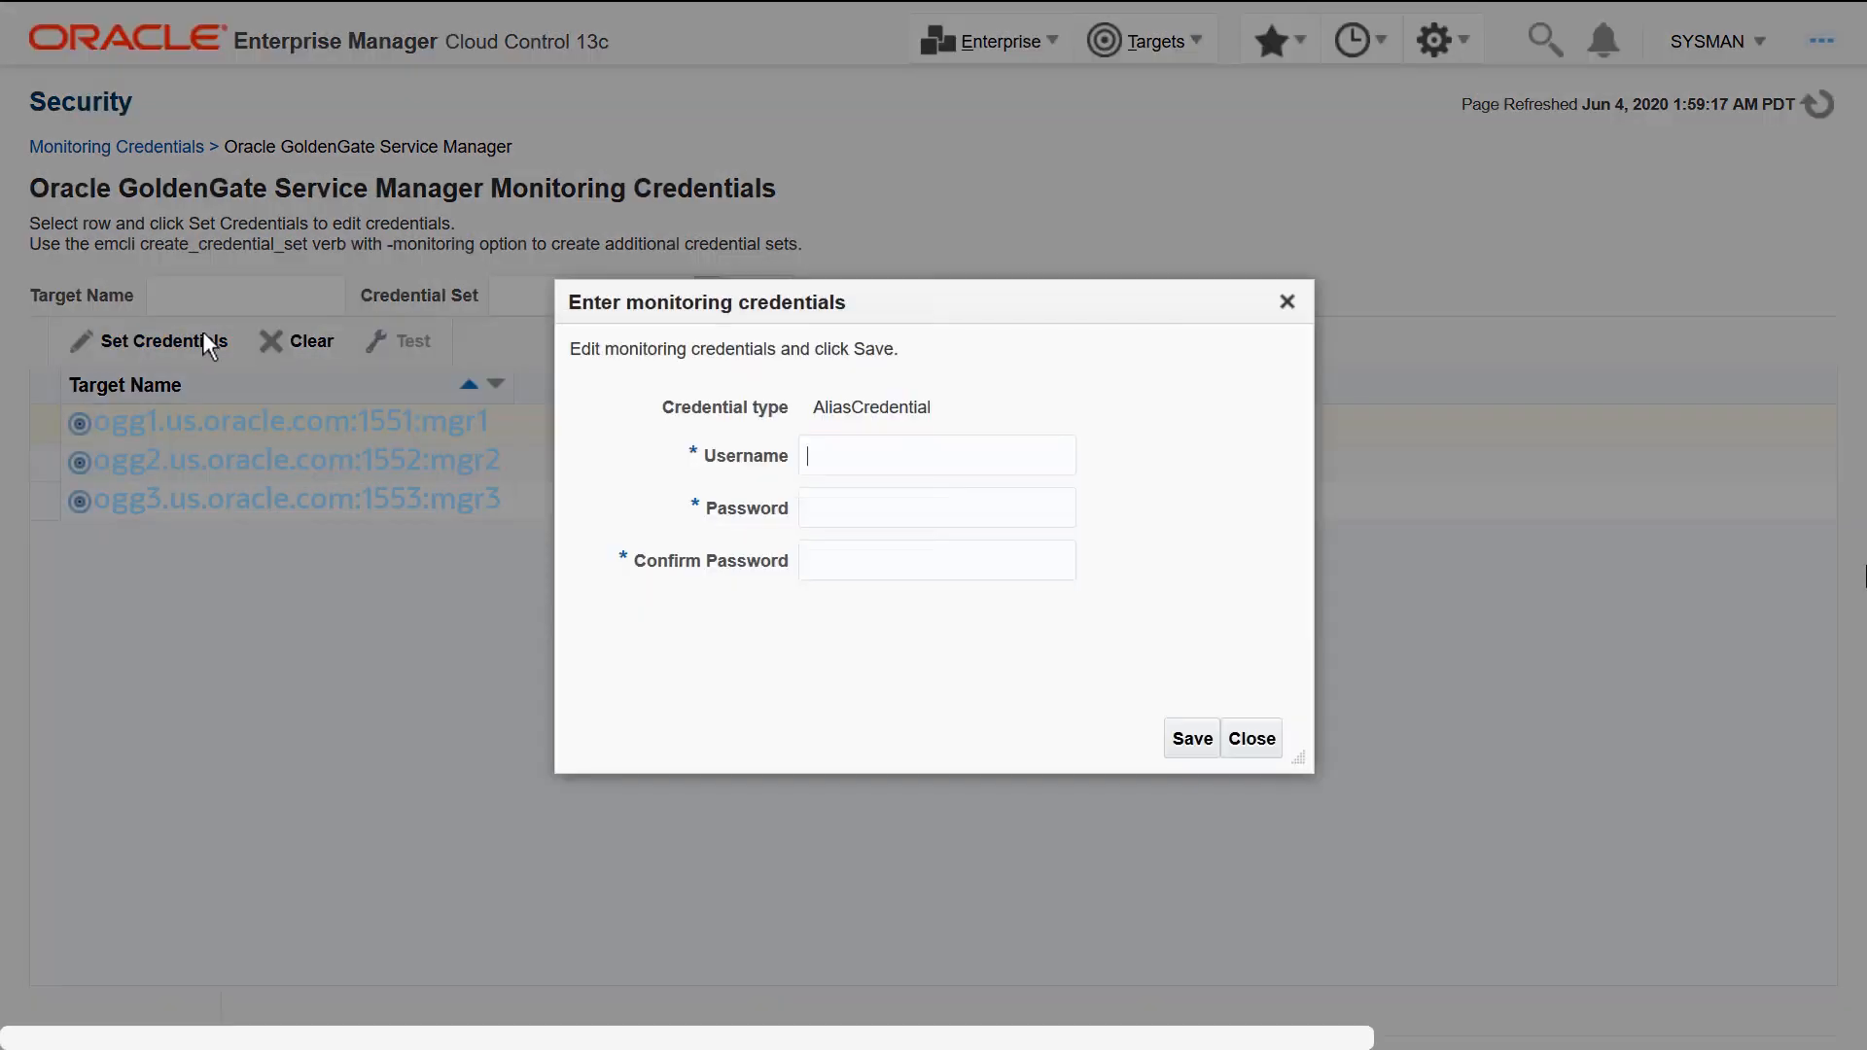
pyautogui.write('o')
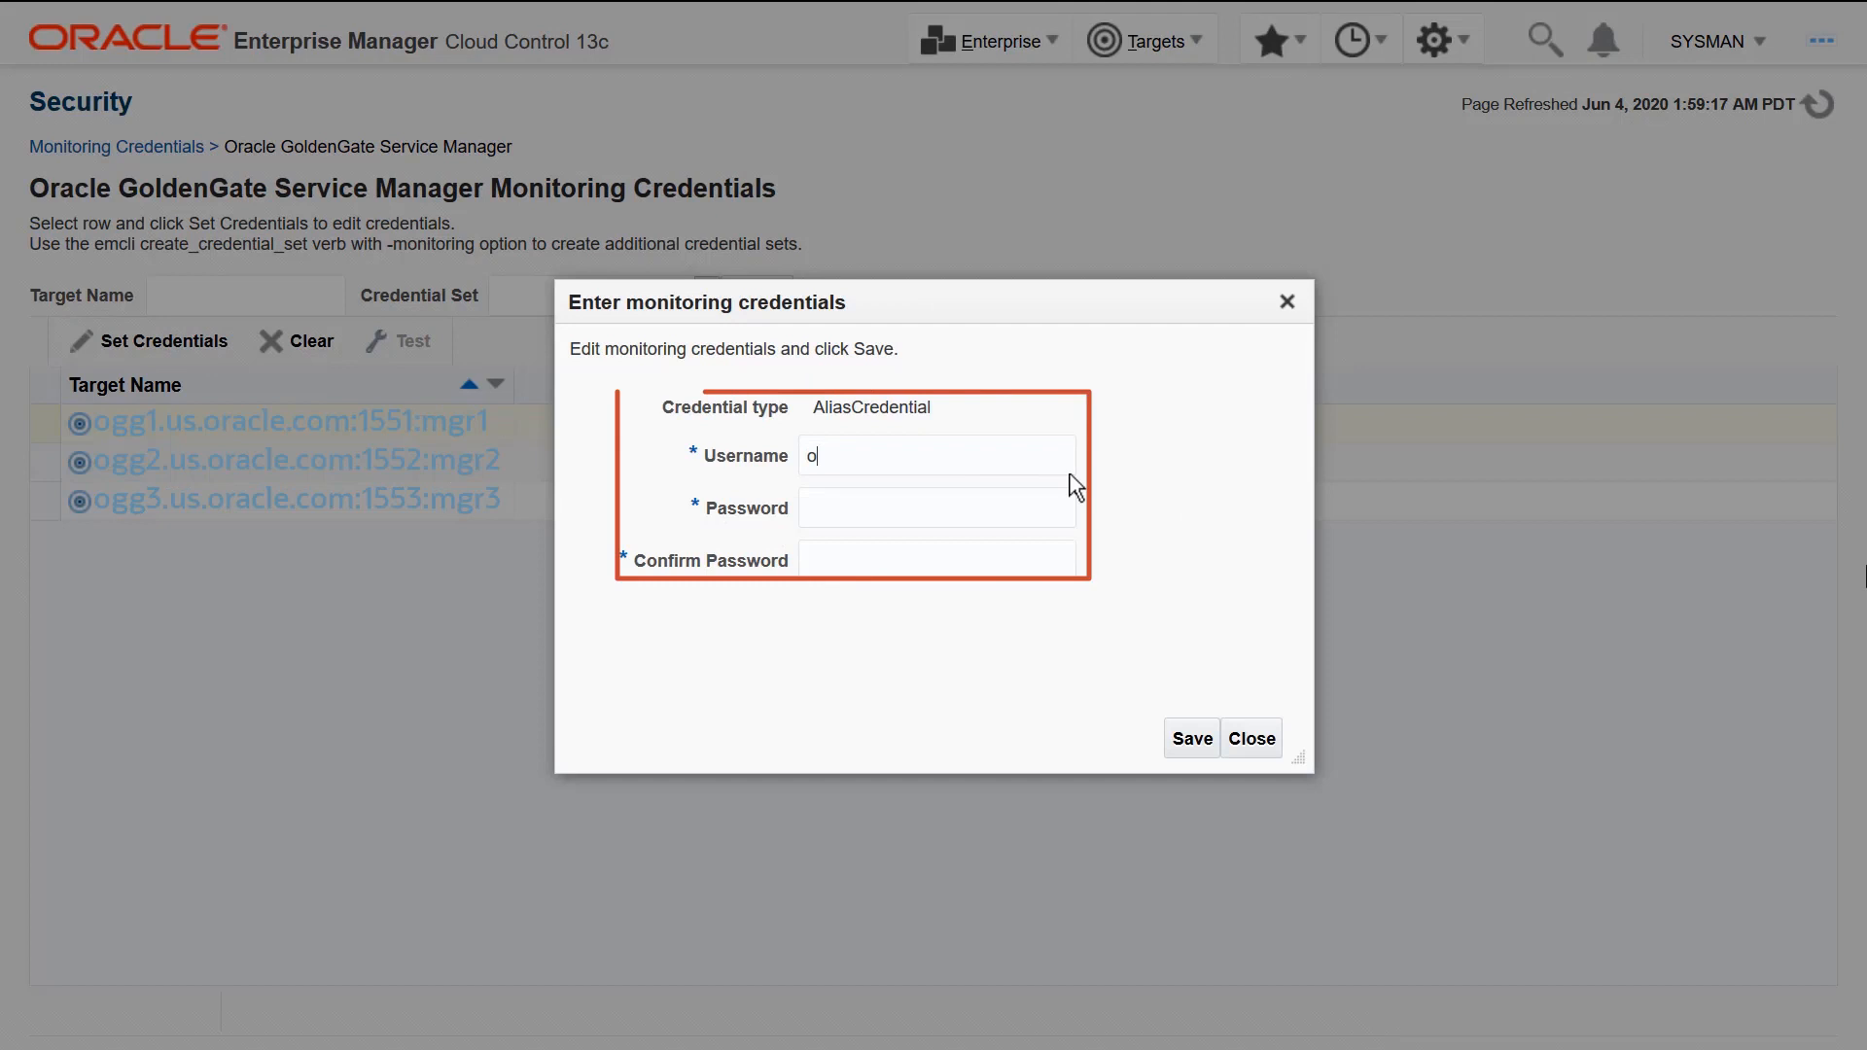
pyautogui.write('gg')
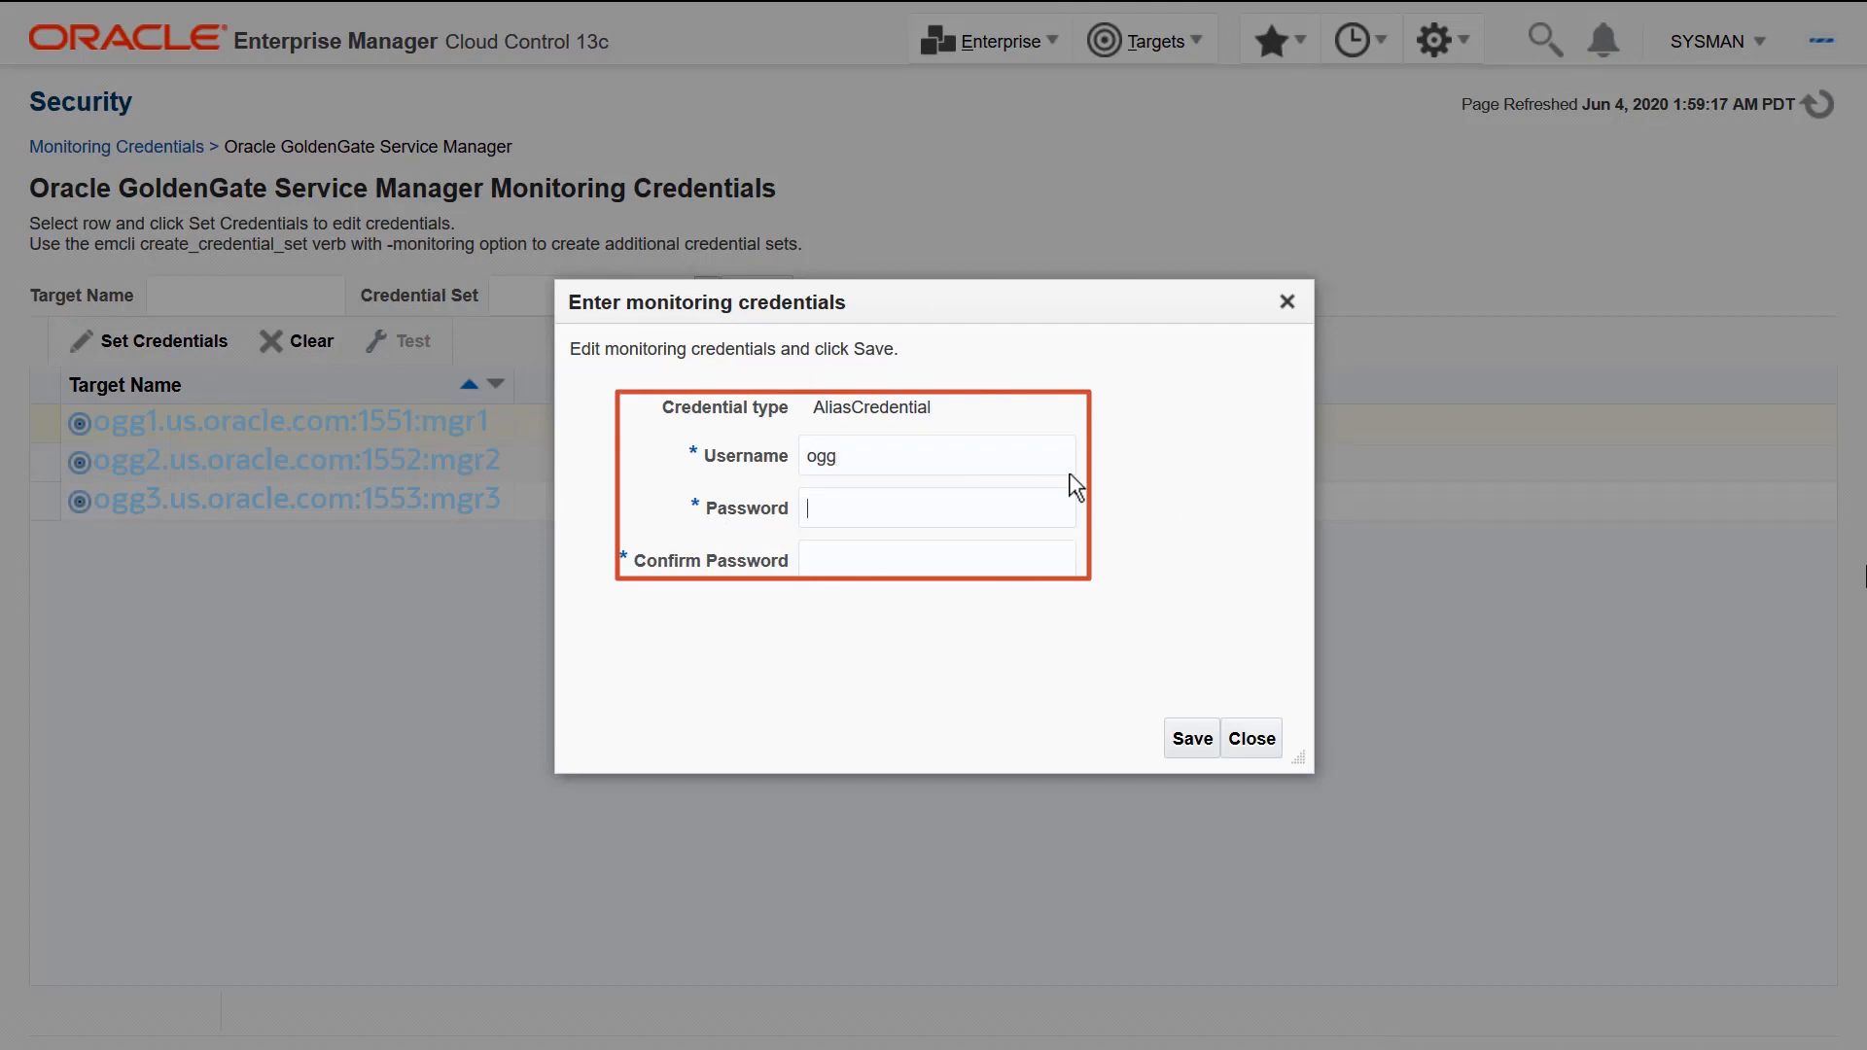
pyautogui.write('ogg')
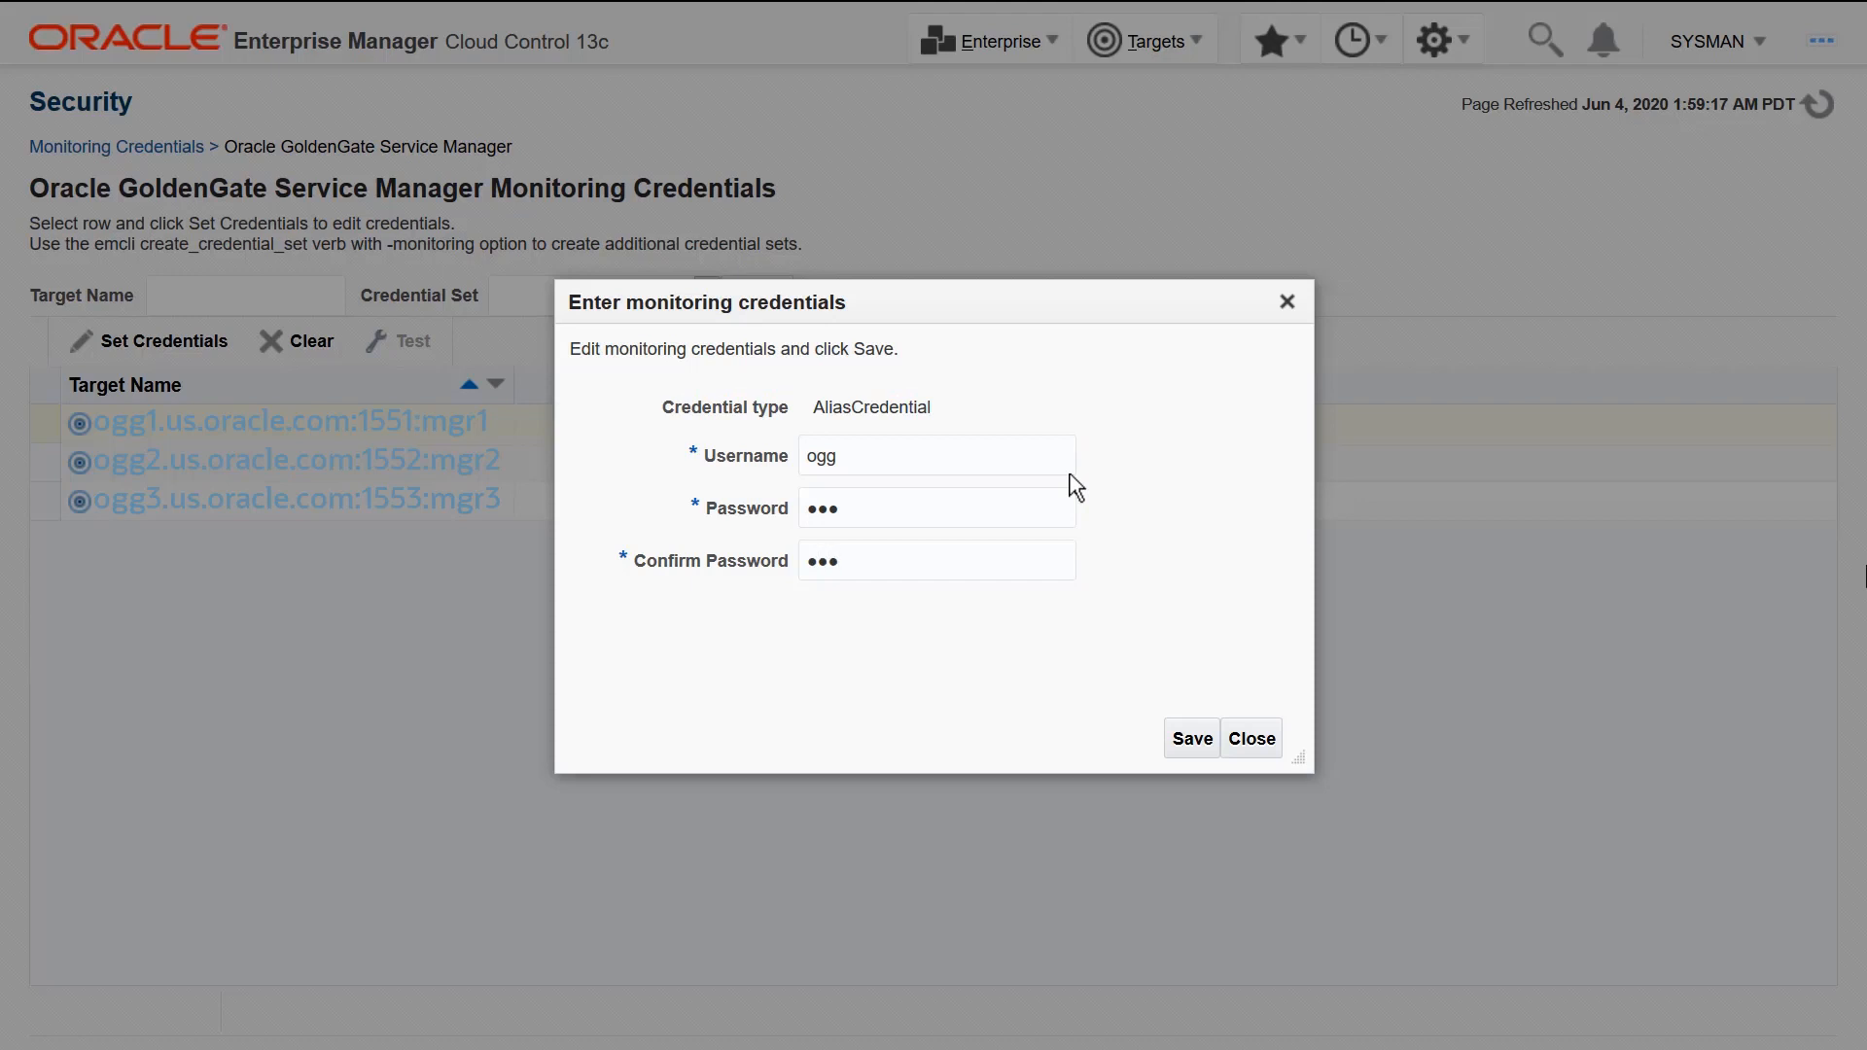
pyautogui.click(1189, 738)
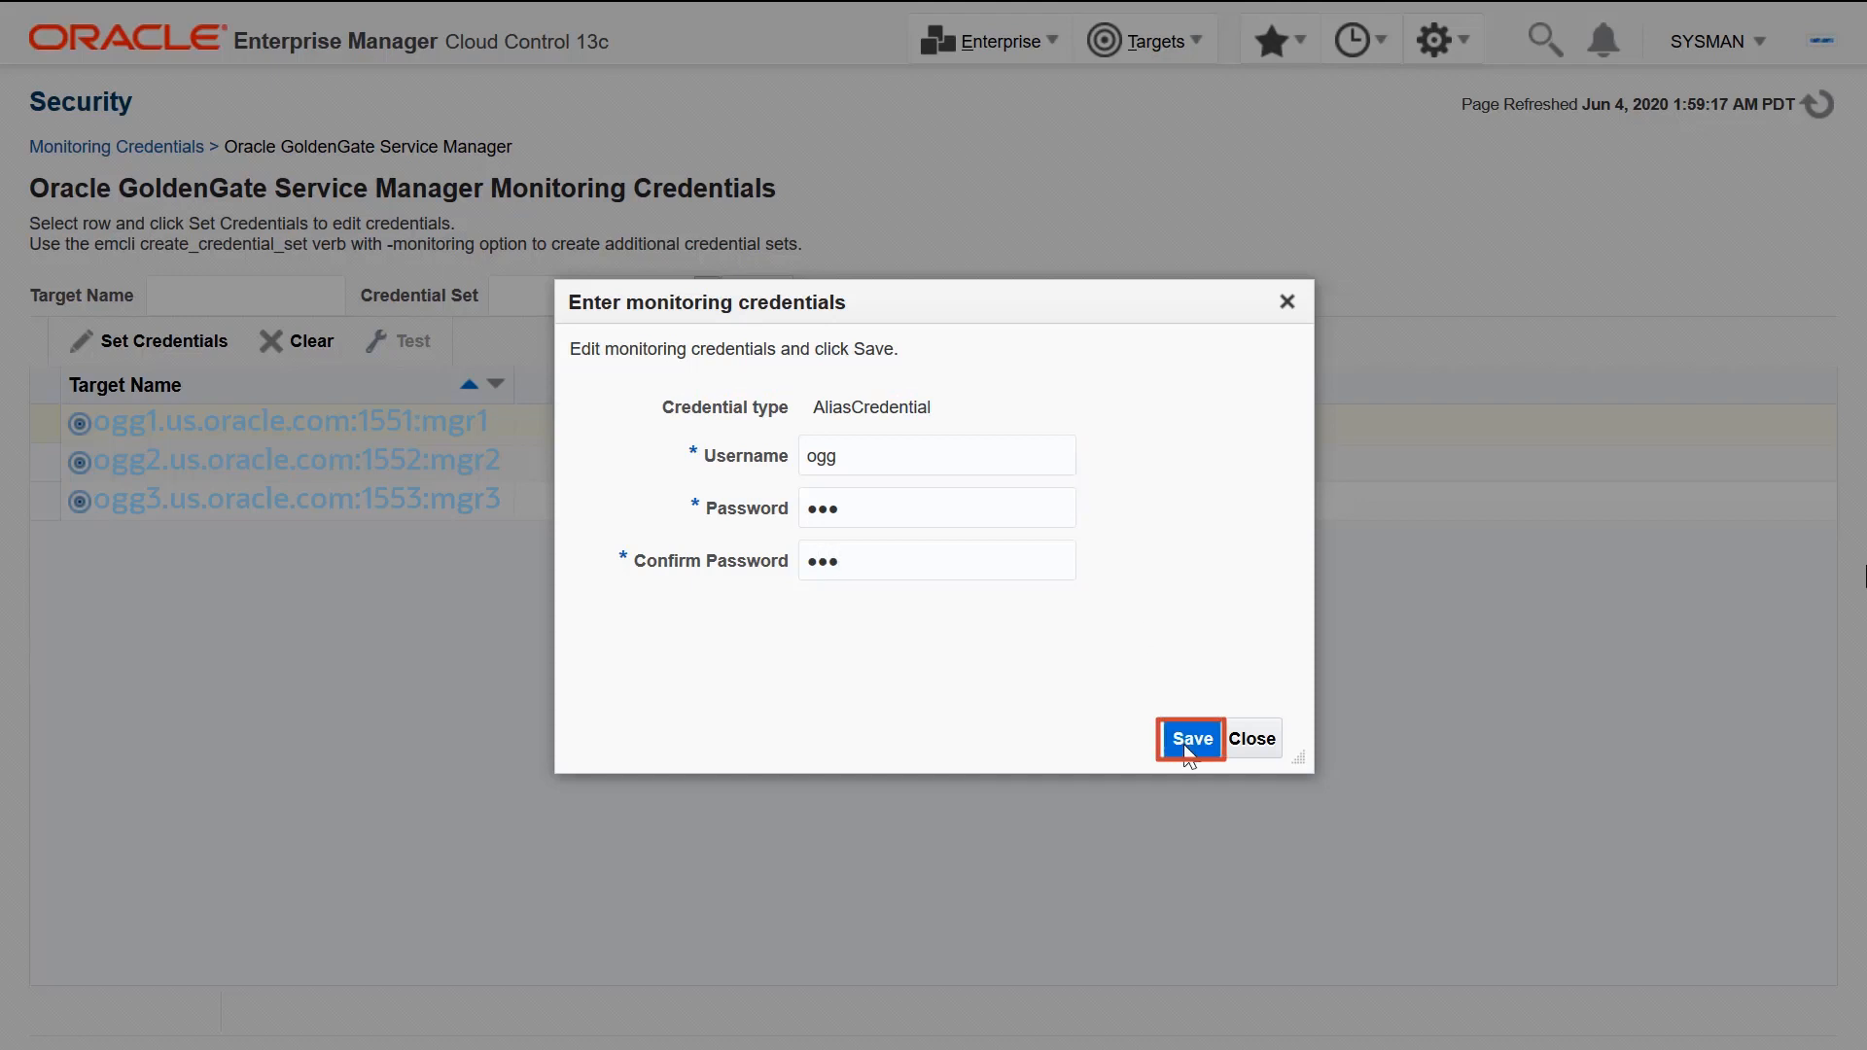
pyautogui.click(1188, 738)
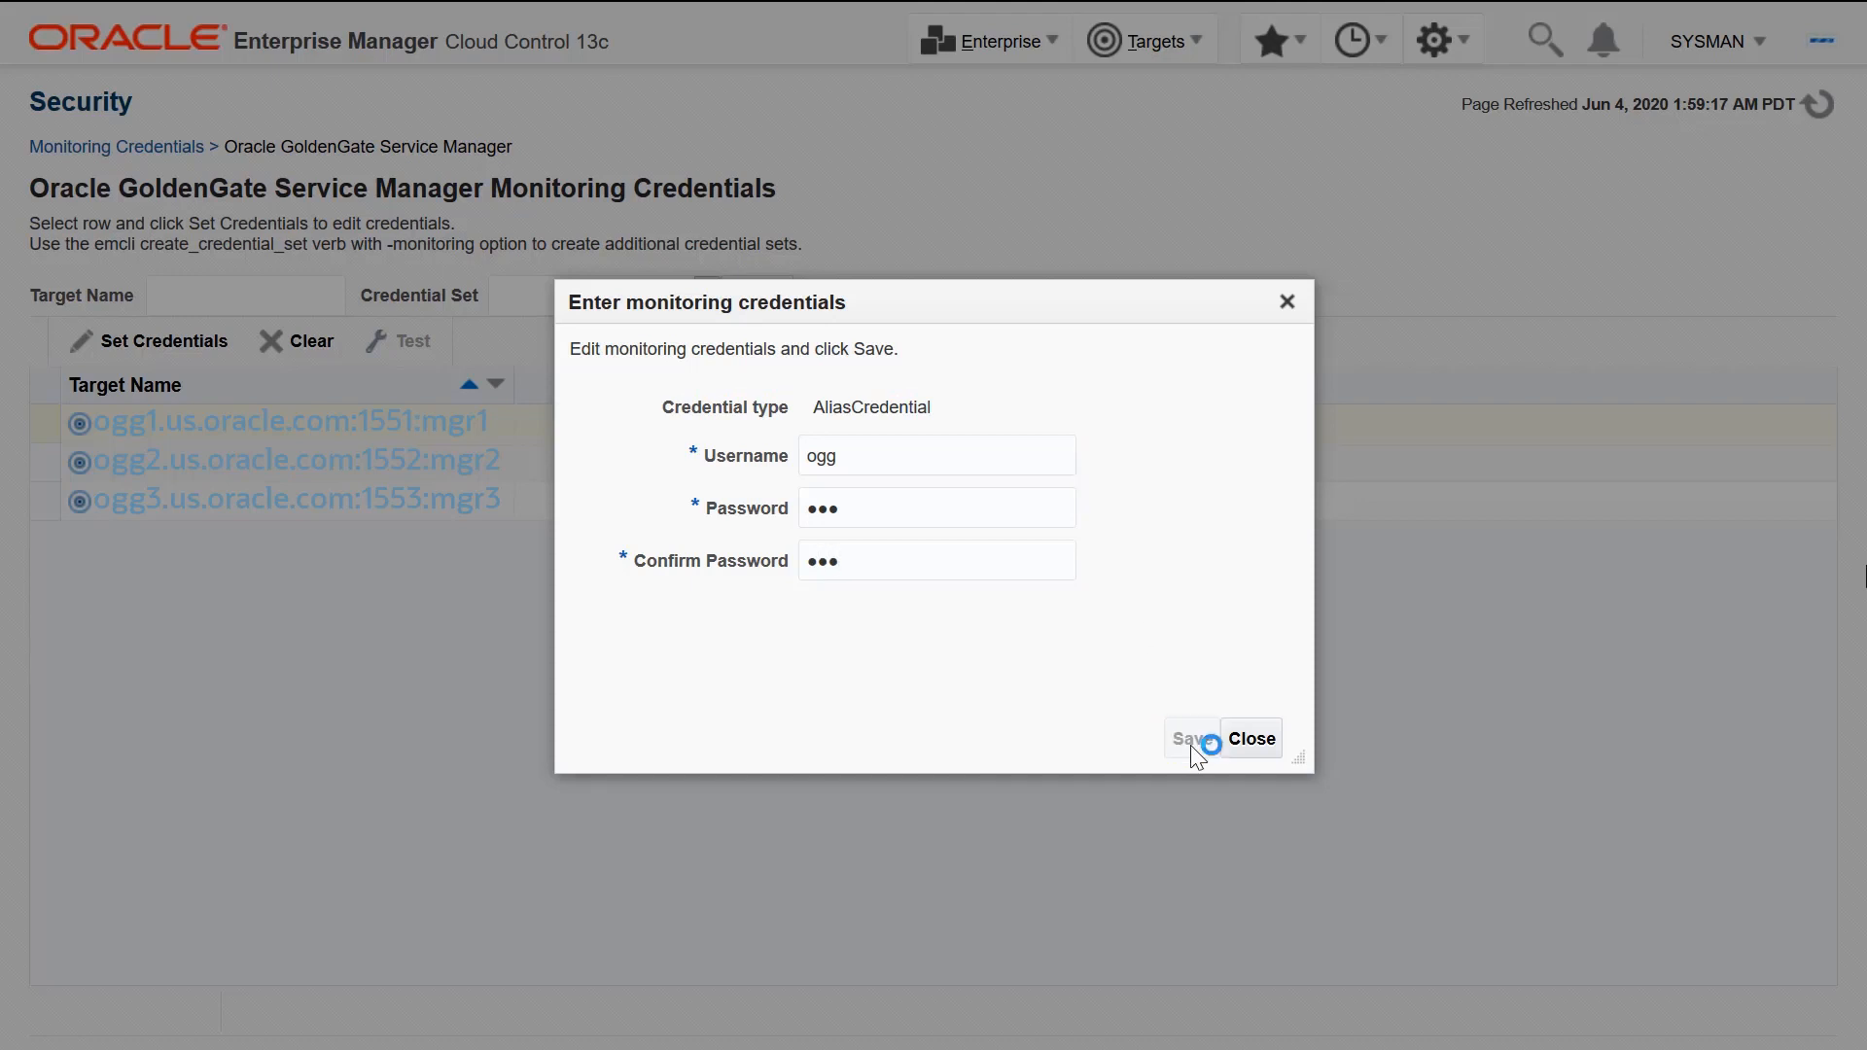
pyautogui.click(1187, 738)
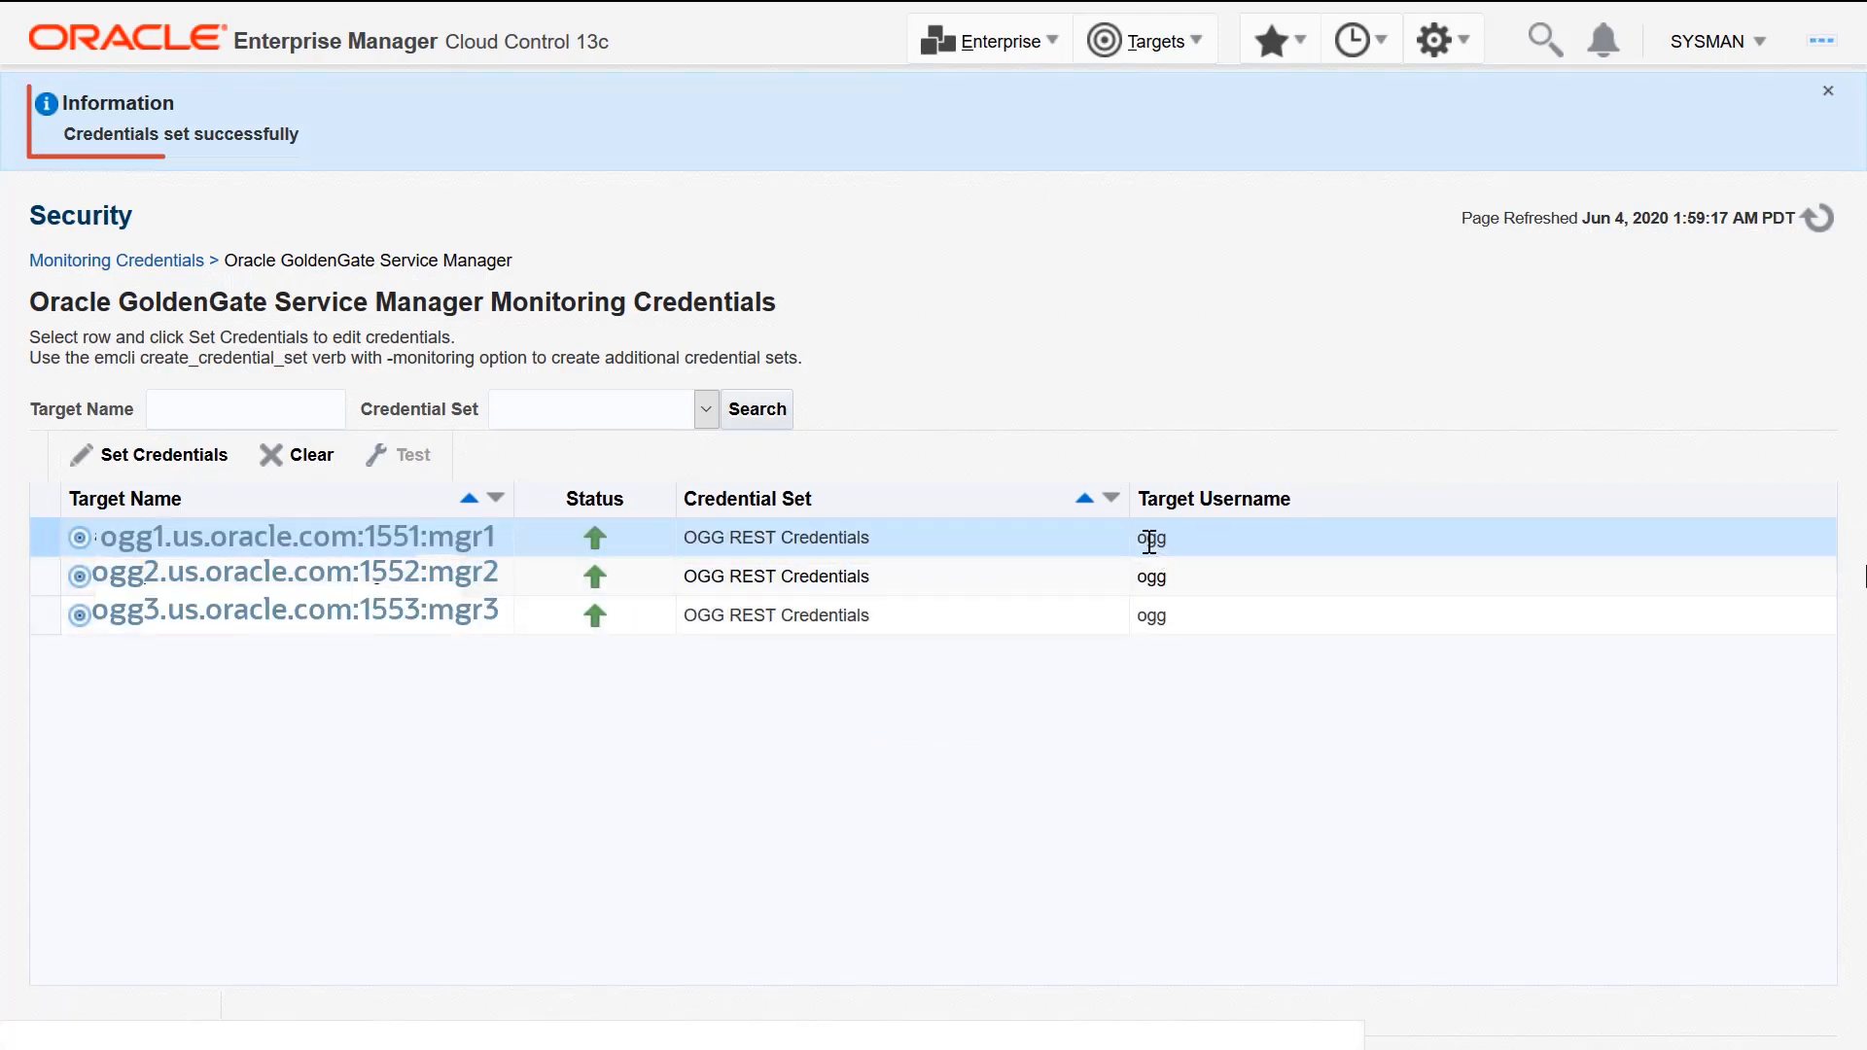
pyautogui.doubleClick(180, 133)
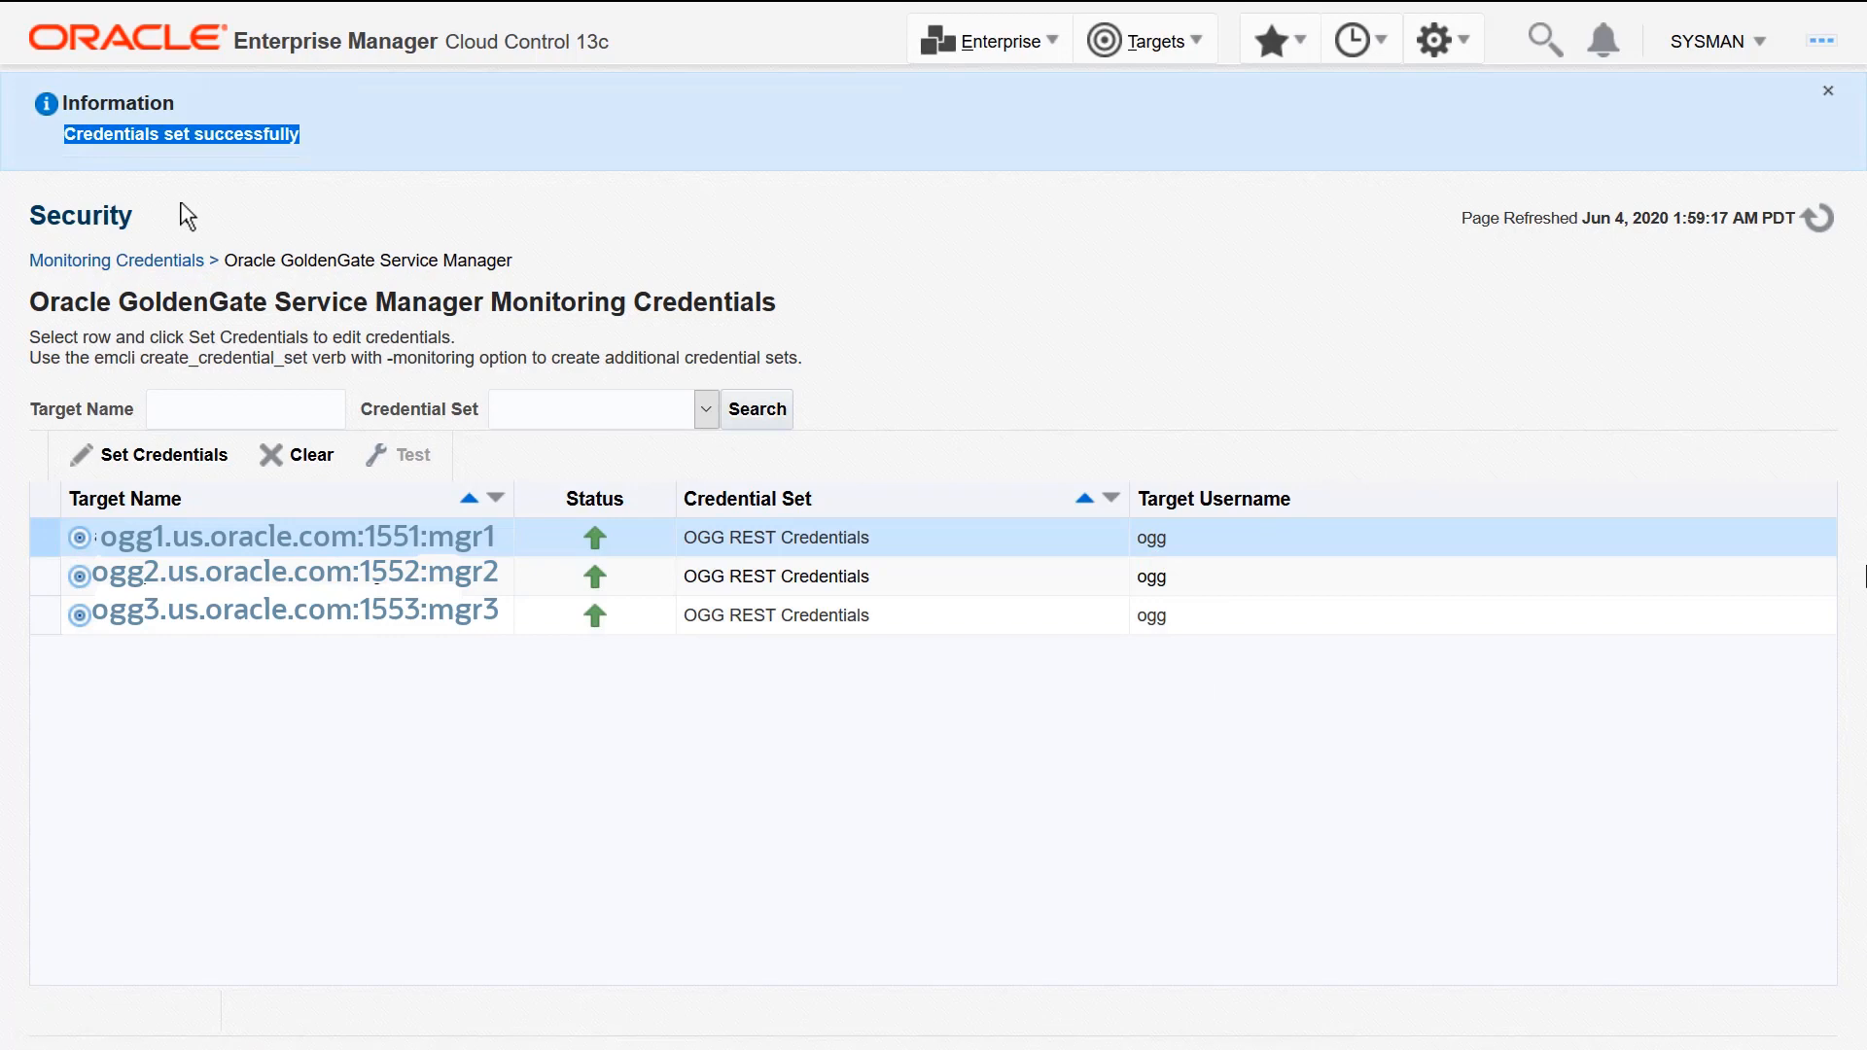
pyautogui.moveTo(952, 124)
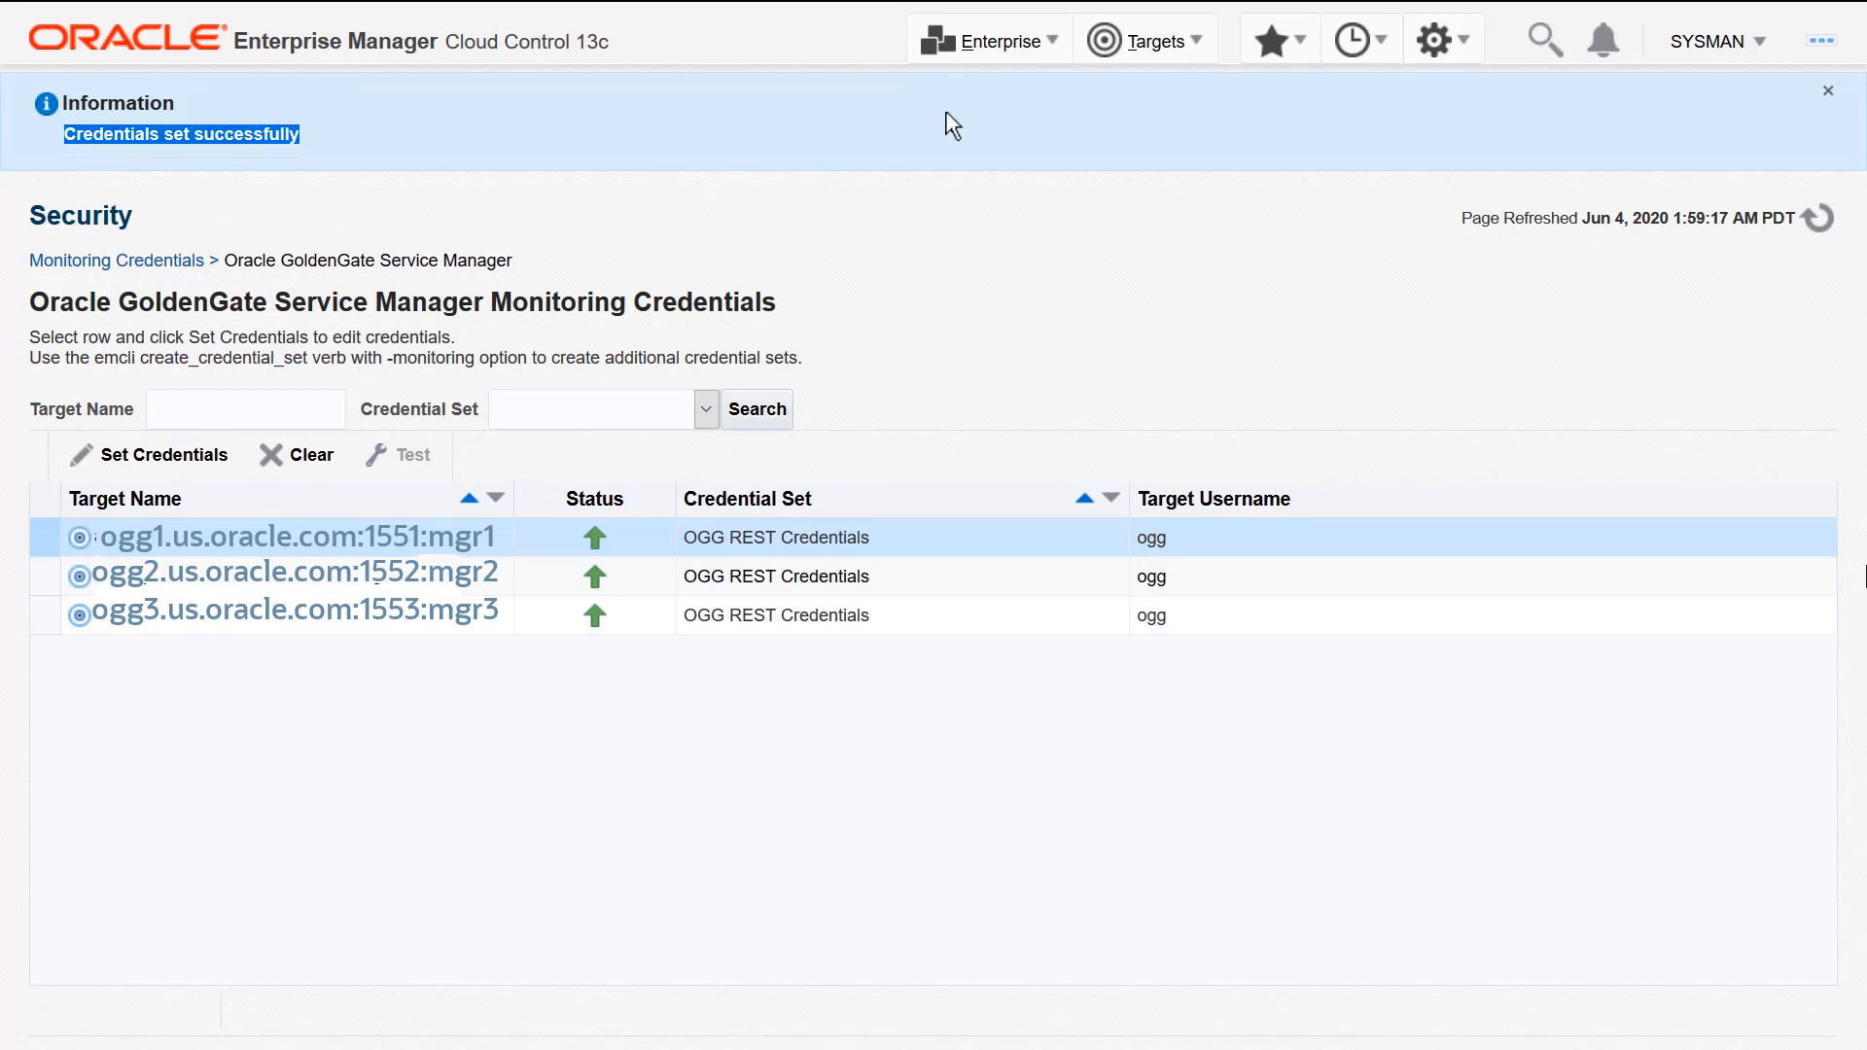
pyautogui.click(1144, 39)
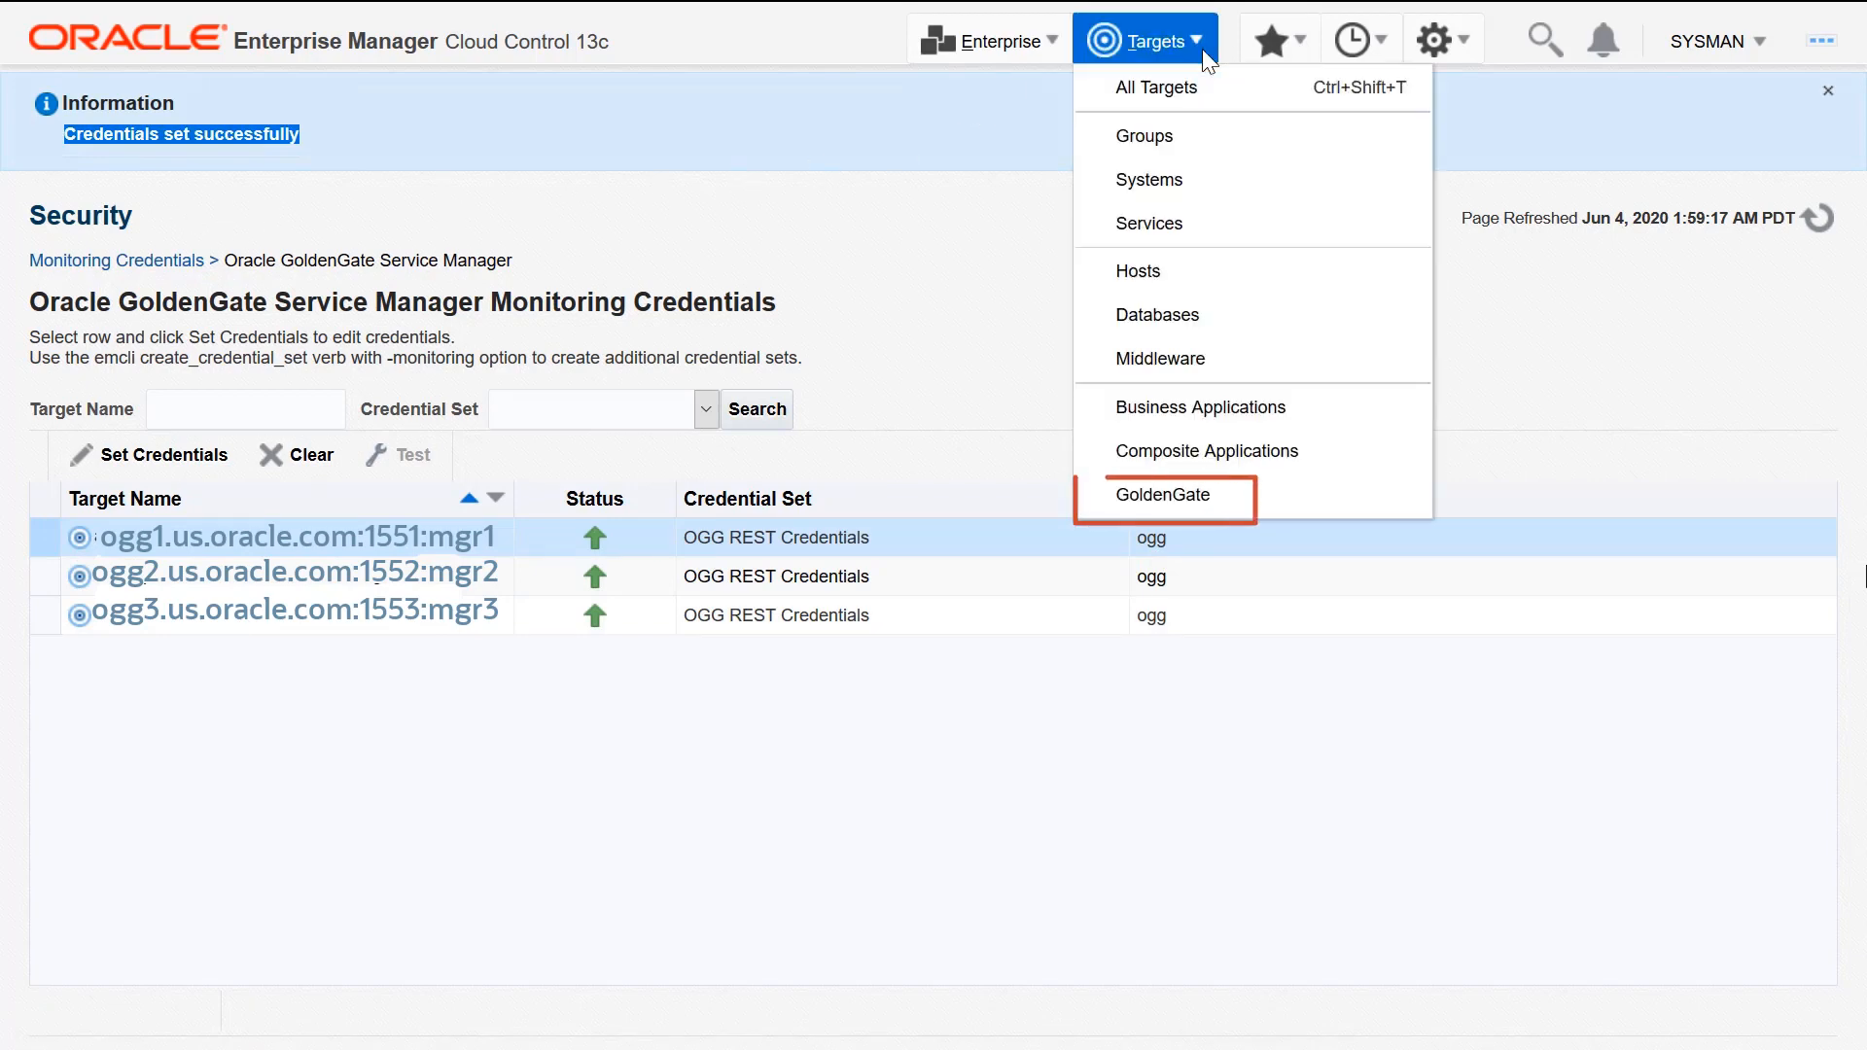
# Reopen the GoldenGate home to confirm Service Managers, deployments, servers and extracts are all up
pyautogui.click(1162, 494)
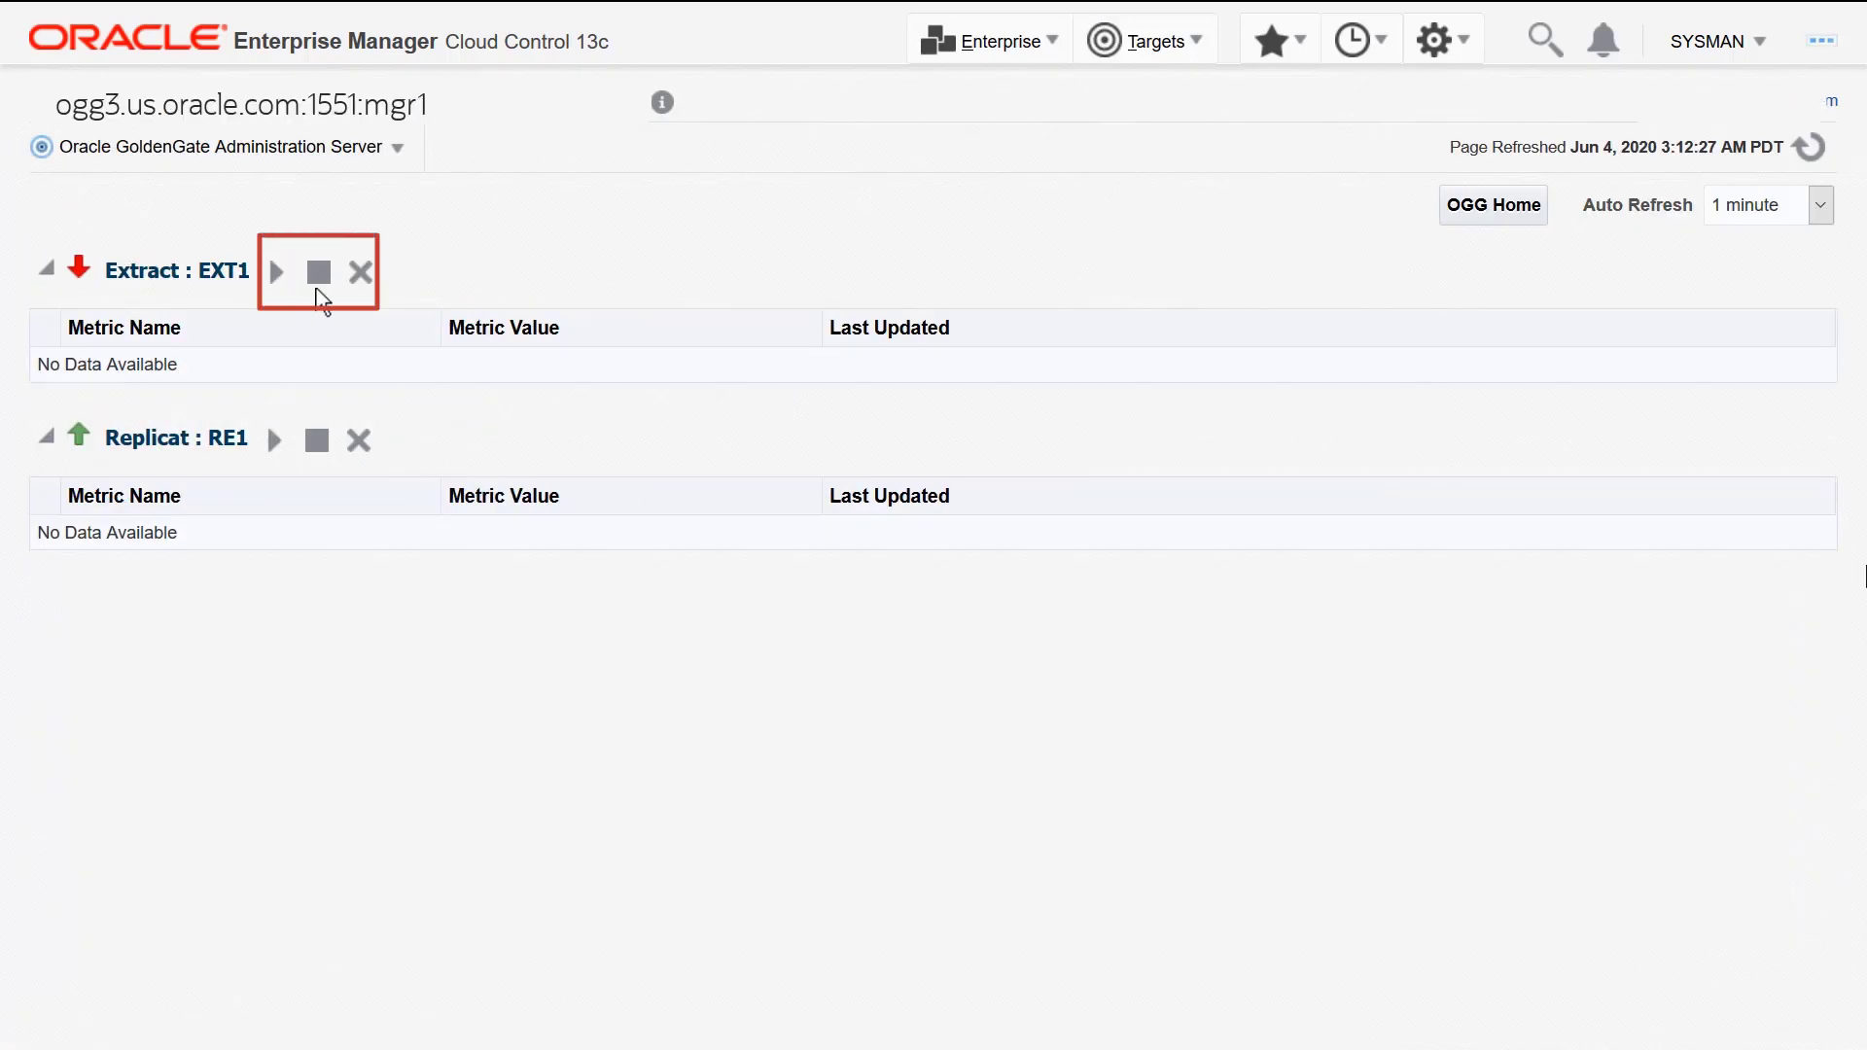
pyautogui.moveTo(1491, 205)
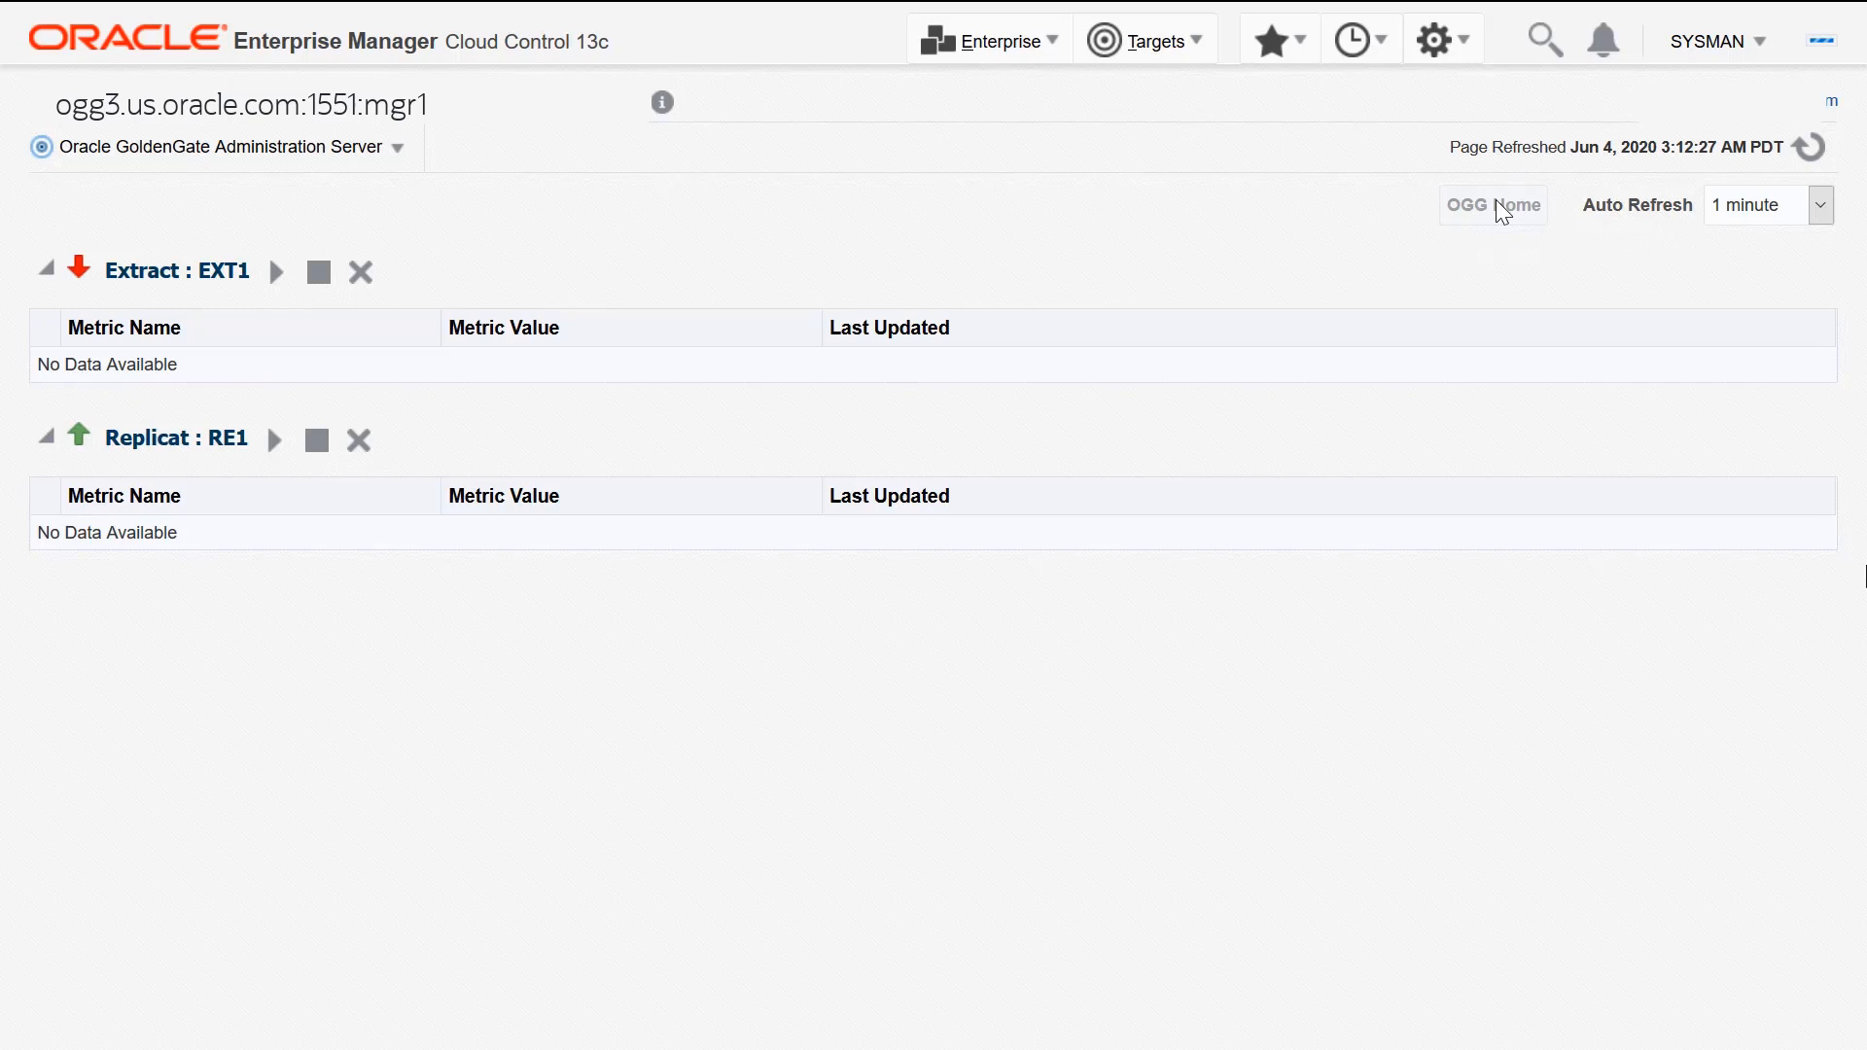
pyautogui.click(1491, 205)
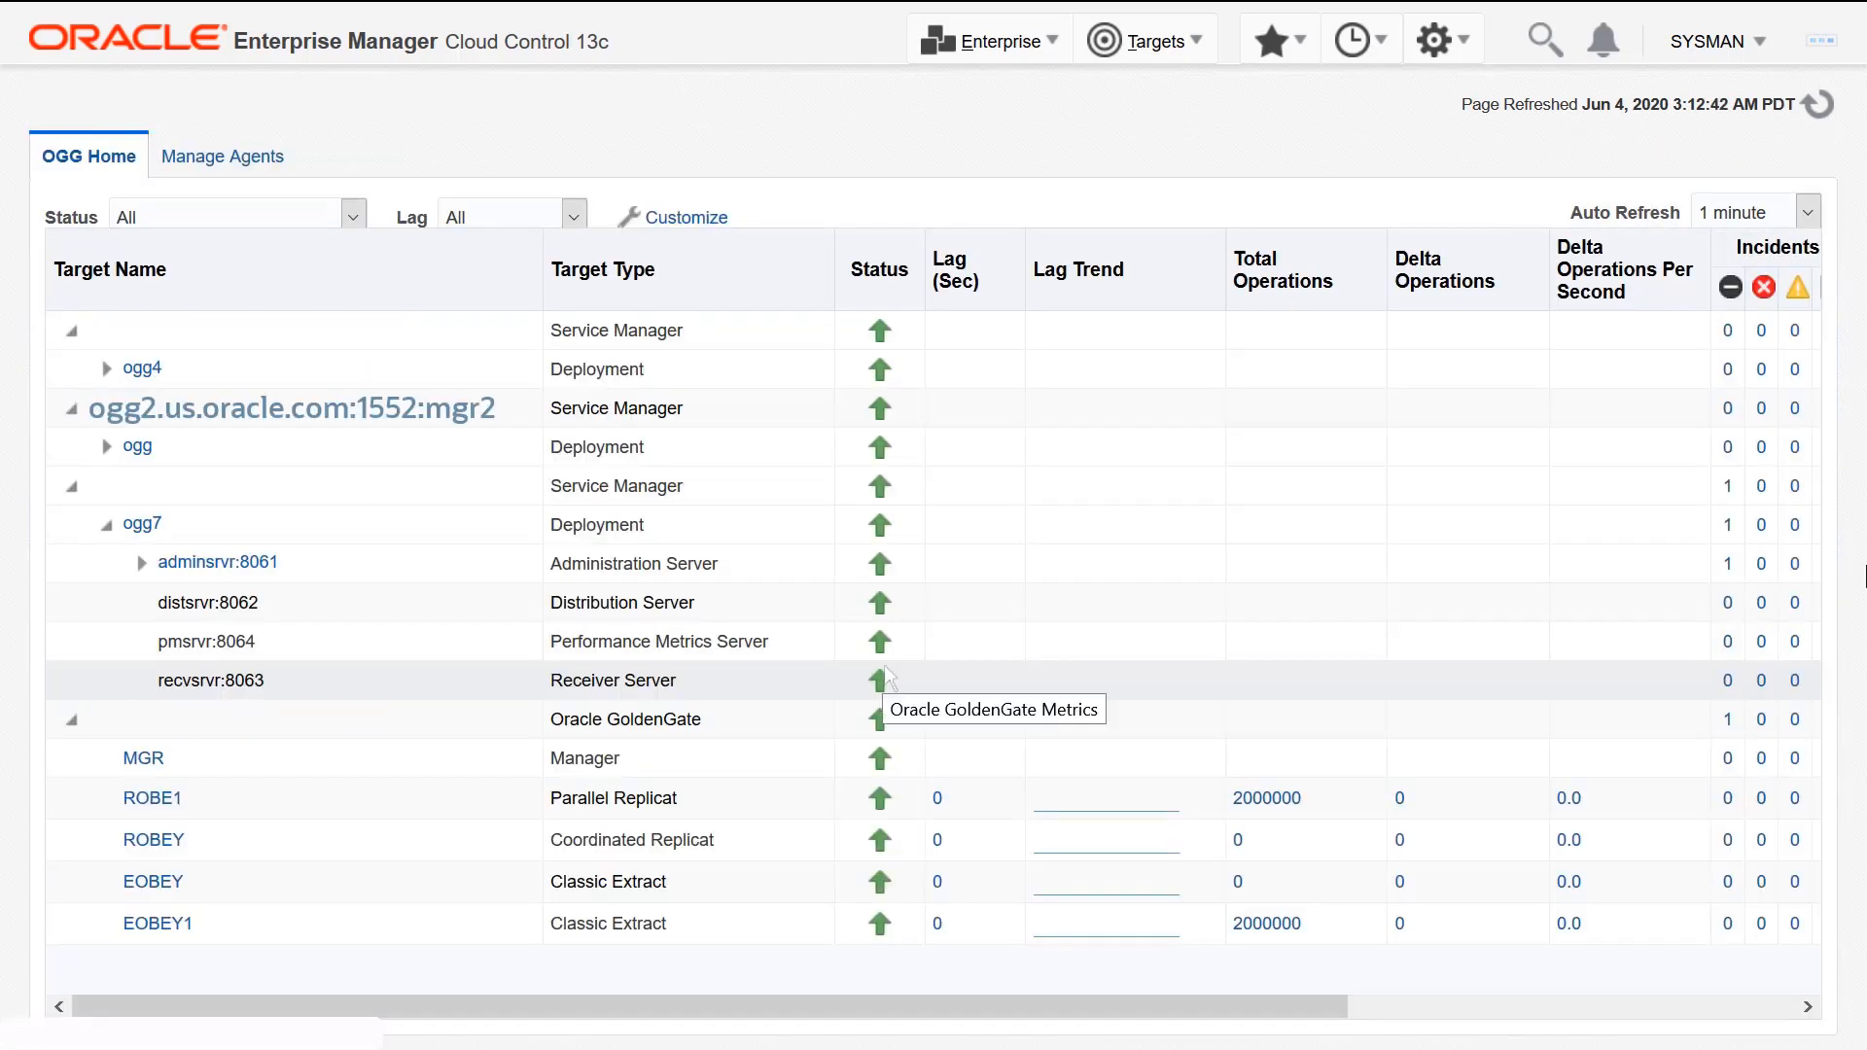